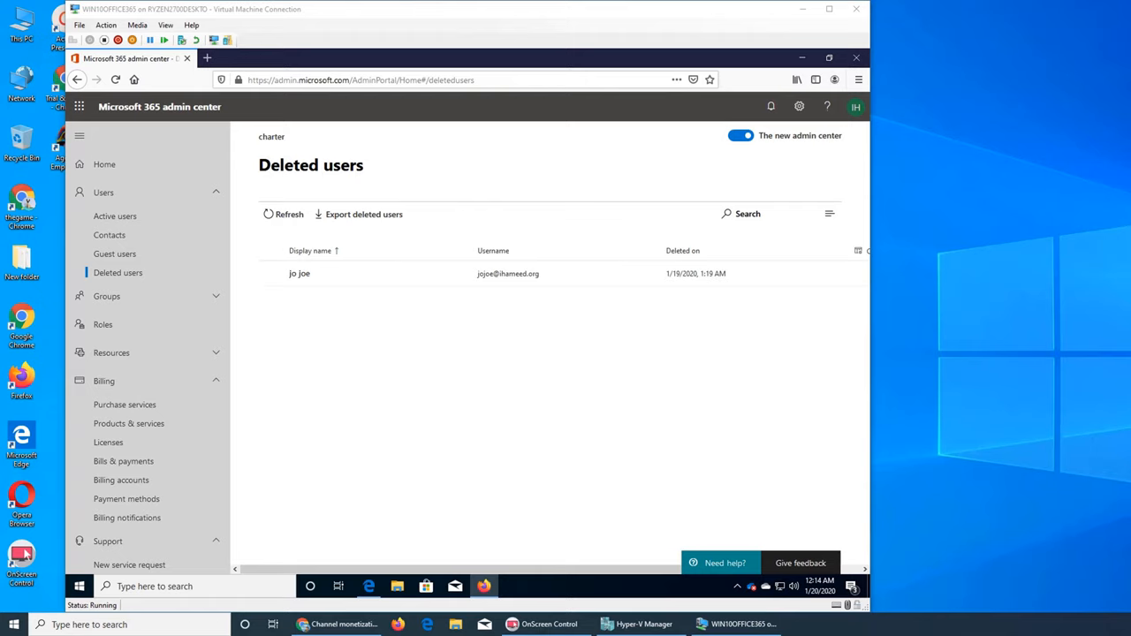
pyautogui.moveTo(95, 387)
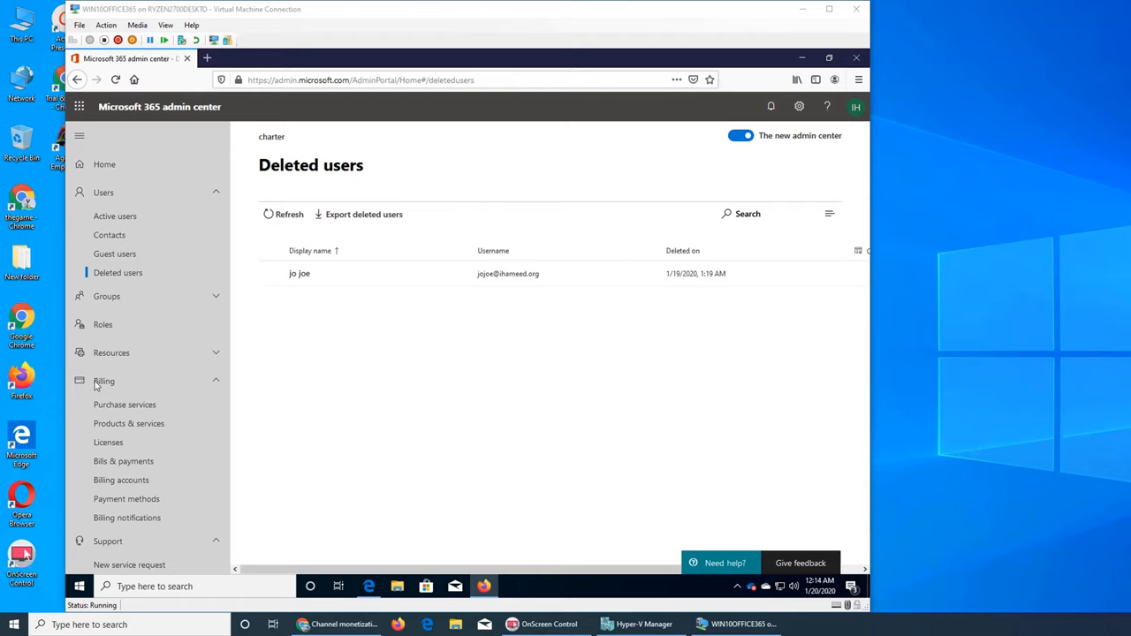
# Step: Expand Groups in the navigation and go to the Groups list
pyautogui.click(106, 297)
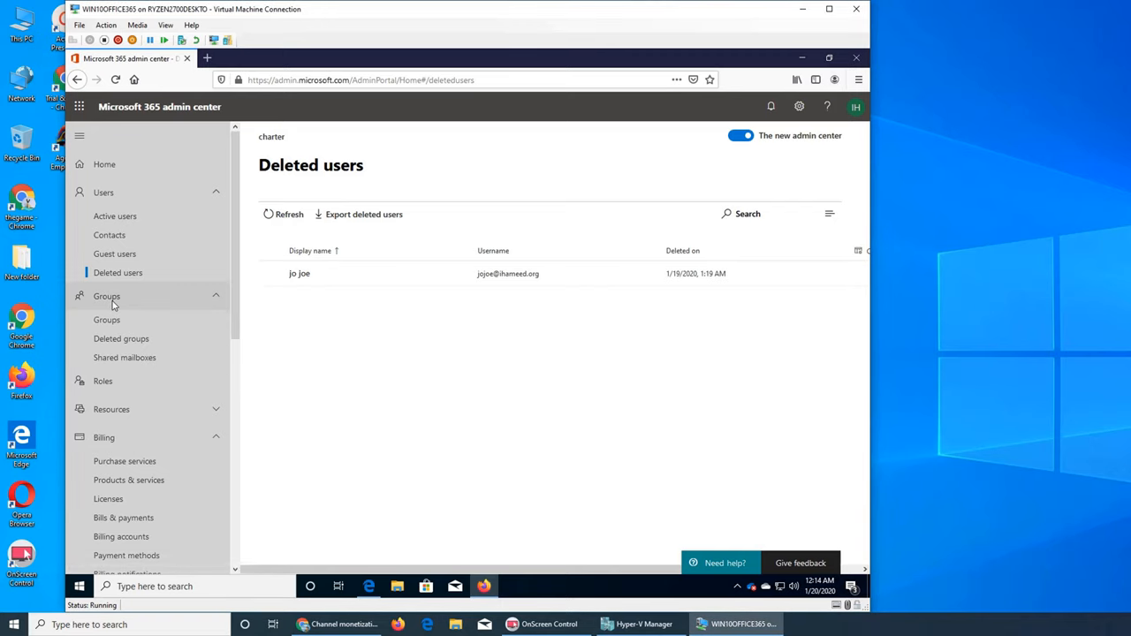
pyautogui.moveTo(122, 311)
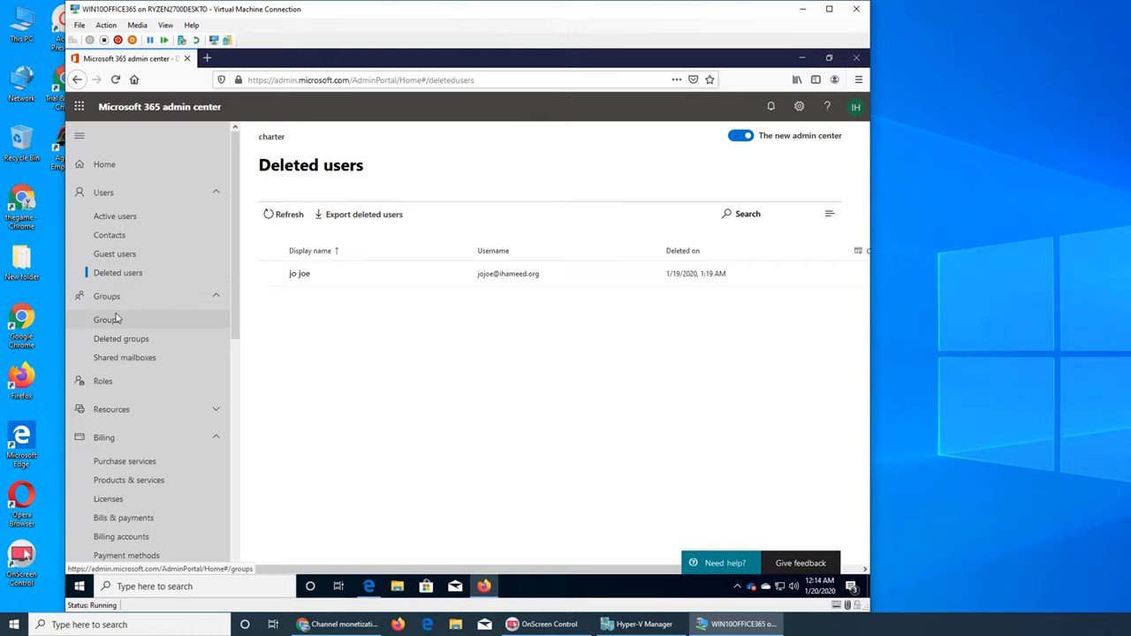
pyautogui.click(106, 318)
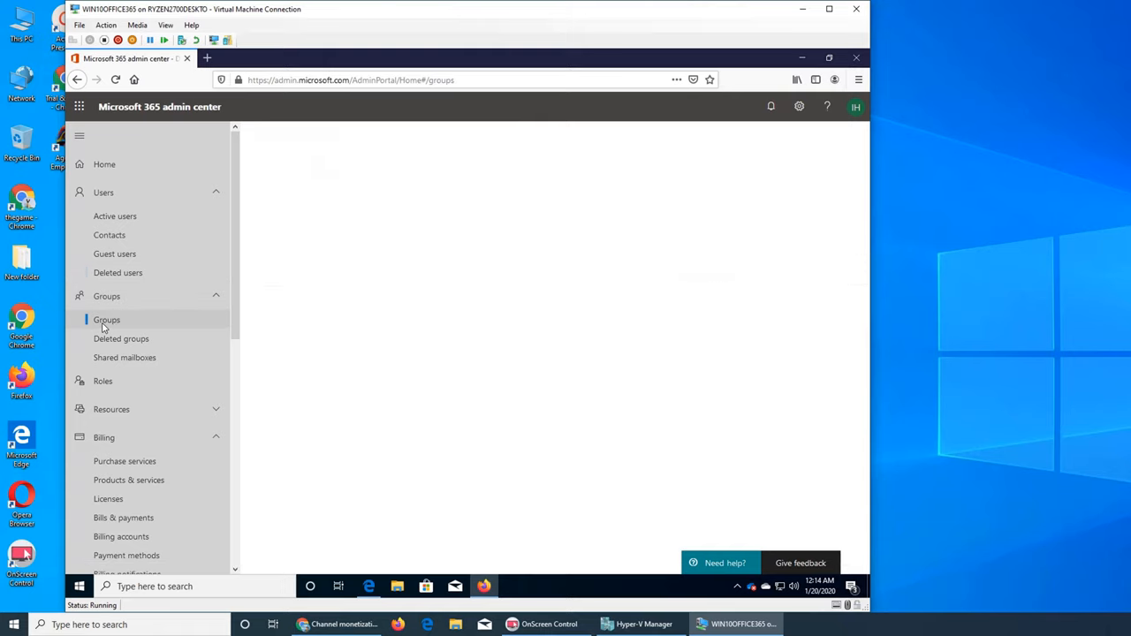
pyautogui.click(106, 318)
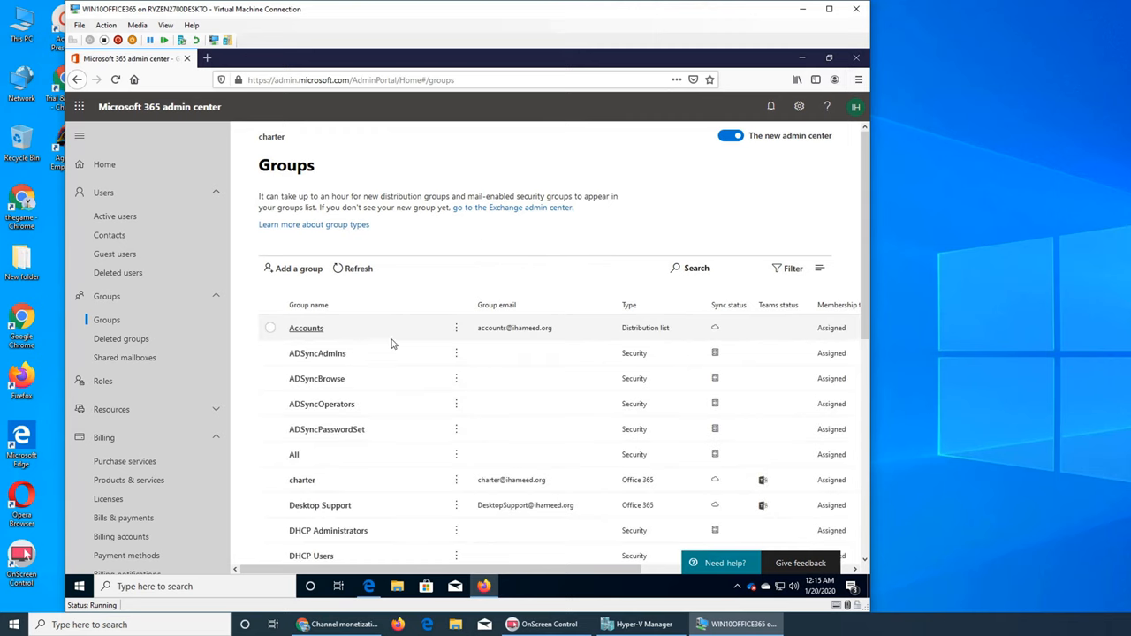
pyautogui.moveTo(619, 440)
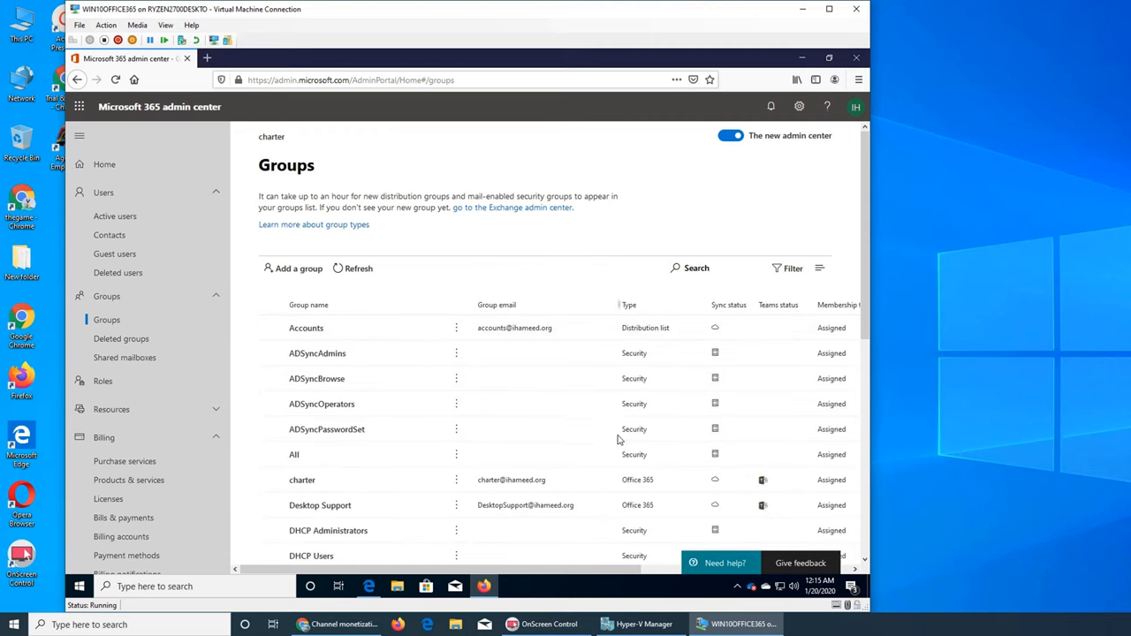
pyautogui.scroll(-3)
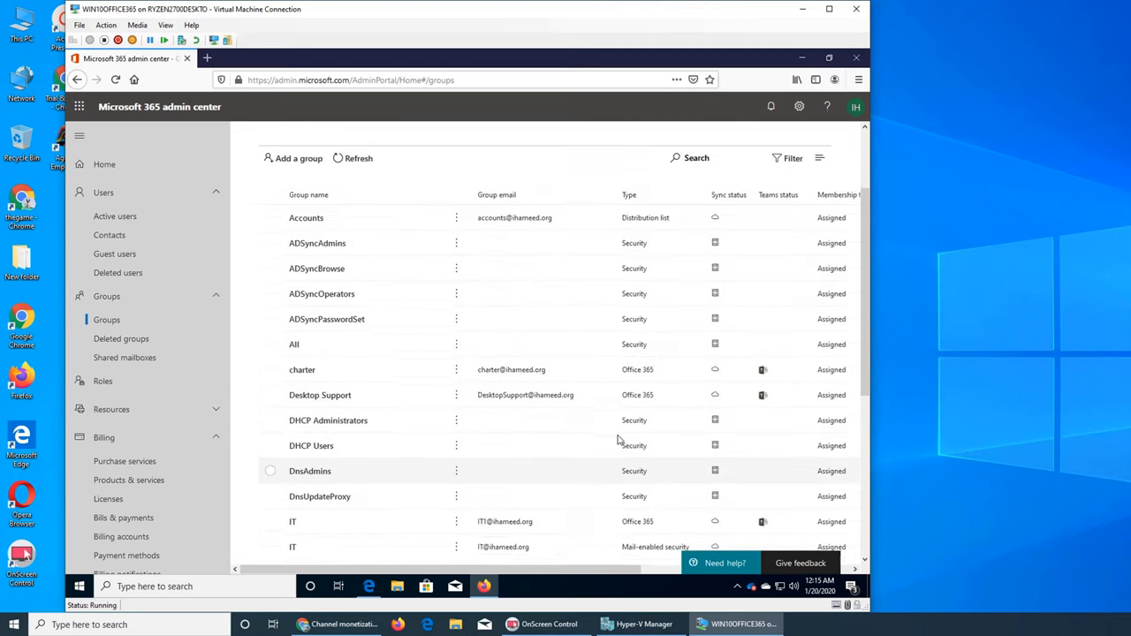
pyautogui.scroll(3)
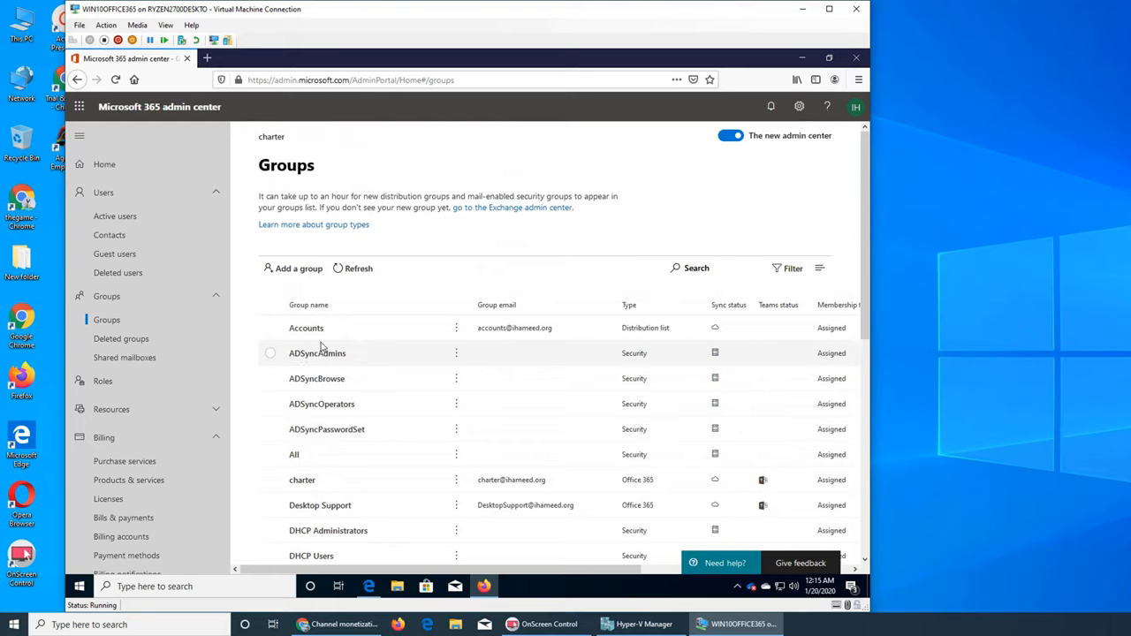
pyautogui.moveTo(316, 354)
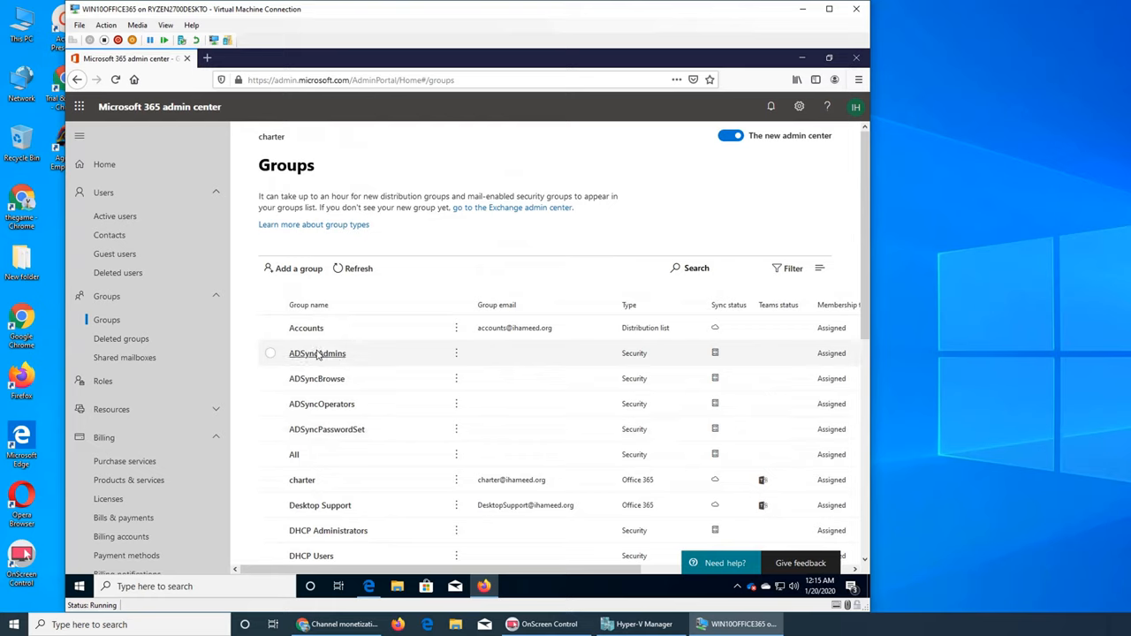
pyautogui.moveTo(339, 366)
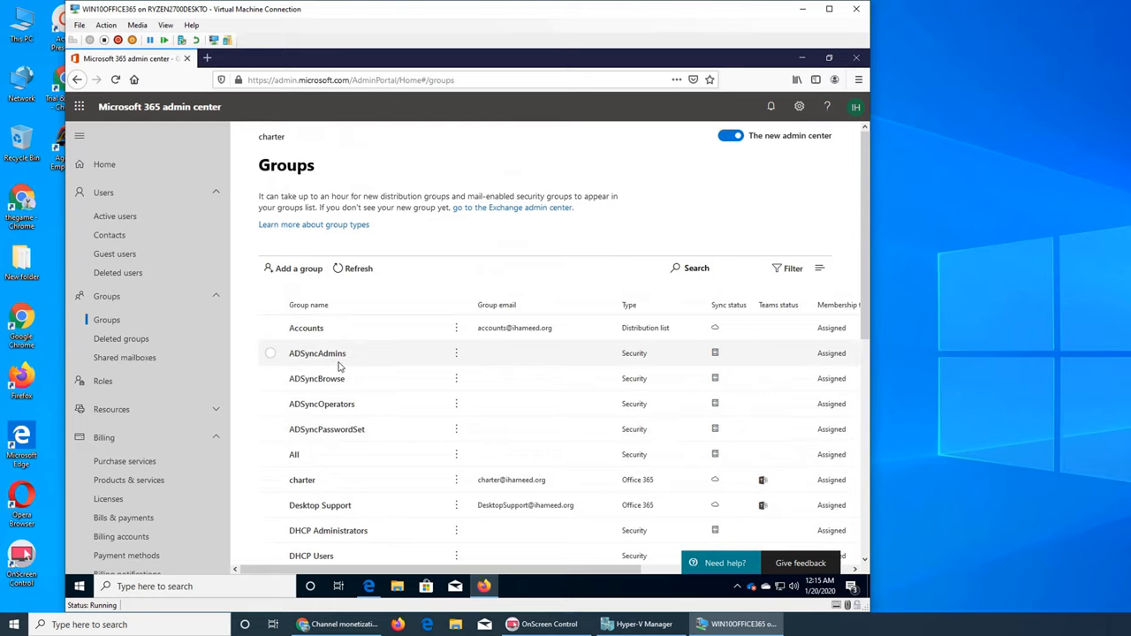
pyautogui.moveTo(353, 378)
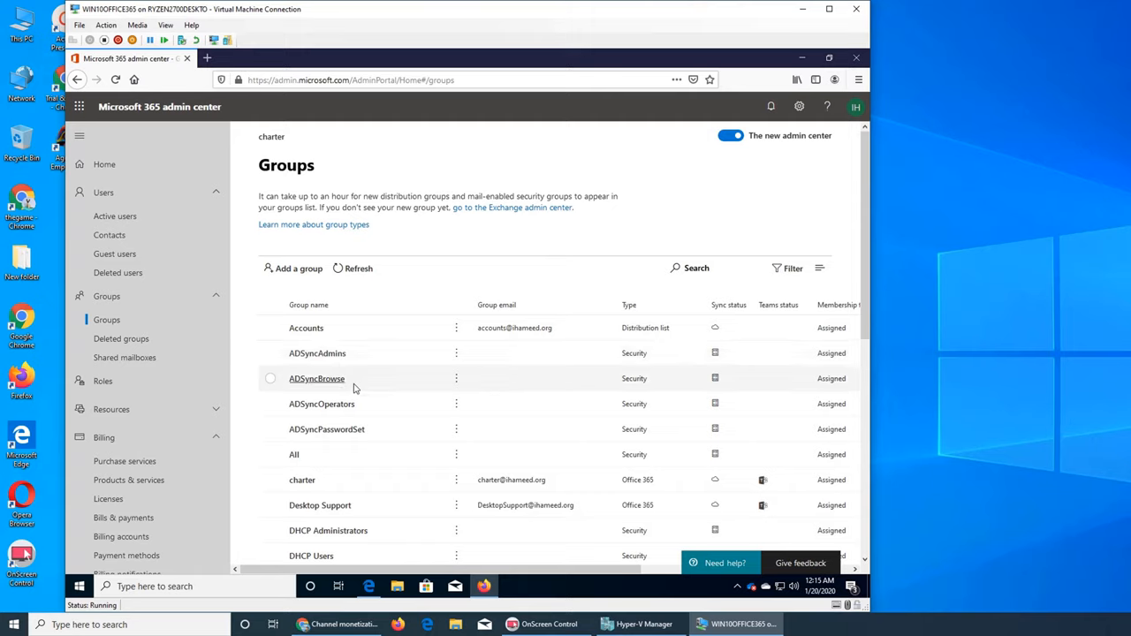
pyautogui.moveTo(310, 486)
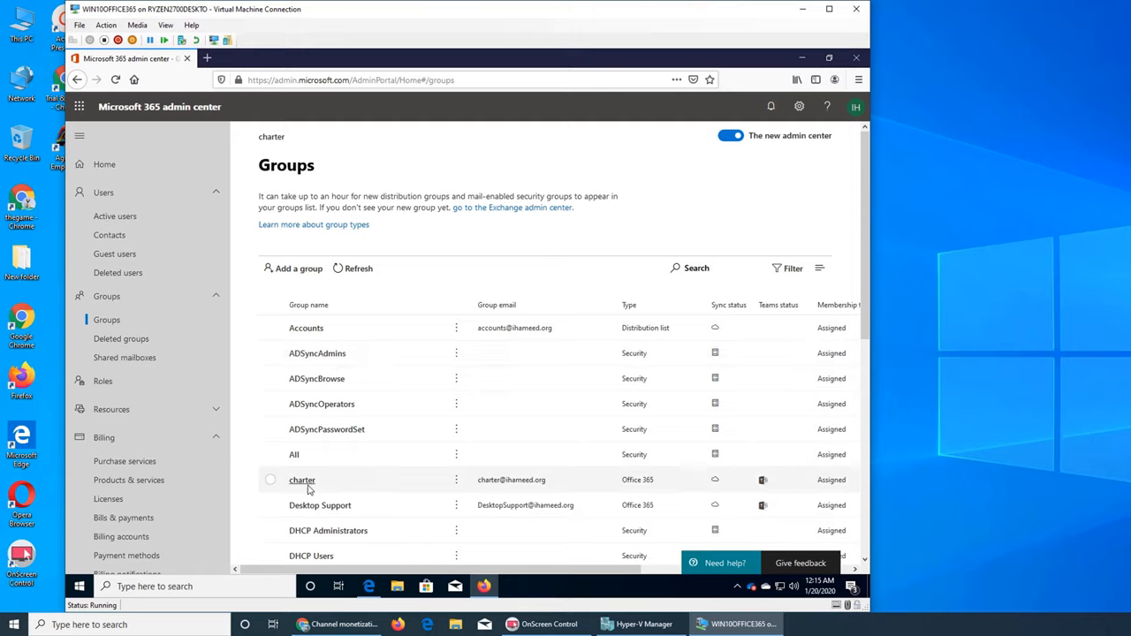
pyautogui.moveTo(308, 488)
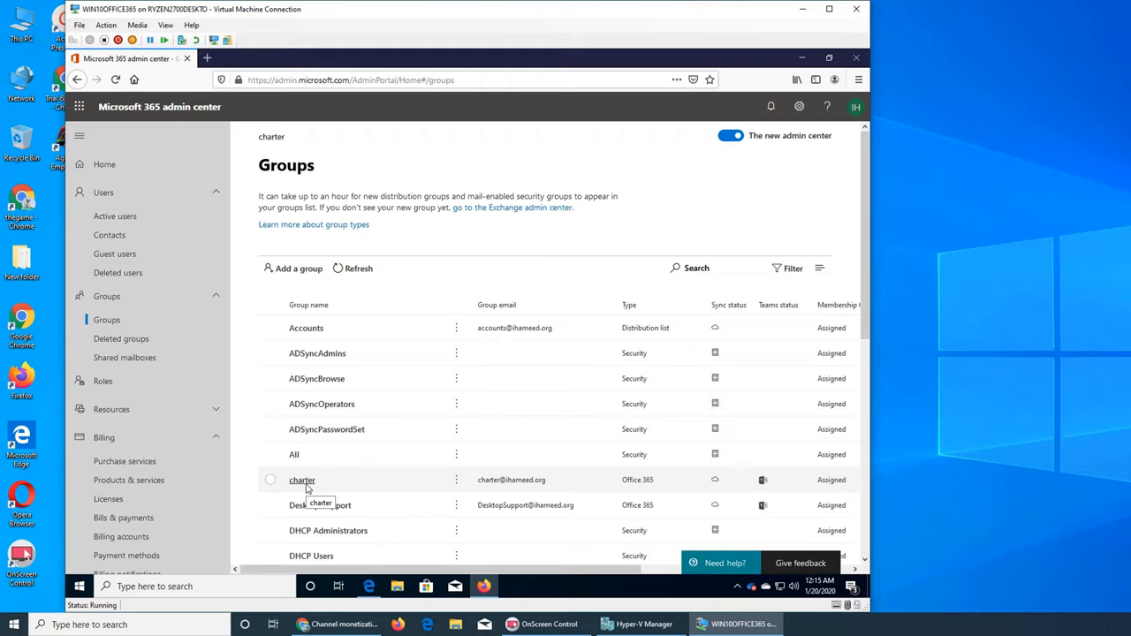
pyautogui.moveTo(364, 479)
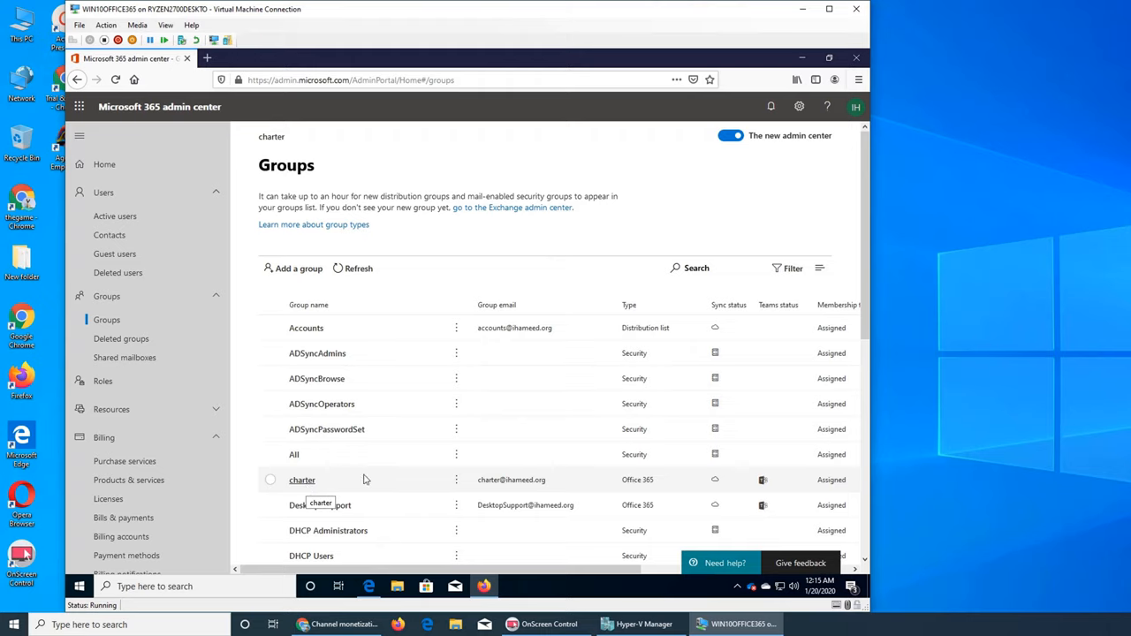
pyautogui.moveTo(715, 336)
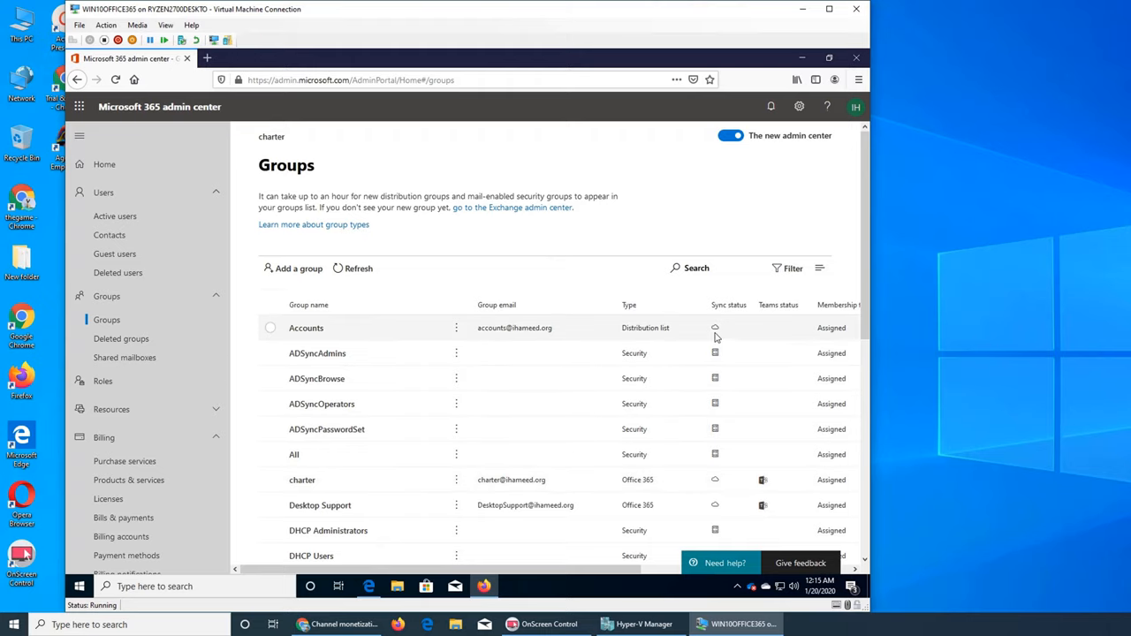
pyautogui.moveTo(714, 392)
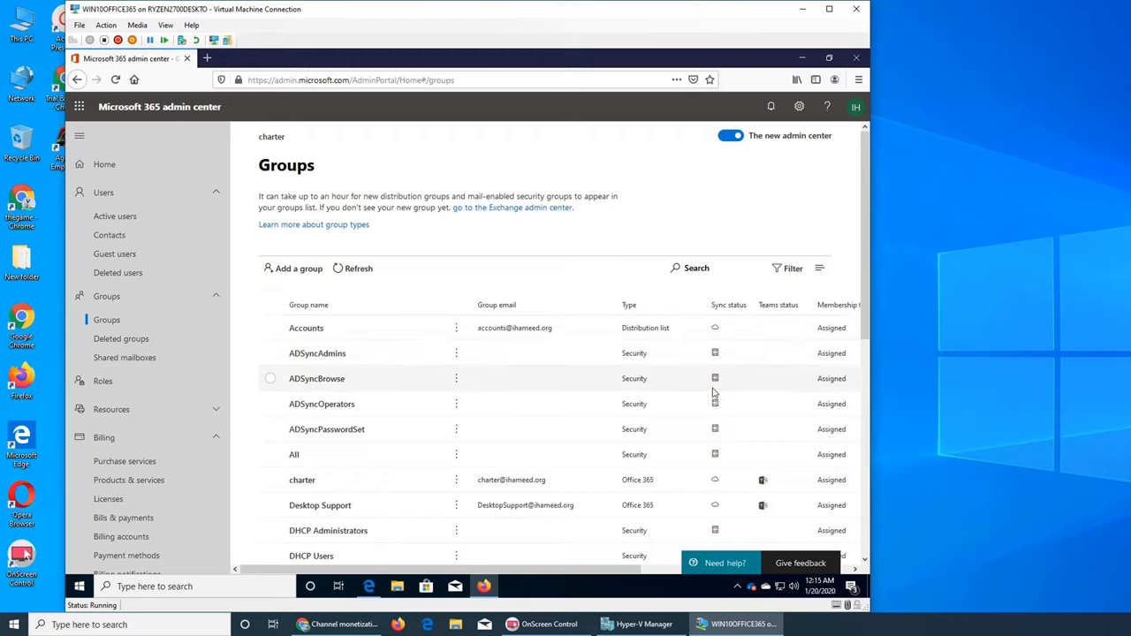
pyautogui.moveTo(714, 389)
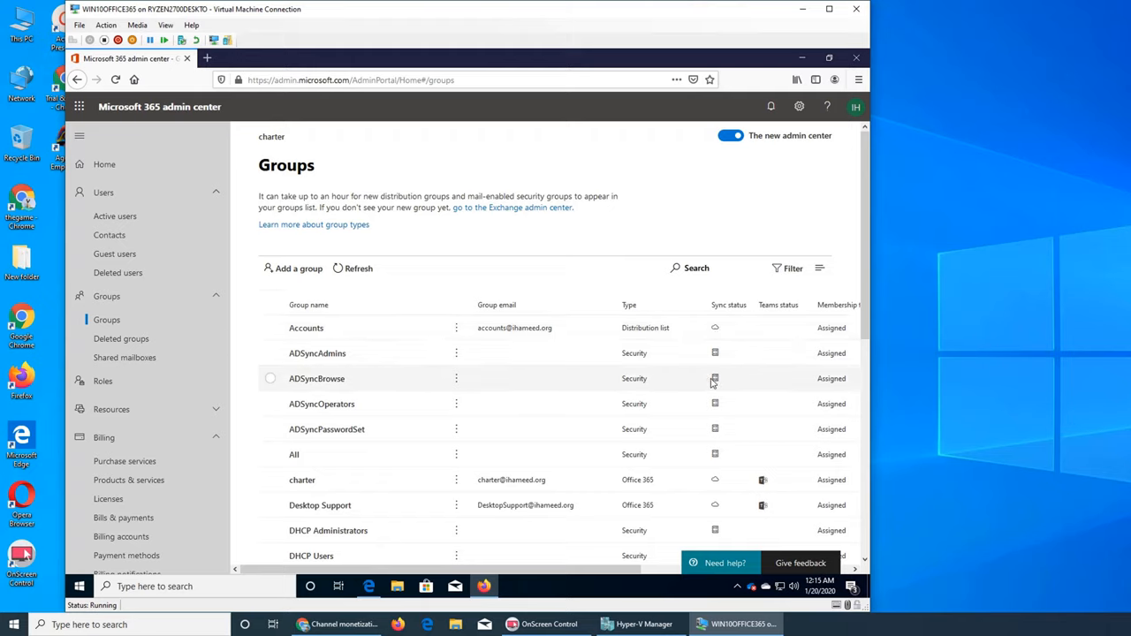
pyautogui.moveTo(764, 480)
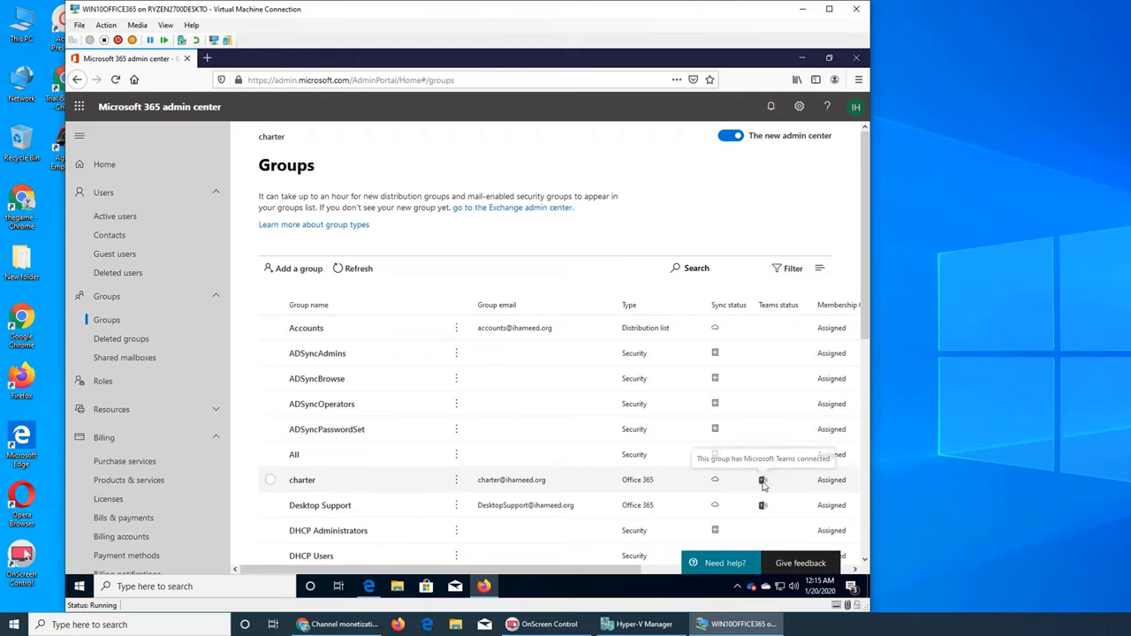
pyautogui.moveTo(764, 481)
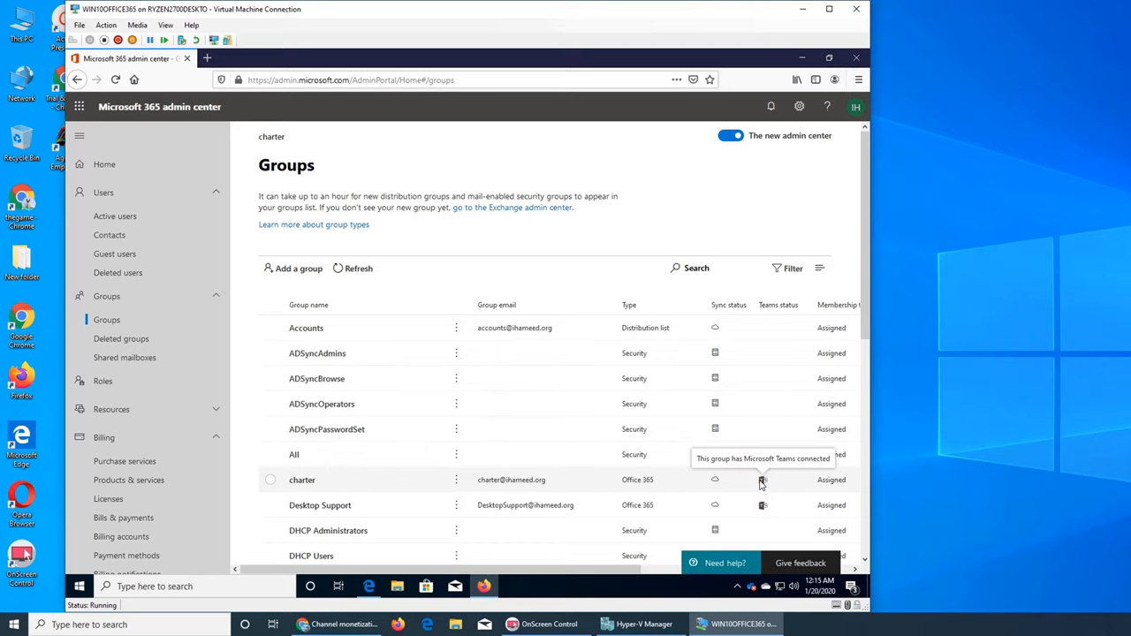
pyautogui.scroll(-3)
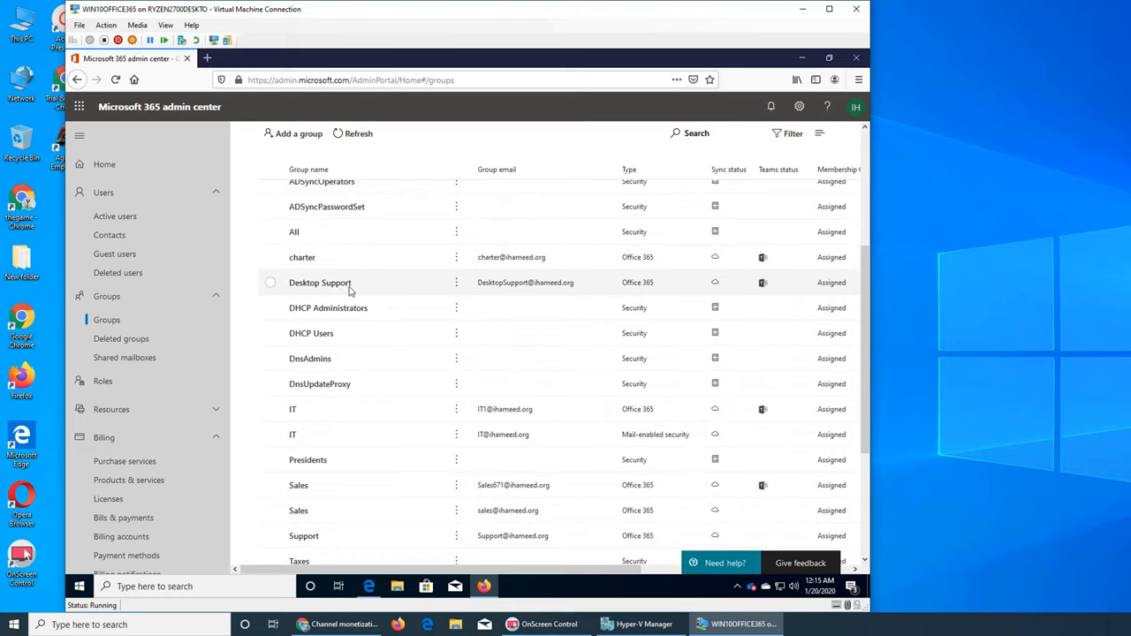
pyautogui.moveTo(311, 332)
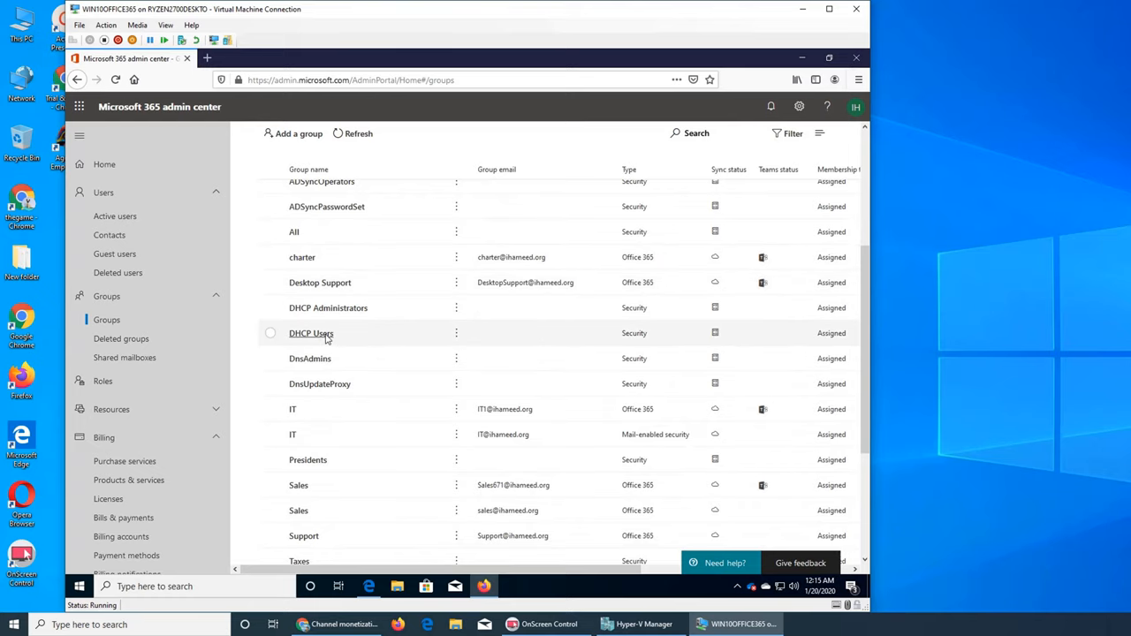
pyautogui.moveTo(357, 424)
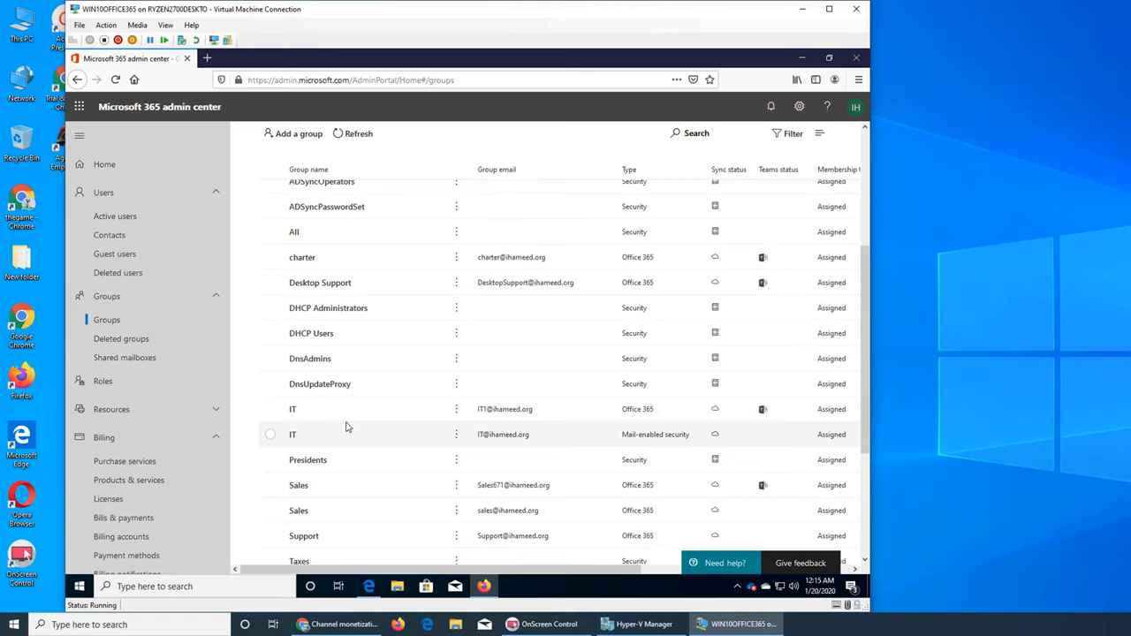
pyautogui.moveTo(322, 408)
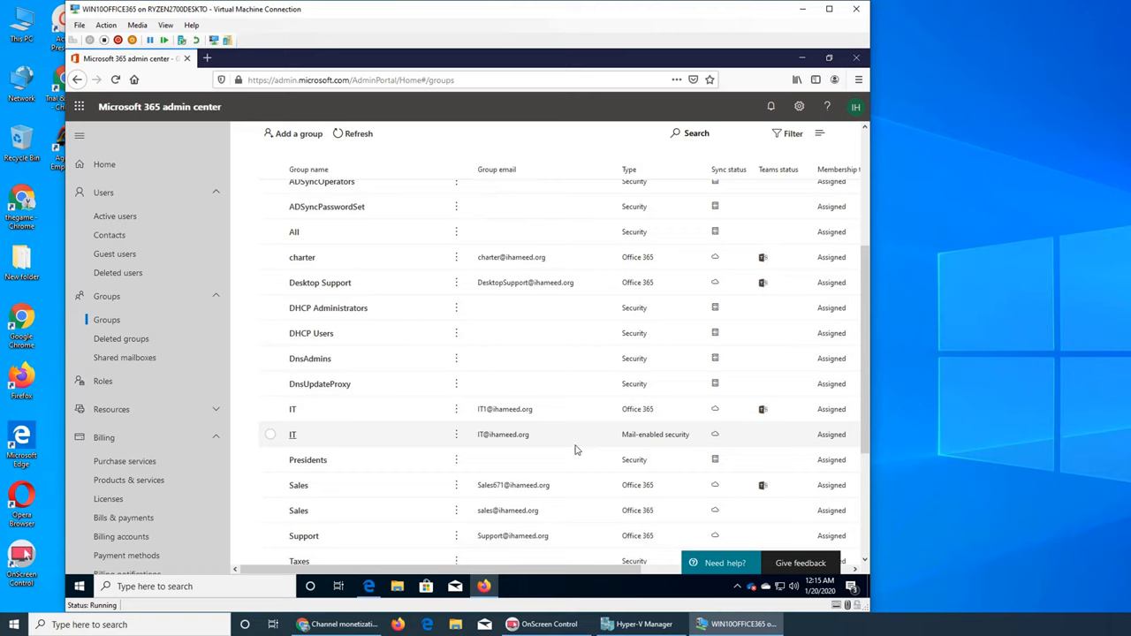
pyautogui.moveTo(636, 410)
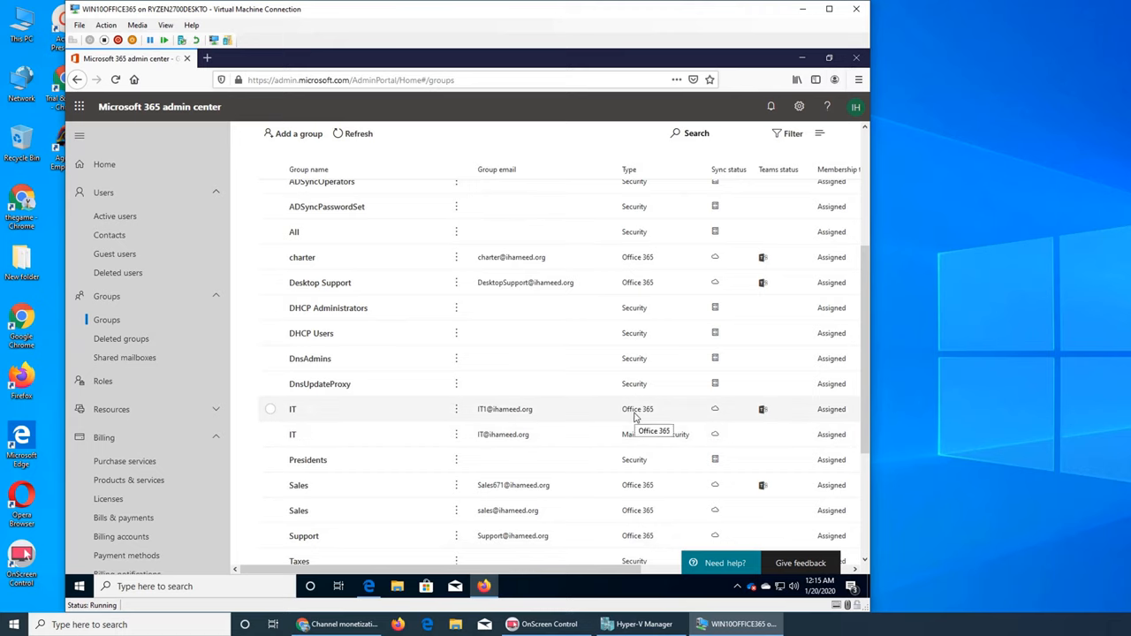
pyautogui.moveTo(632, 415)
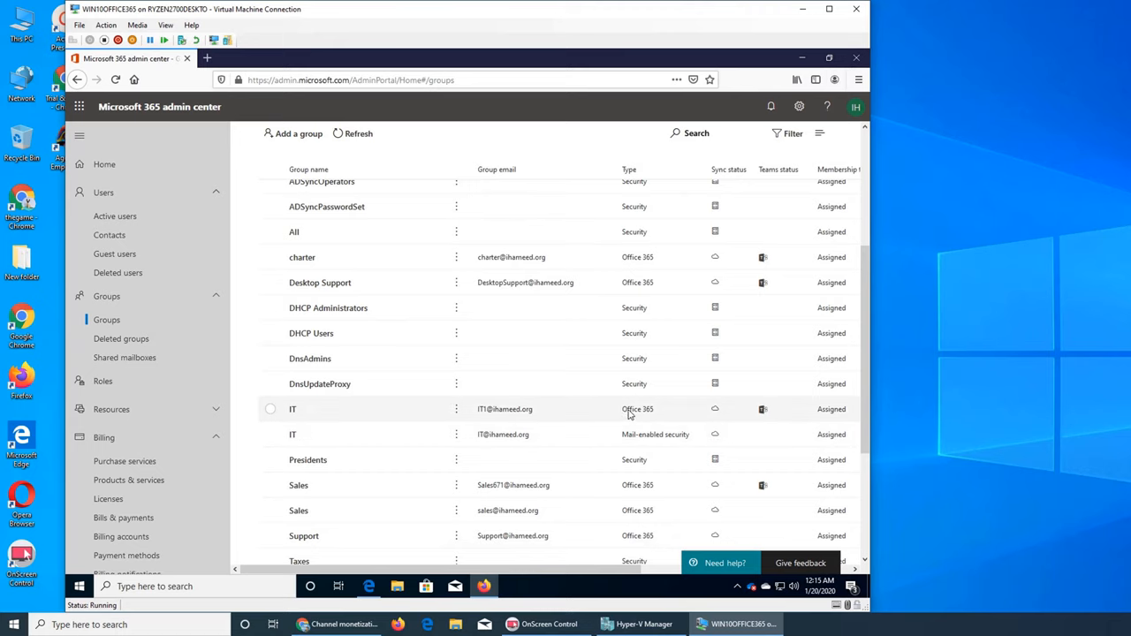
pyautogui.moveTo(636, 410)
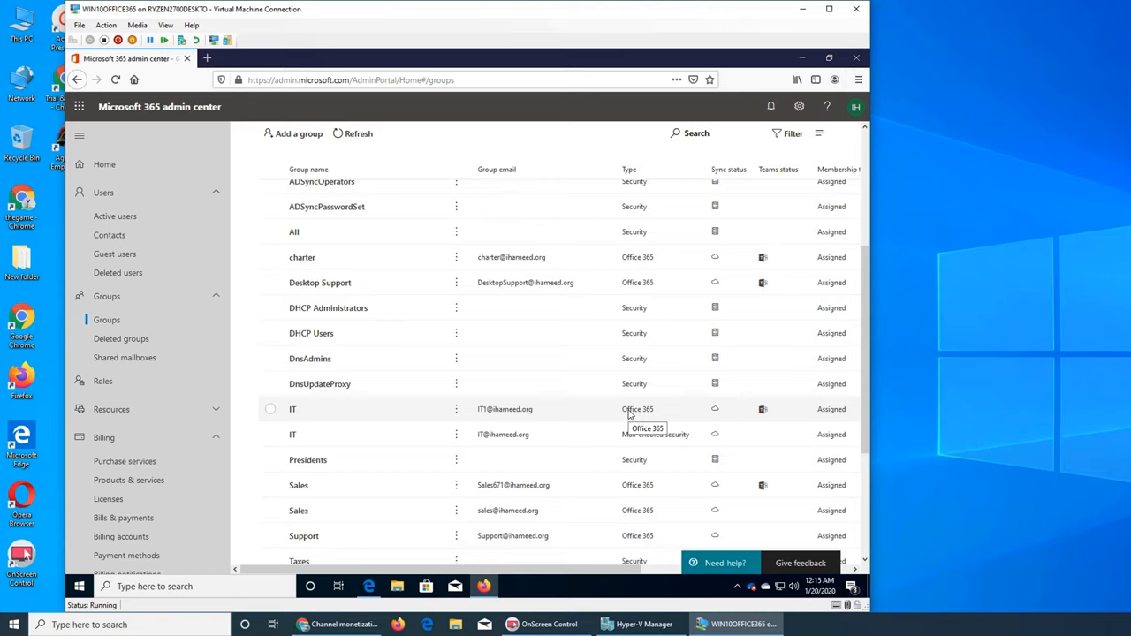
pyautogui.moveTo(643, 435)
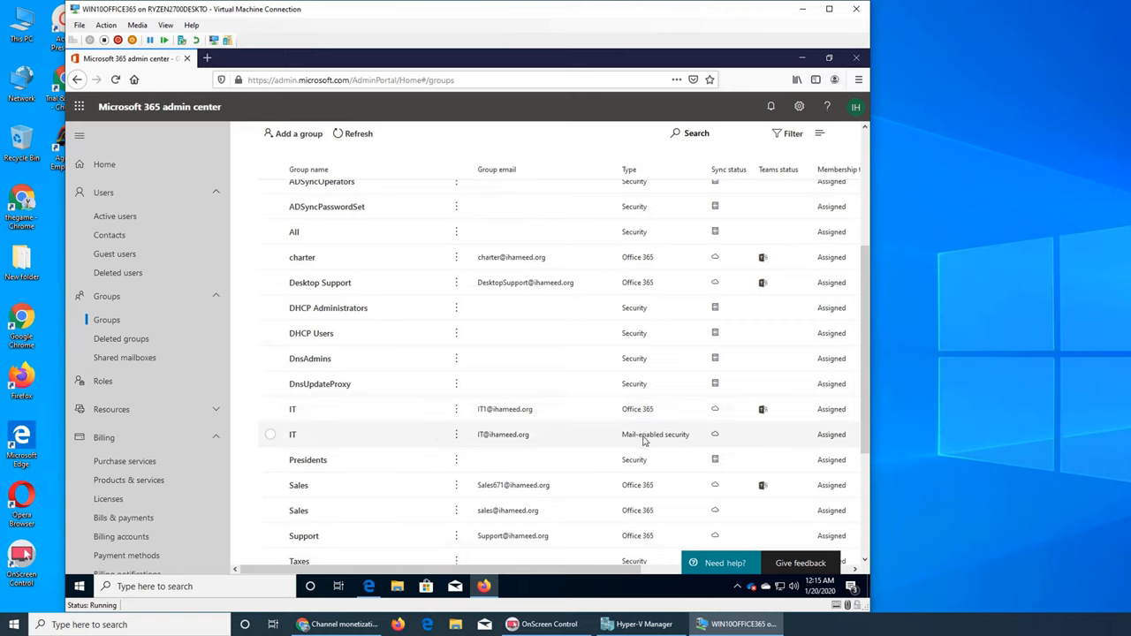
pyautogui.moveTo(654, 435)
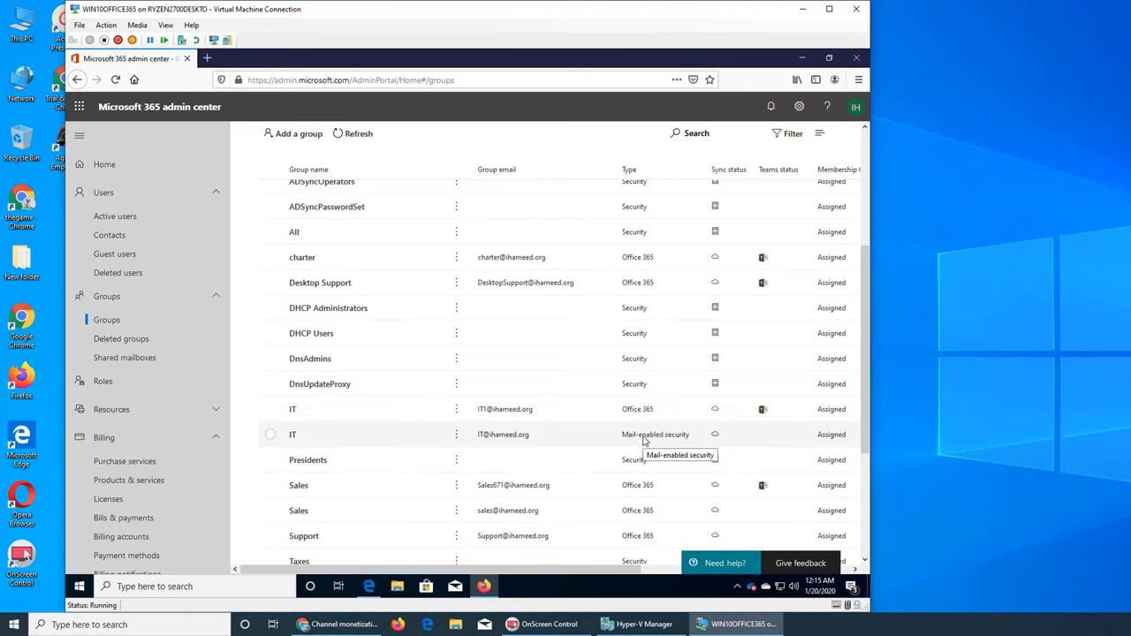
pyautogui.moveTo(761, 422)
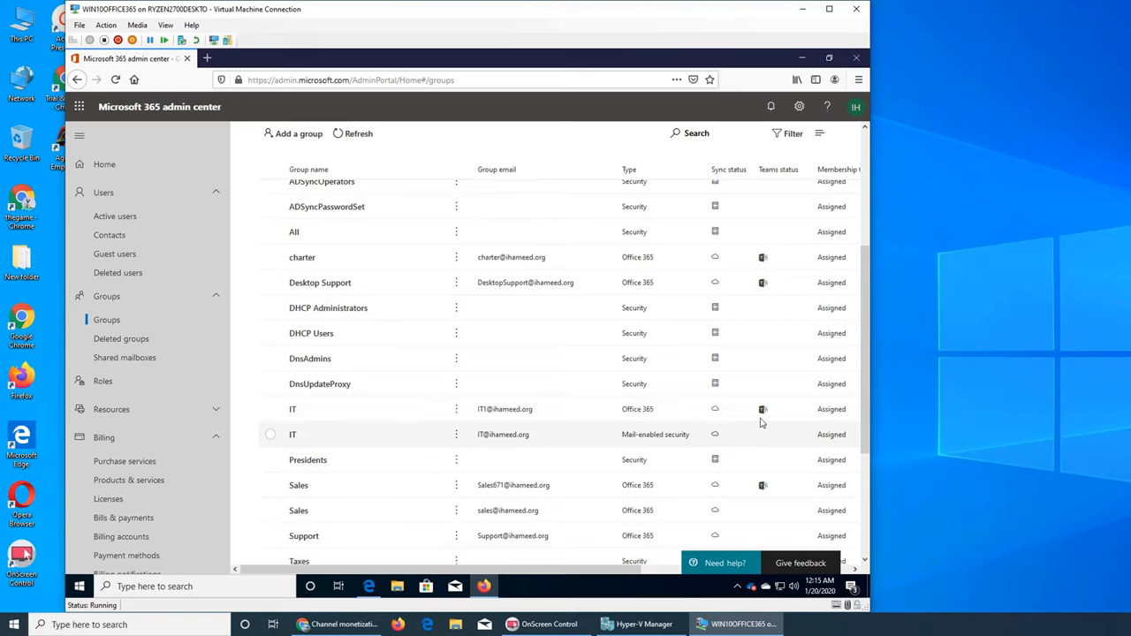
pyautogui.moveTo(629, 435)
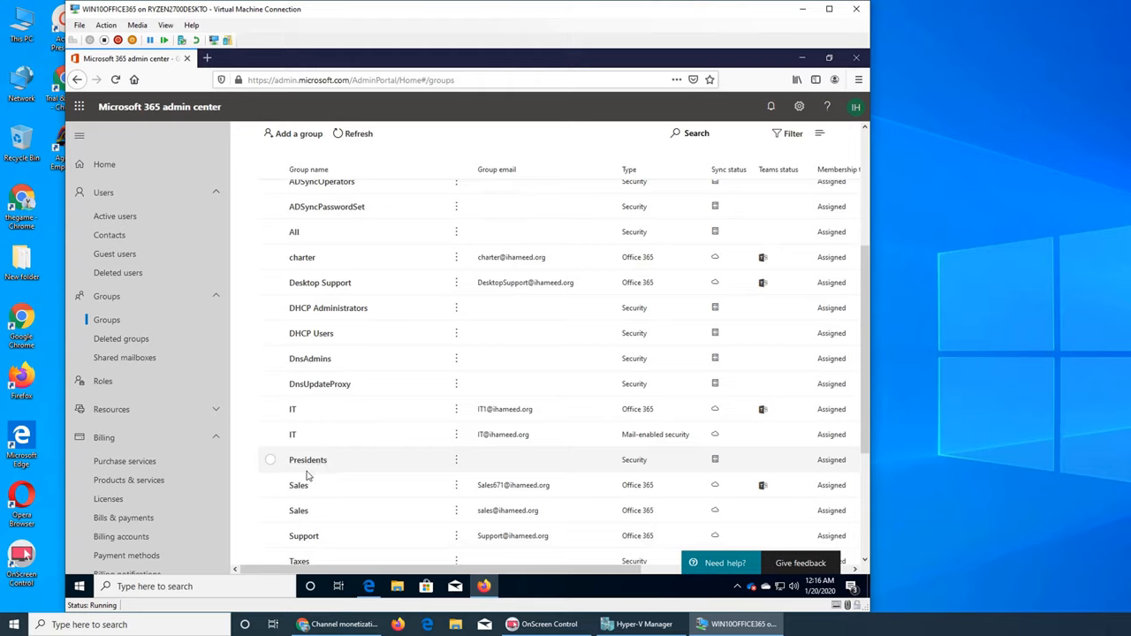
pyautogui.moveTo(407, 484)
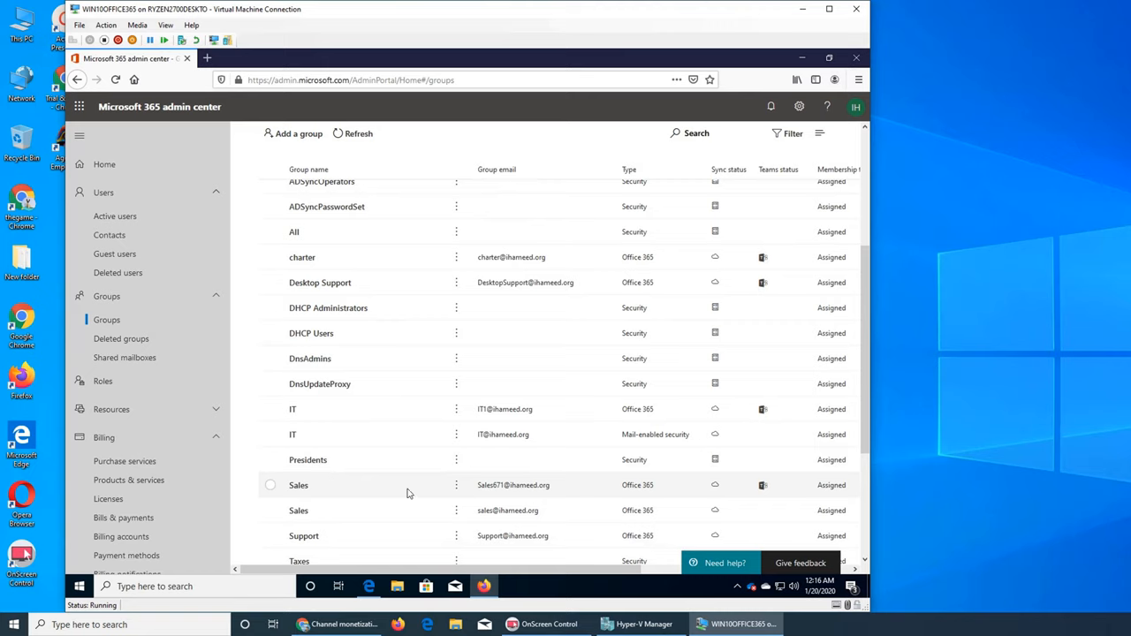
pyautogui.moveTo(506, 497)
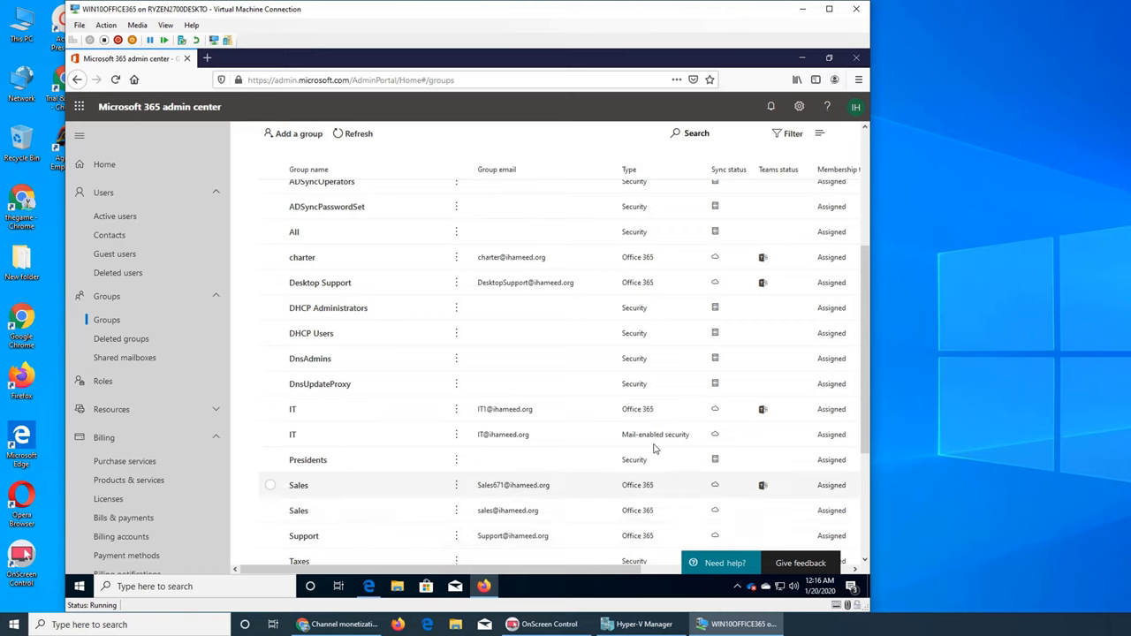
pyautogui.moveTo(601, 430)
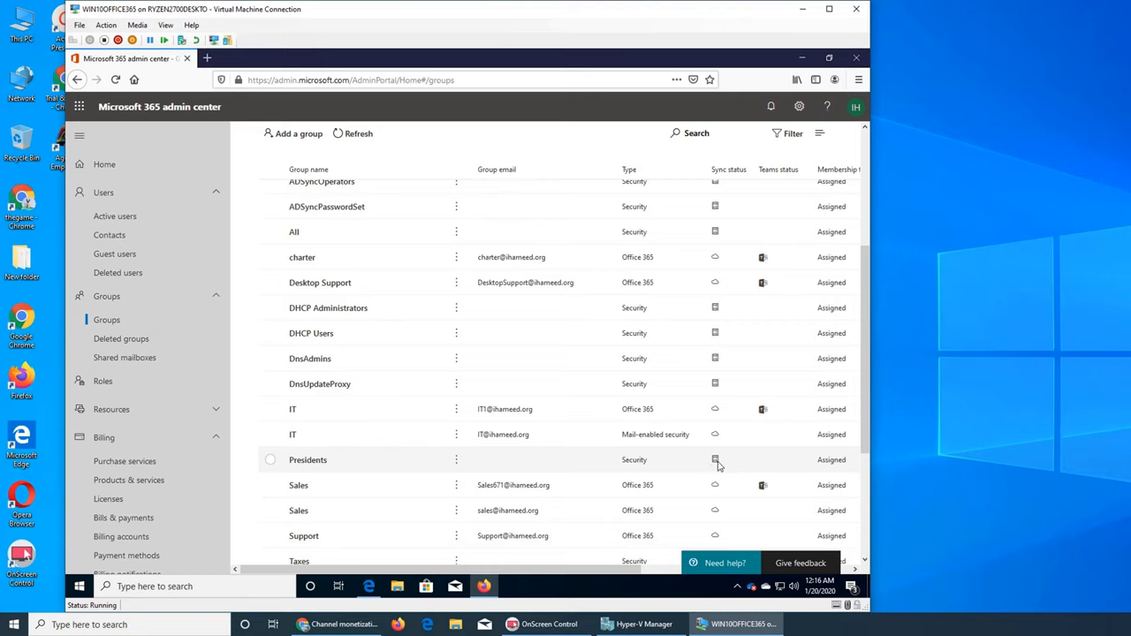
pyautogui.moveTo(700, 419)
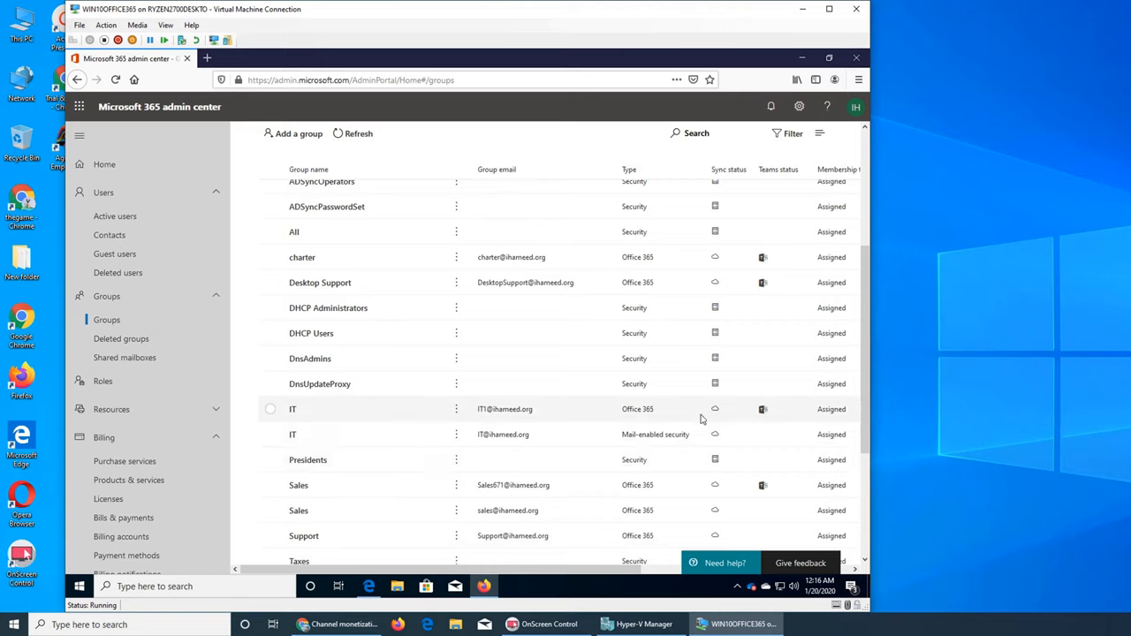
pyautogui.moveTo(714, 417)
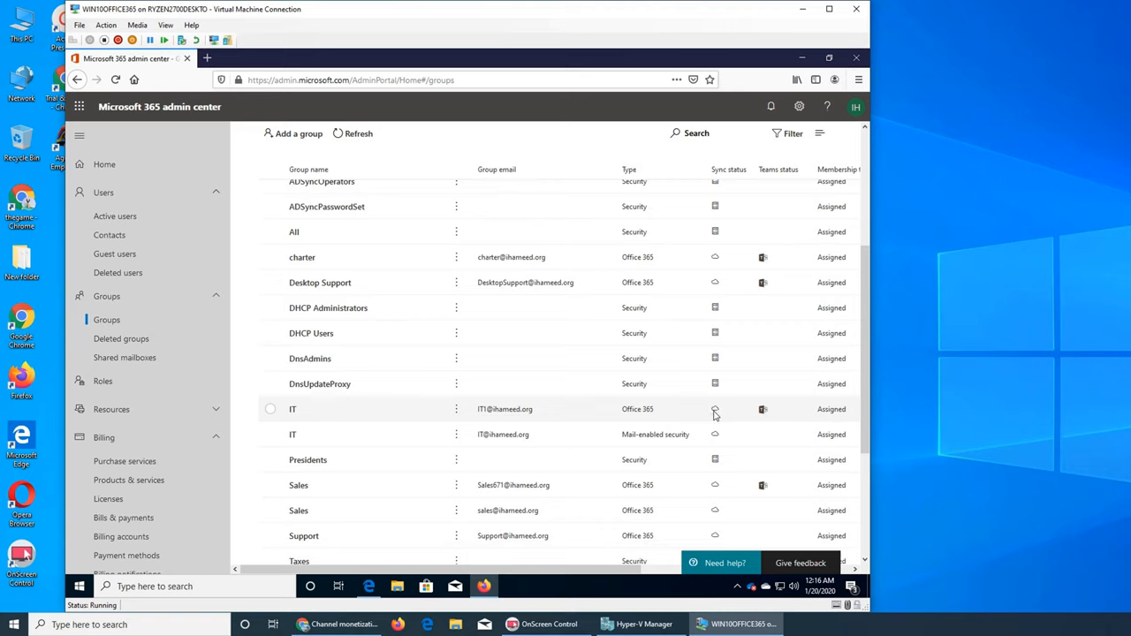
pyautogui.moveTo(714, 389)
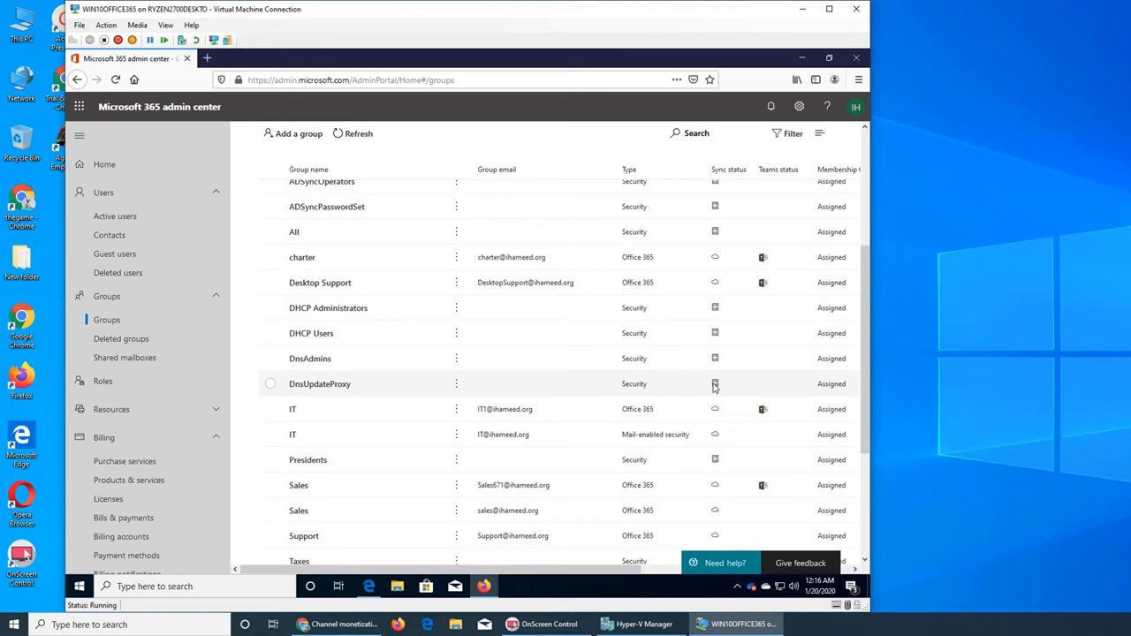
pyautogui.moveTo(714, 464)
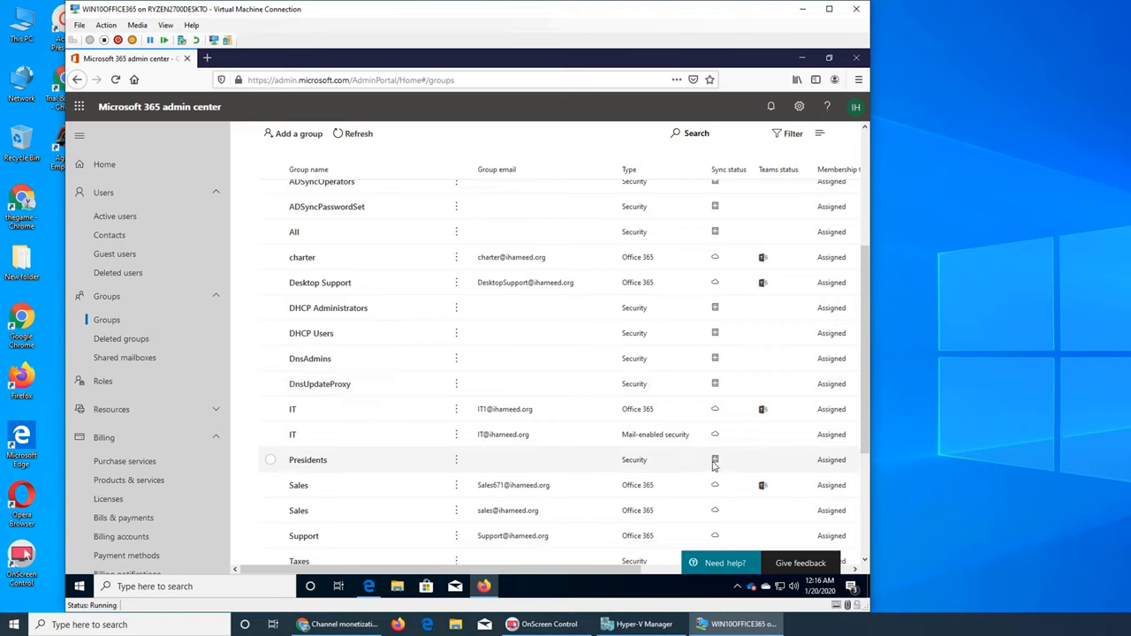
pyautogui.scroll(-3)
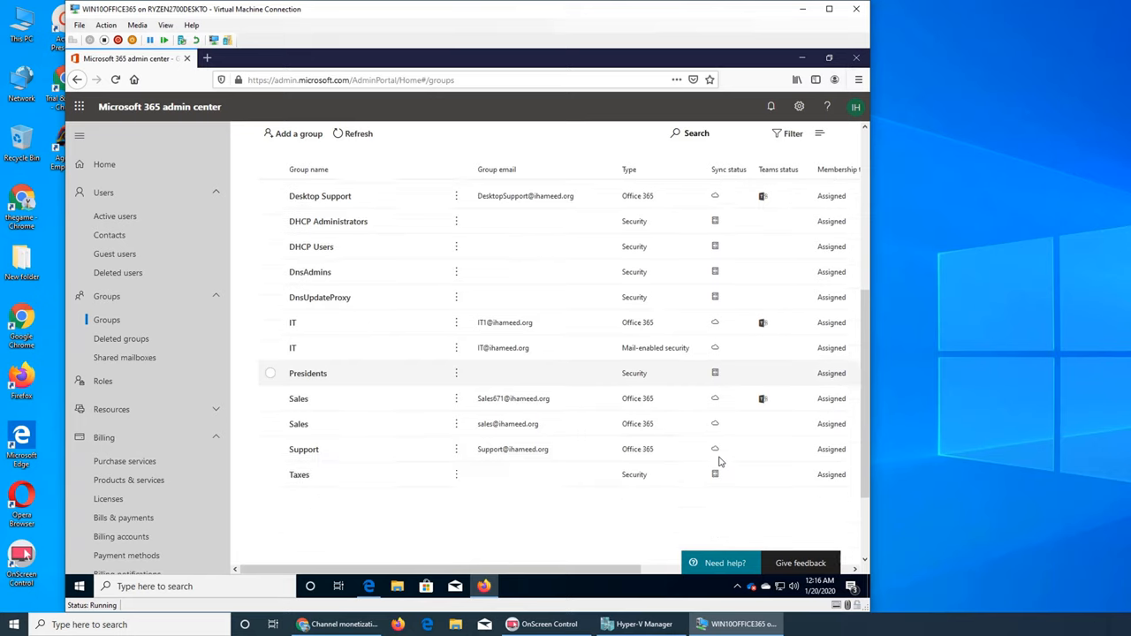
pyautogui.scroll(-3)
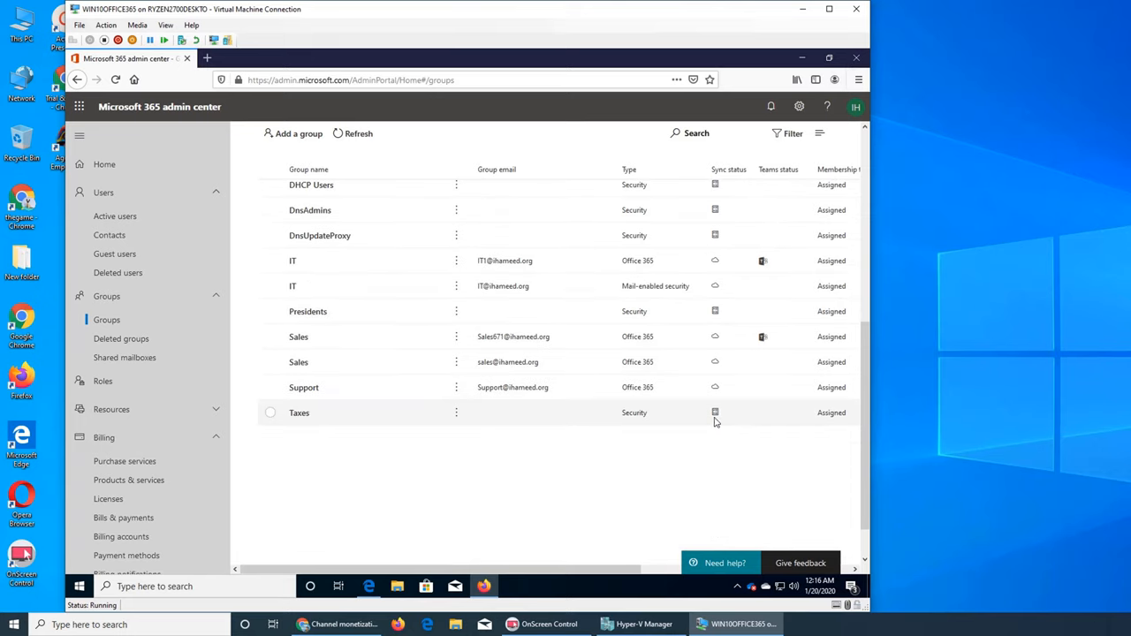
pyautogui.moveTo(714, 425)
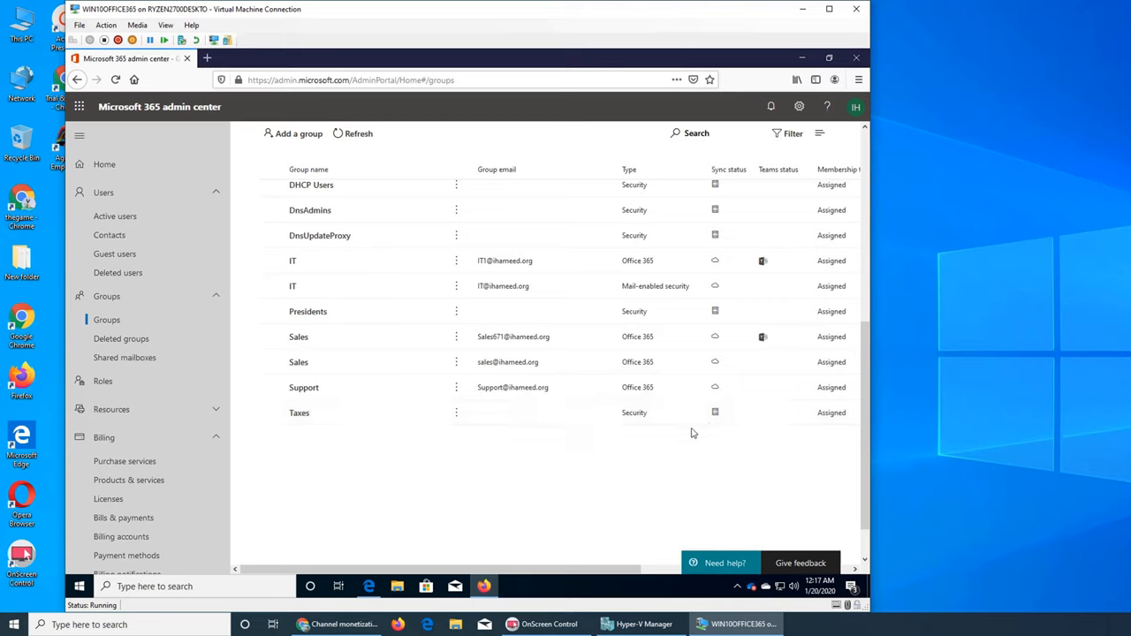
pyautogui.moveTo(781, 470)
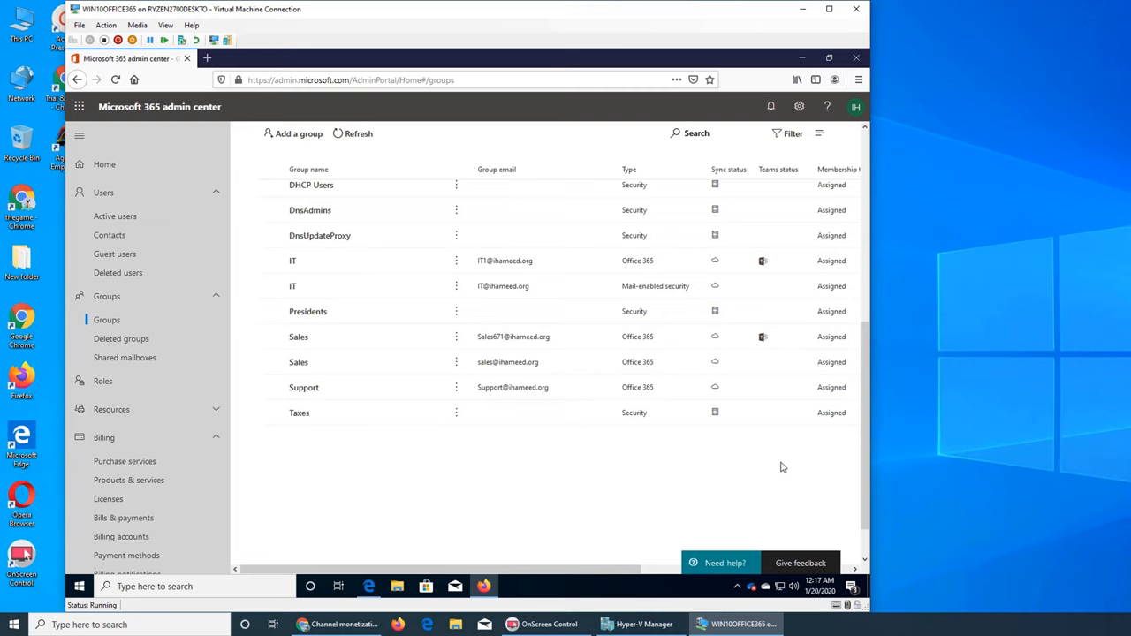
pyautogui.click(336, 626)
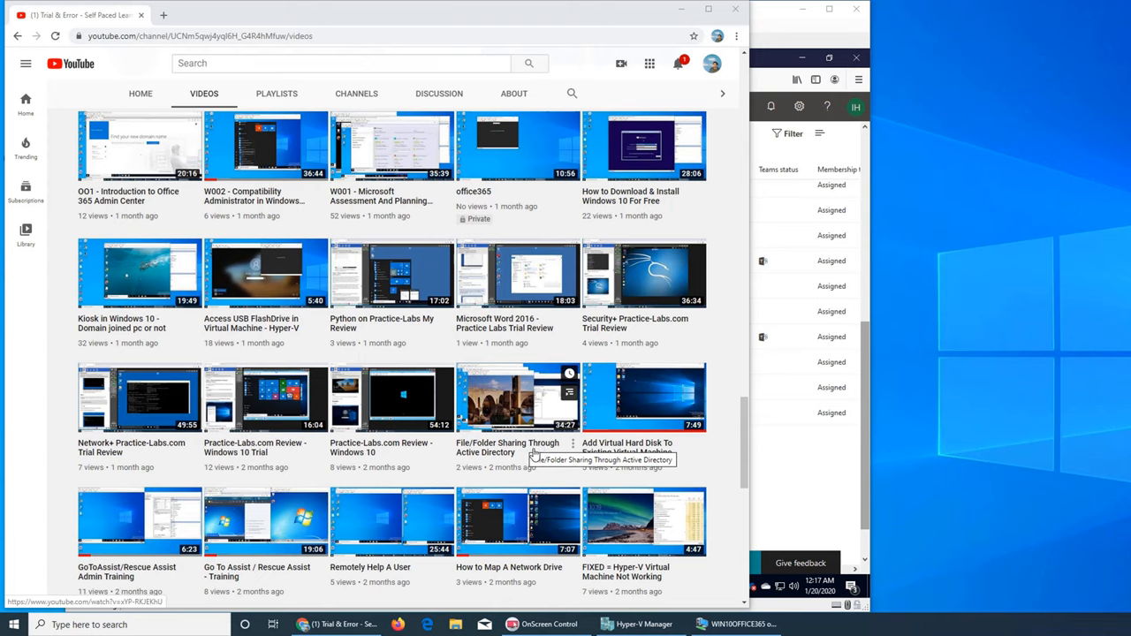
pyautogui.moveTo(520, 438)
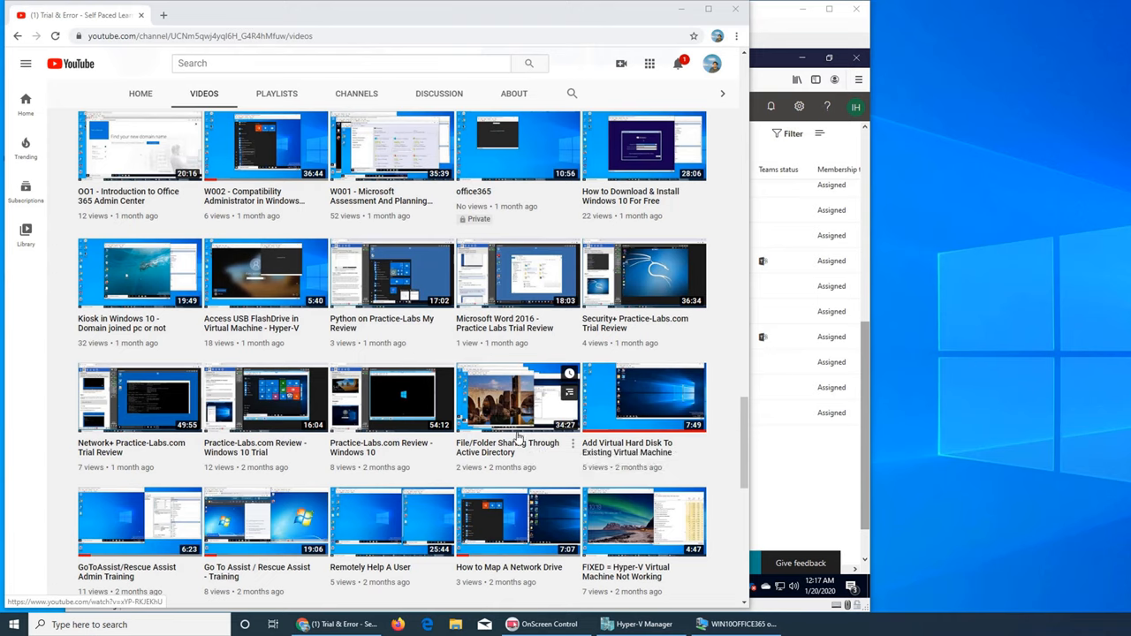
pyautogui.moveTo(529, 389)
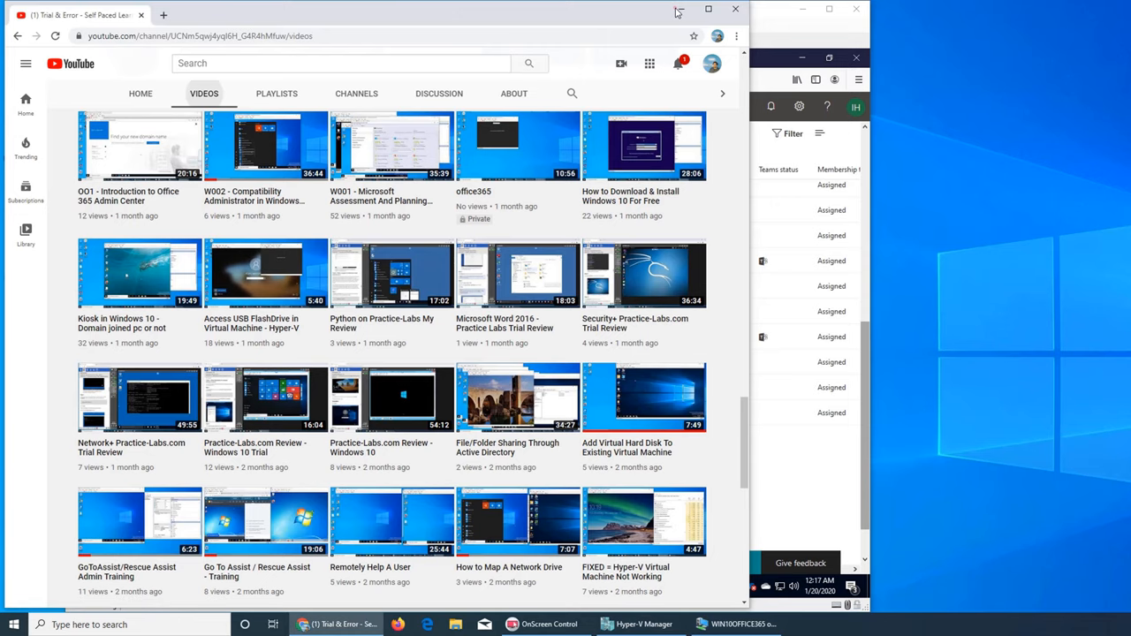
pyautogui.click(739, 623)
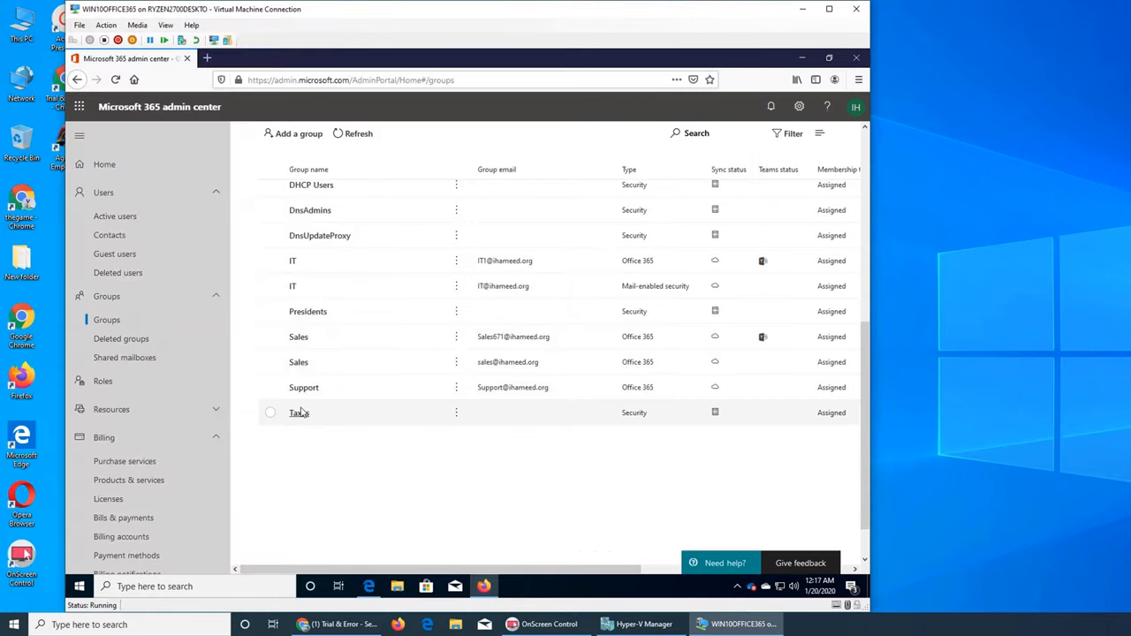
pyautogui.moveTo(541, 545)
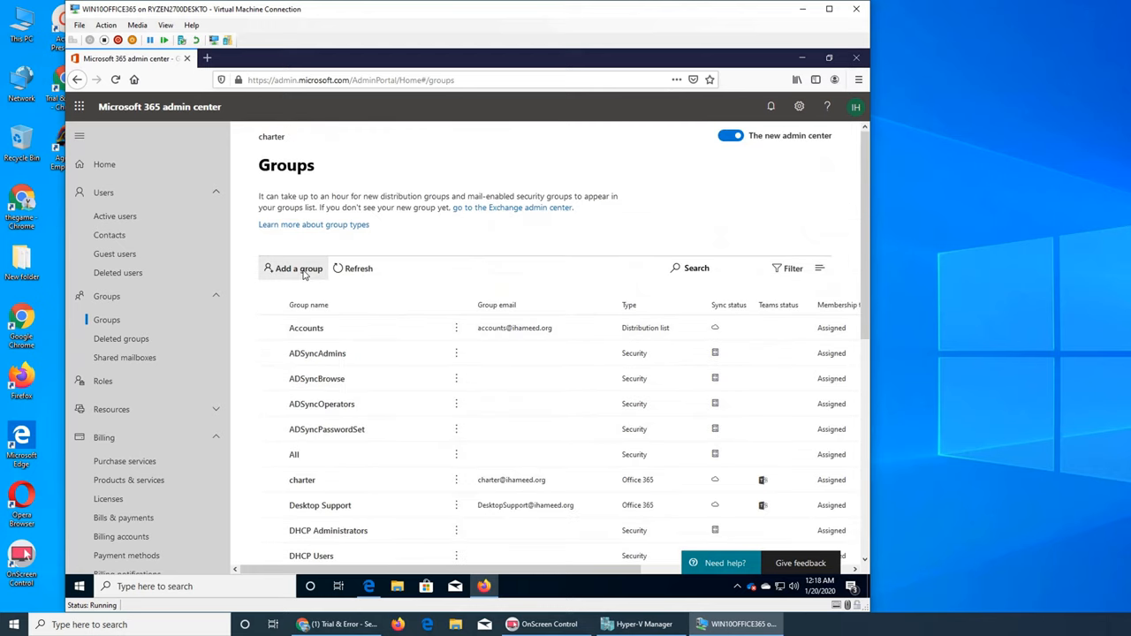
pyautogui.moveTo(710, 284)
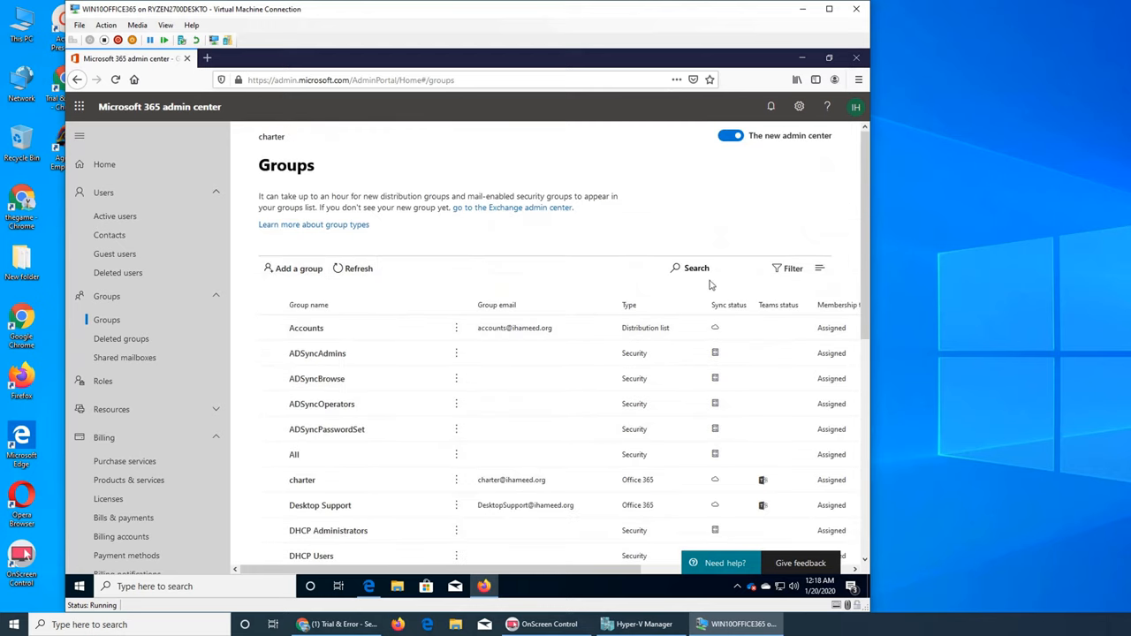
pyautogui.moveTo(371, 354)
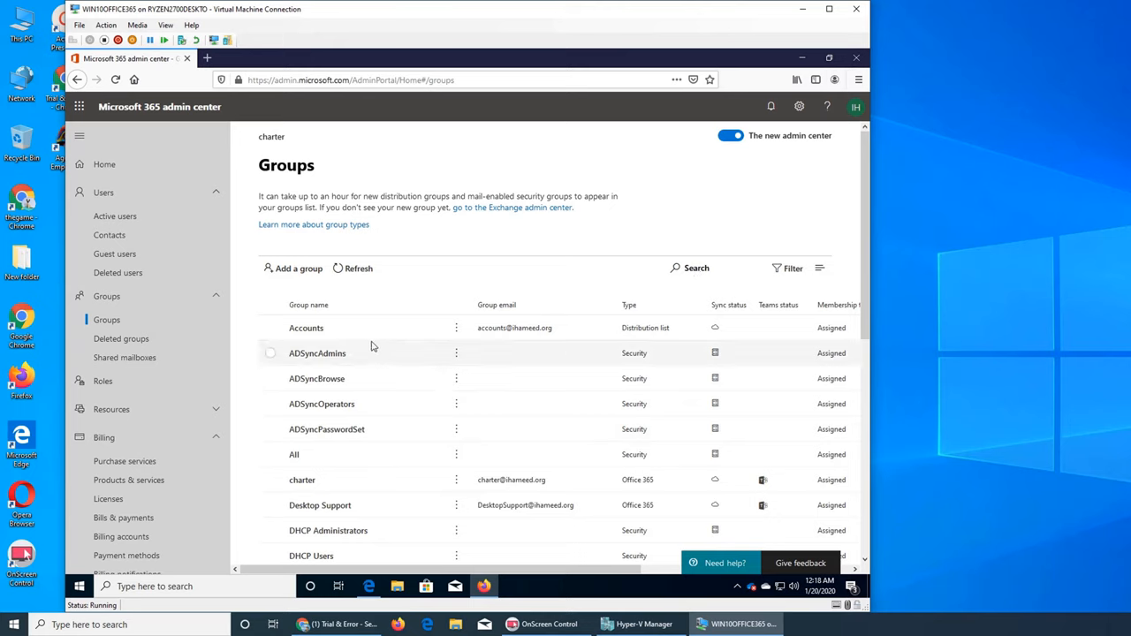
pyautogui.moveTo(327, 381)
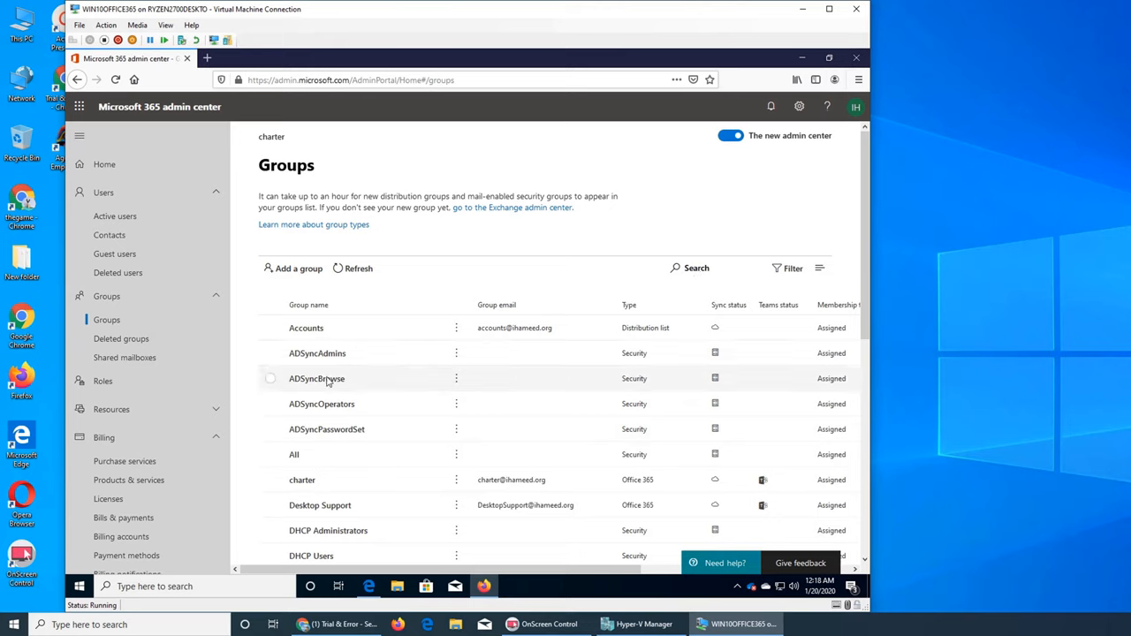
pyautogui.moveTo(333, 429)
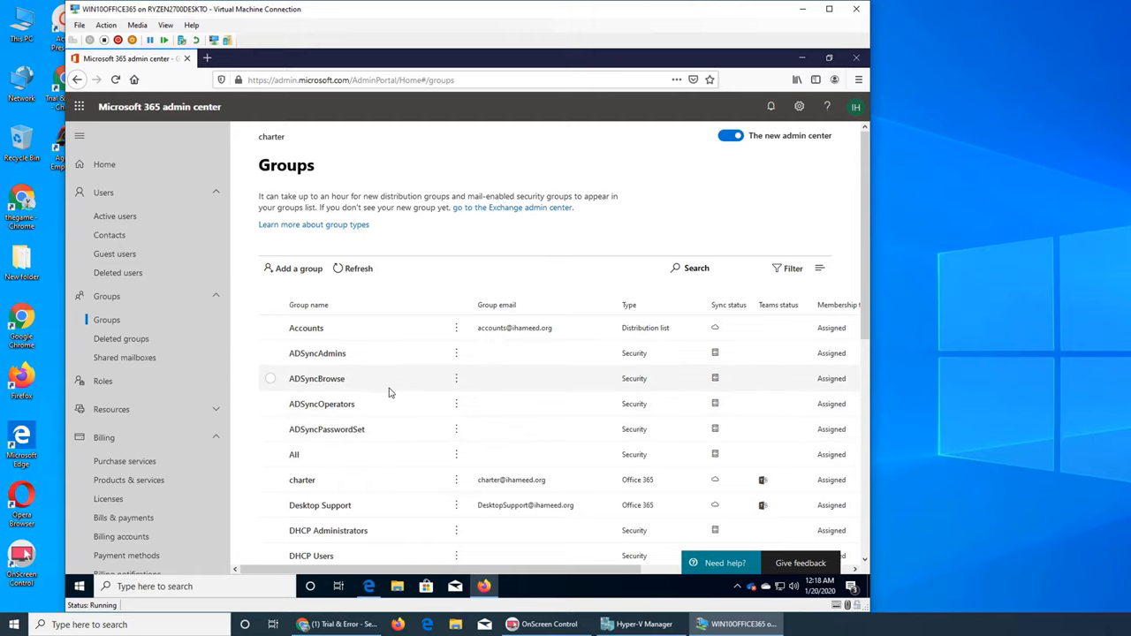
pyautogui.moveTo(373, 396)
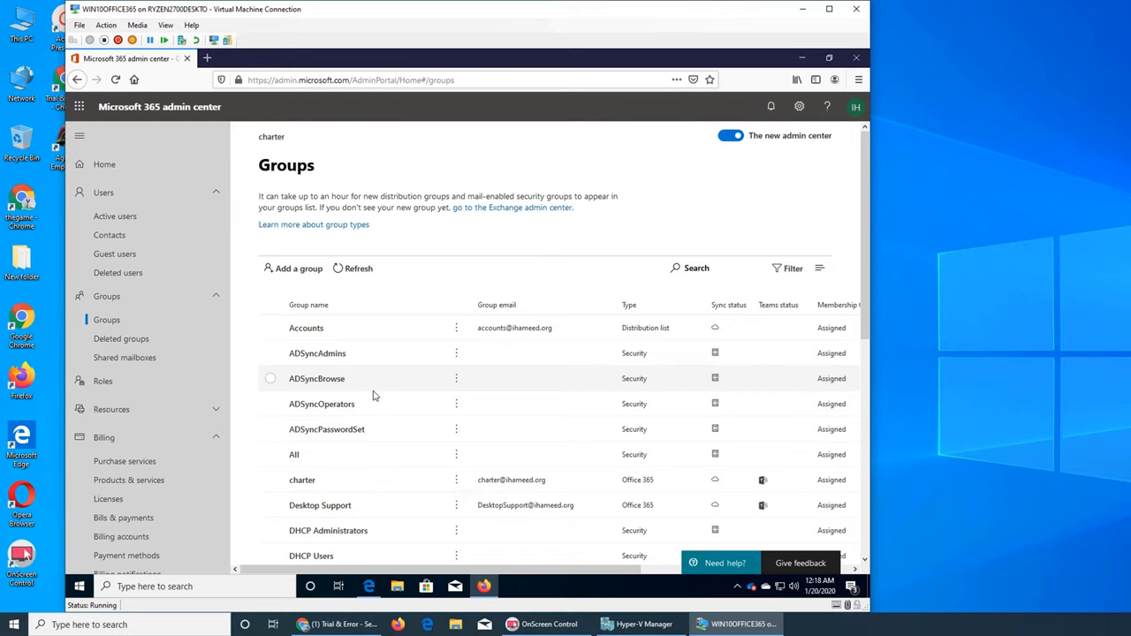
pyautogui.scroll(-3)
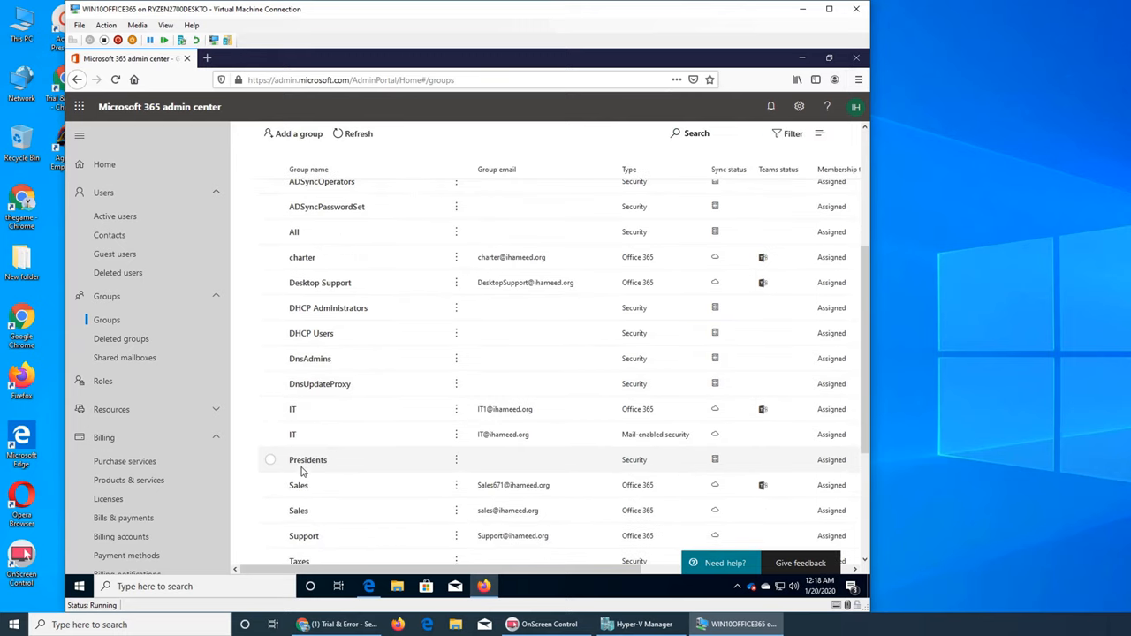
# Step: View the Presidents group's details and its Members tab
pyautogui.click(308, 459)
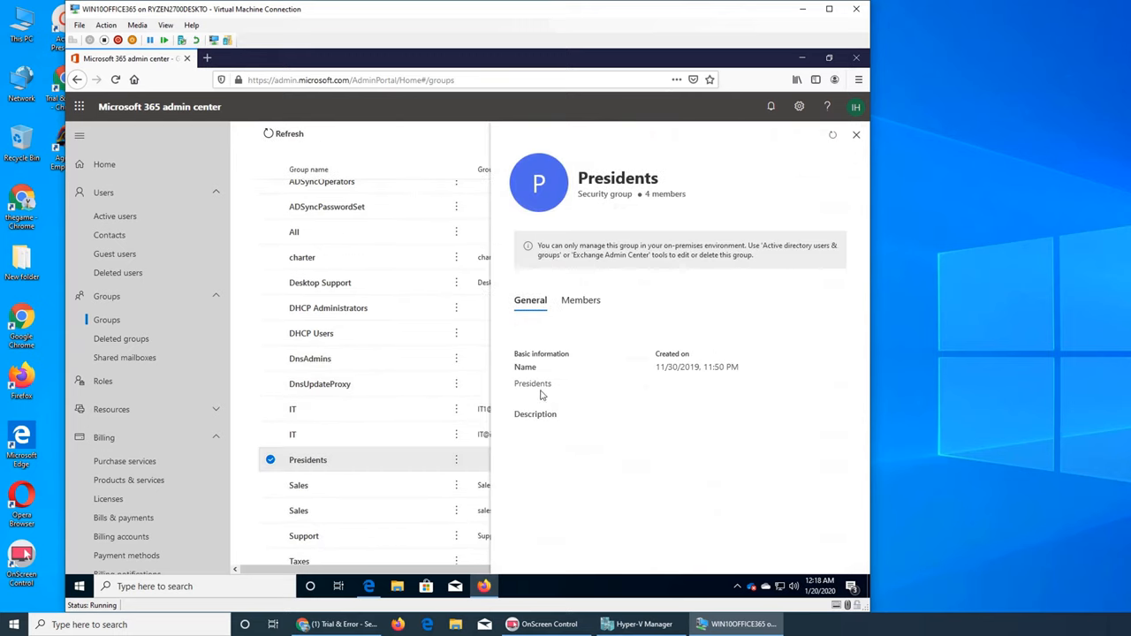
pyautogui.moveTo(572, 396)
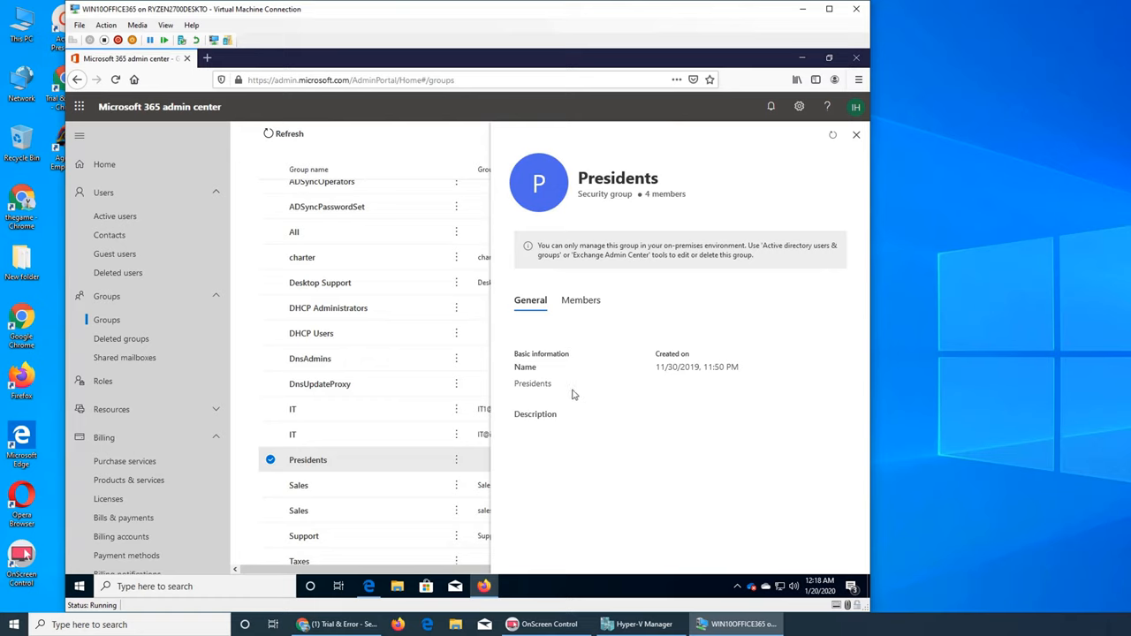
pyautogui.moveTo(581, 364)
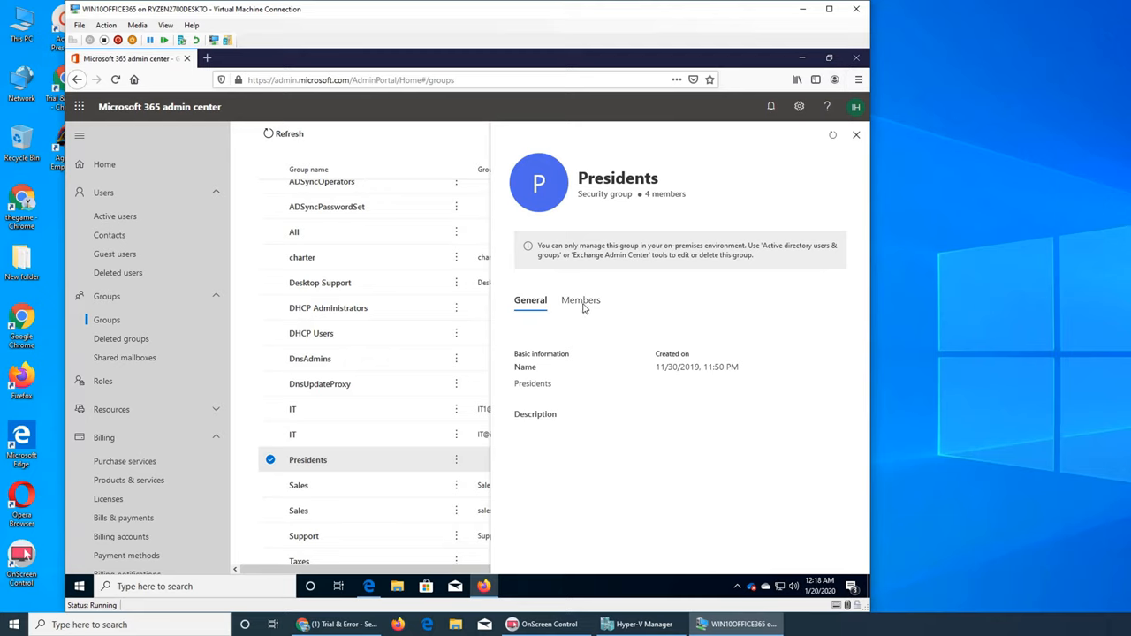
pyautogui.click(580, 301)
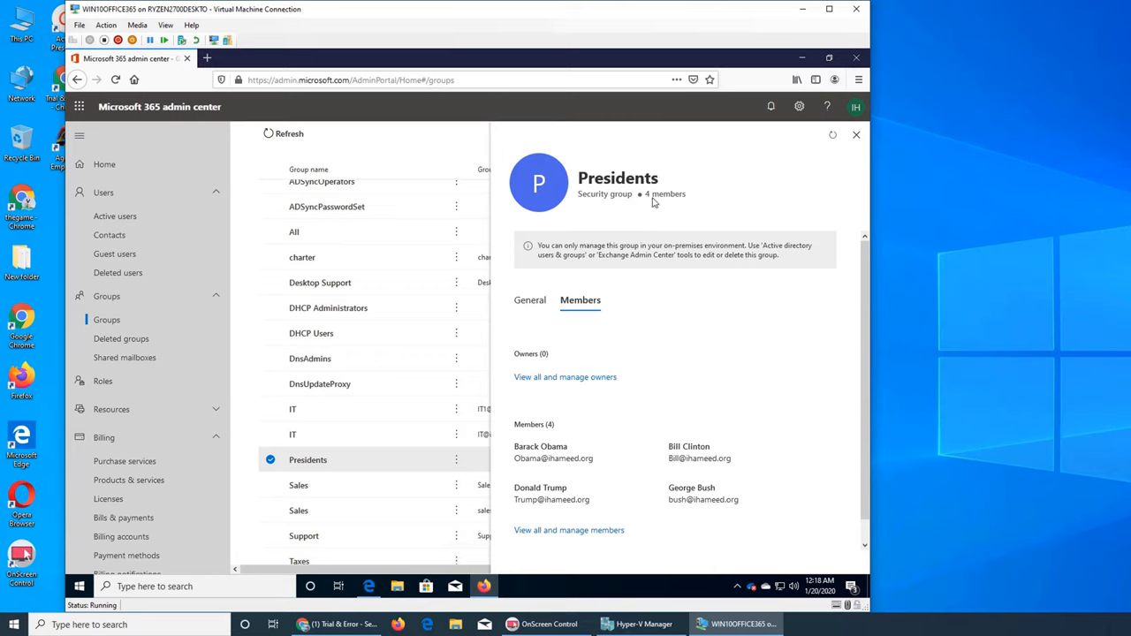
pyautogui.moveTo(537, 456)
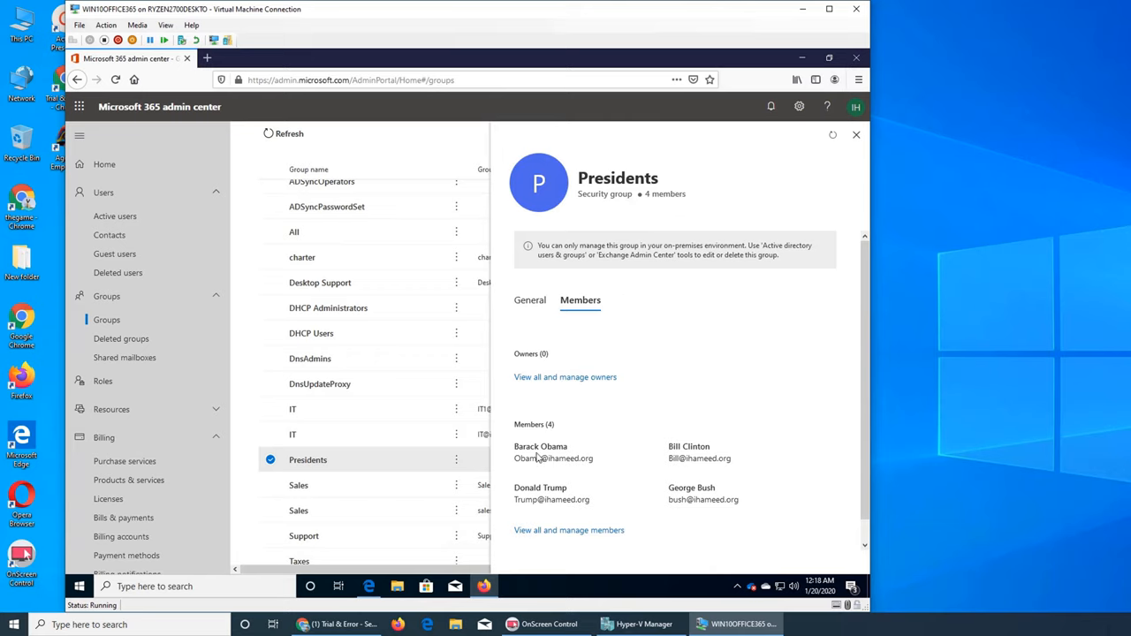
pyautogui.moveTo(622, 495)
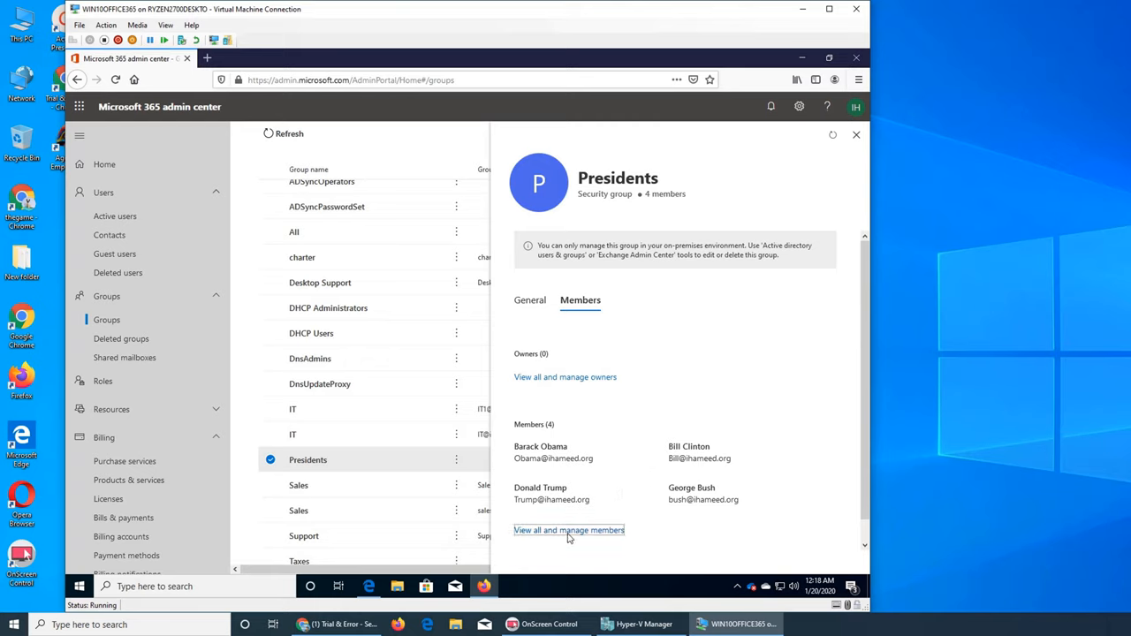
# Step: Review the full Presidents member list twice, closing it each time, then reopen it
pyautogui.click(569, 530)
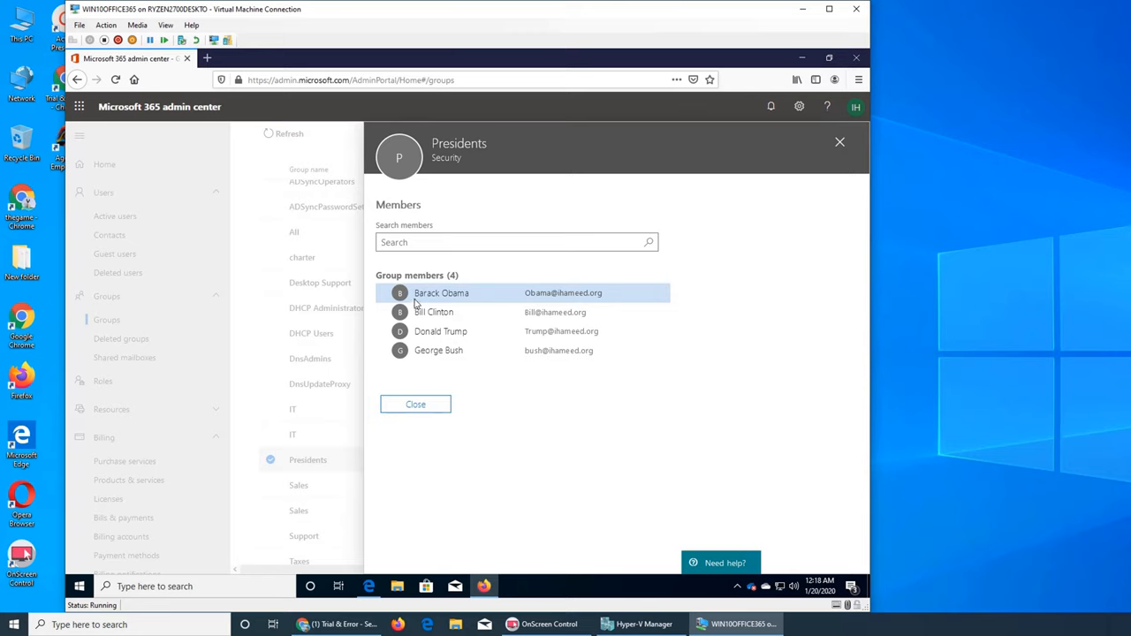
pyautogui.moveTo(399, 293)
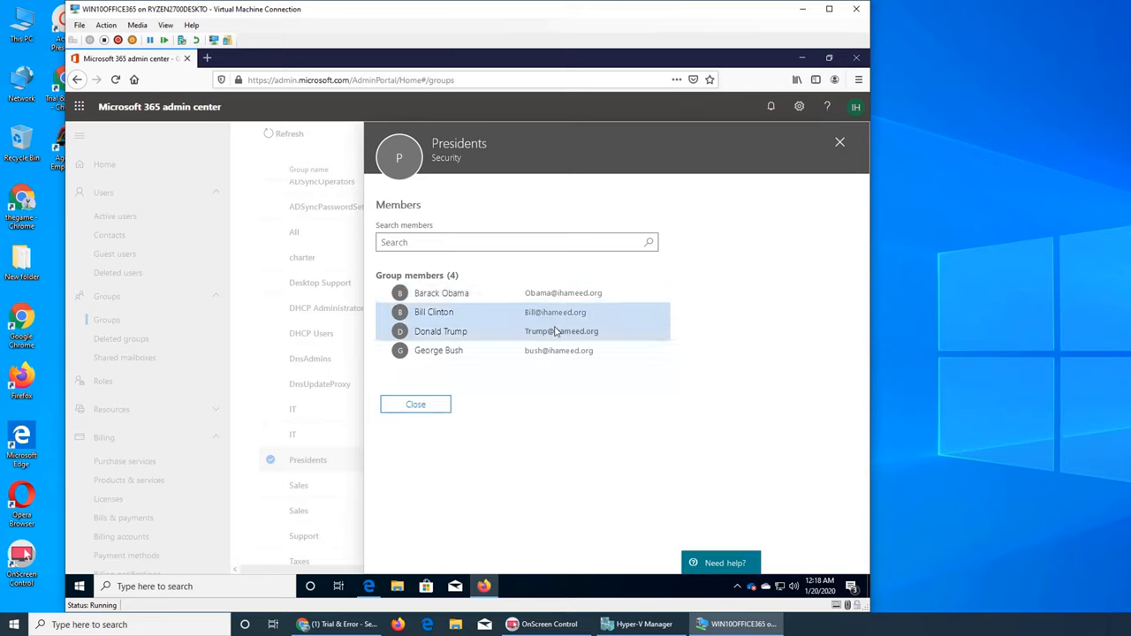
pyautogui.click(415, 403)
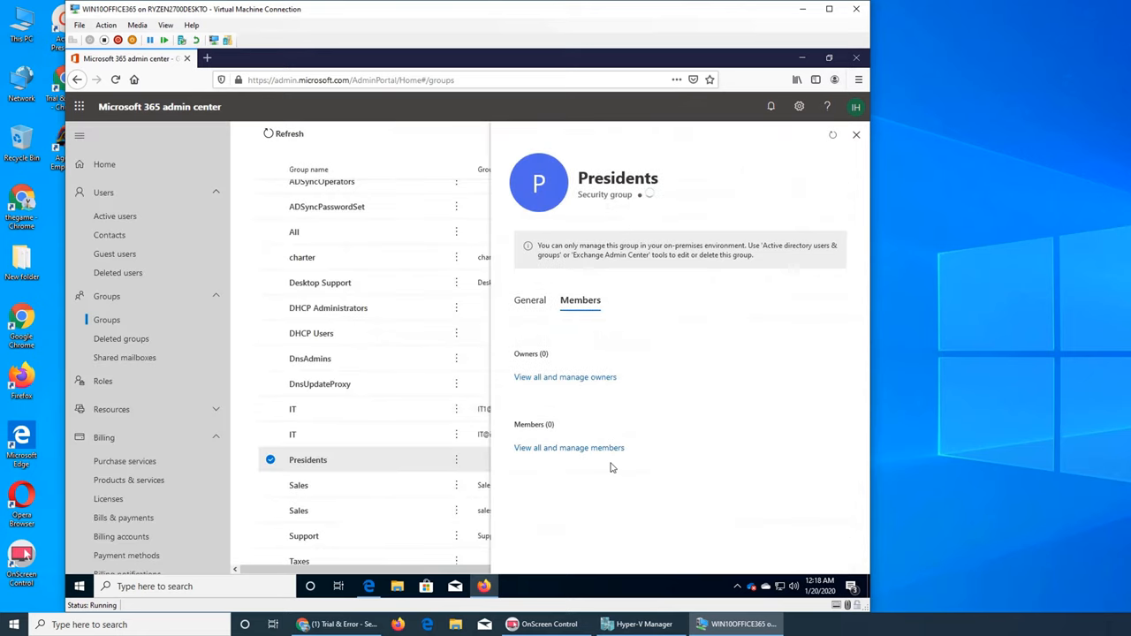
pyautogui.click(569, 447)
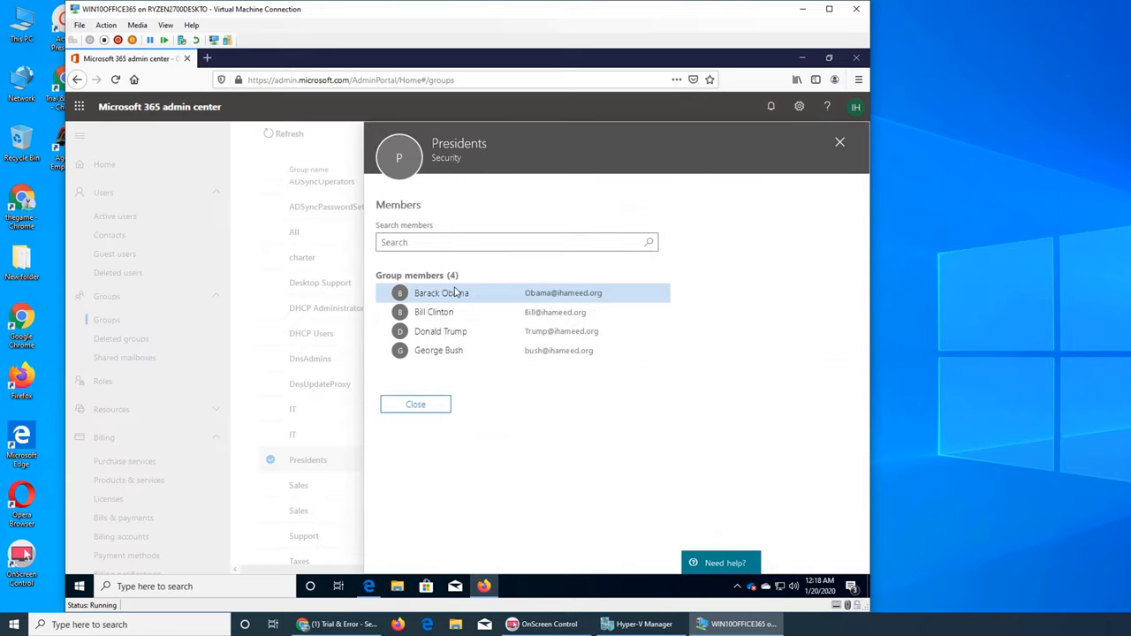
pyautogui.moveTo(643, 304)
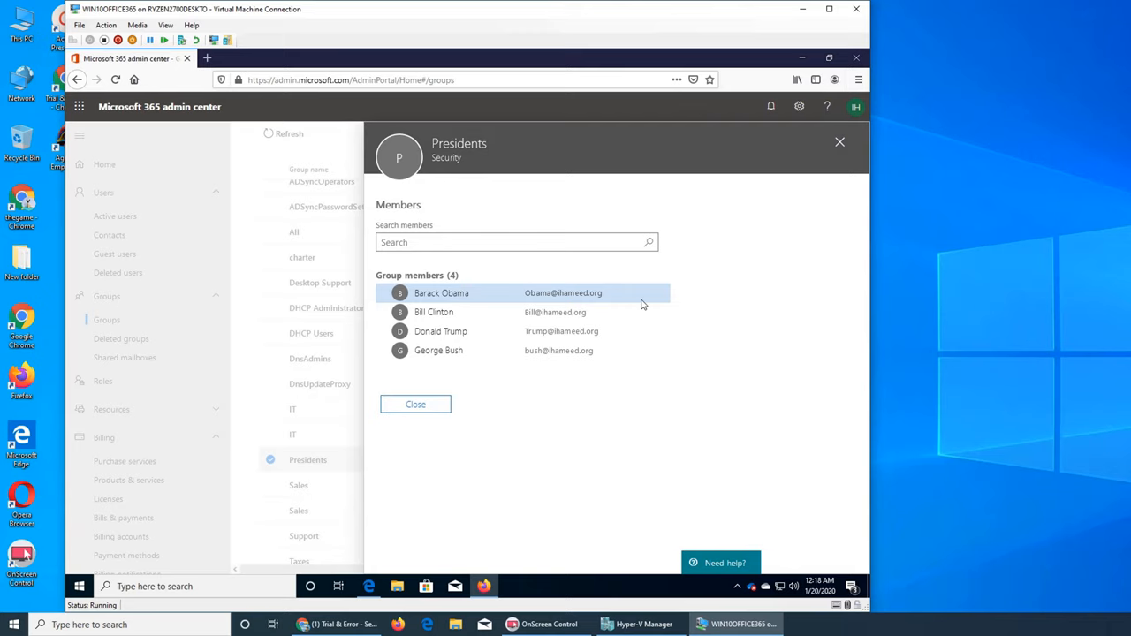
pyautogui.moveTo(415, 403)
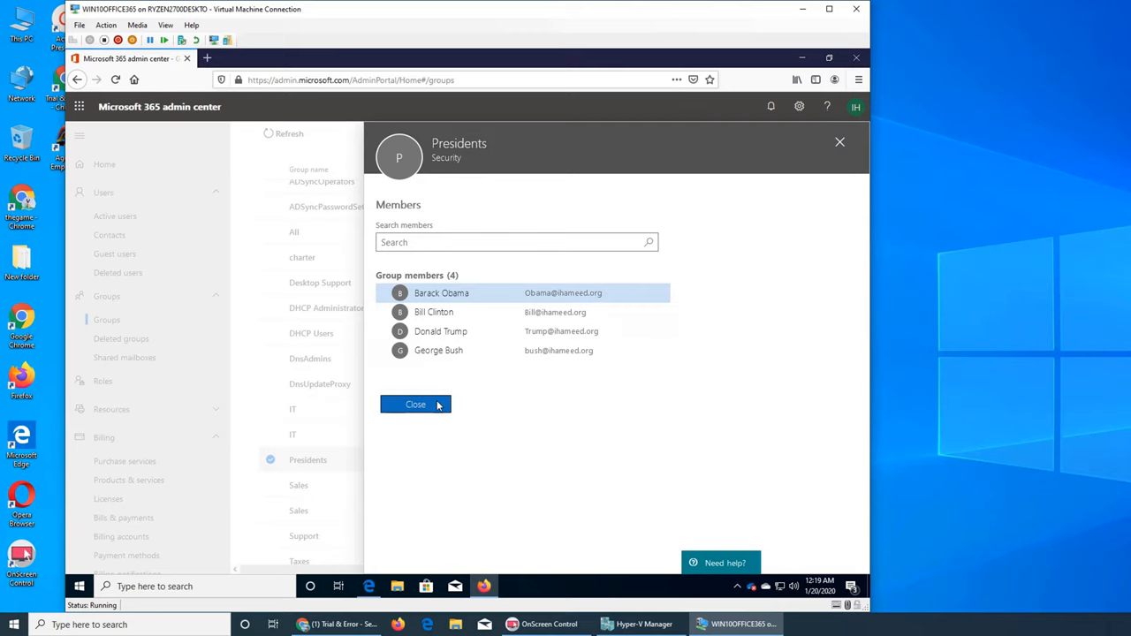
pyautogui.click(415, 403)
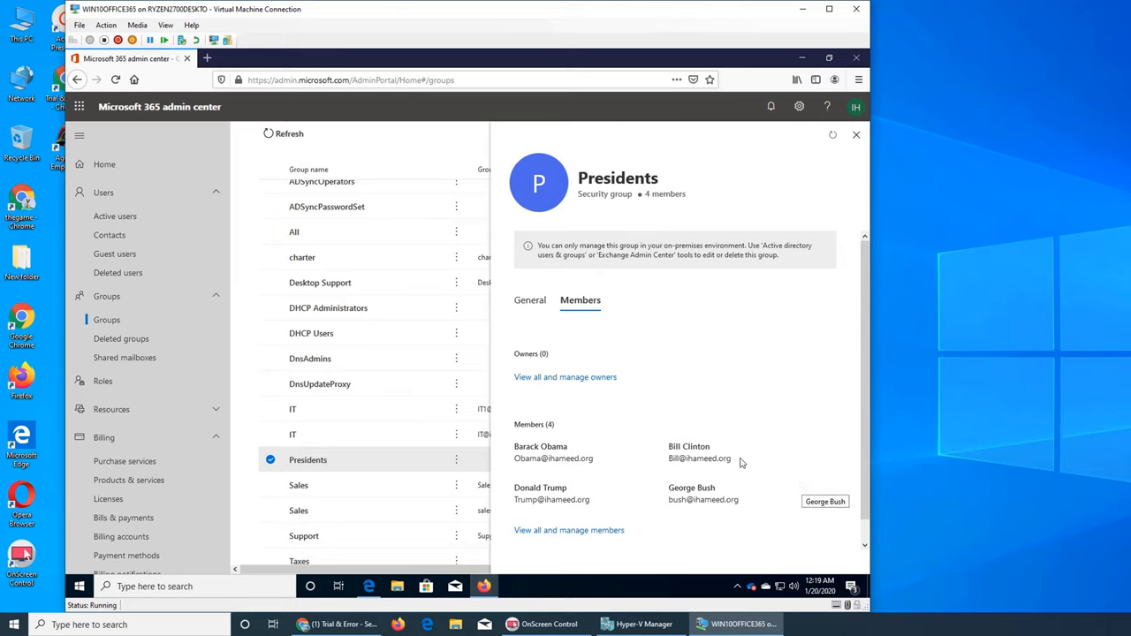
pyautogui.moveTo(581, 445)
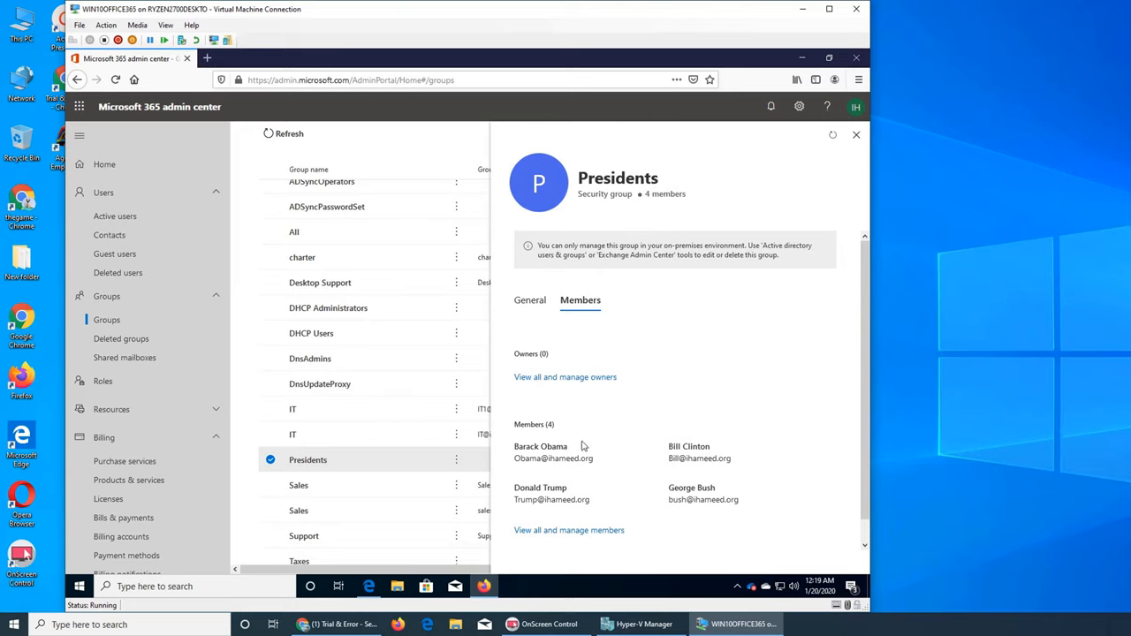
pyautogui.moveTo(592, 528)
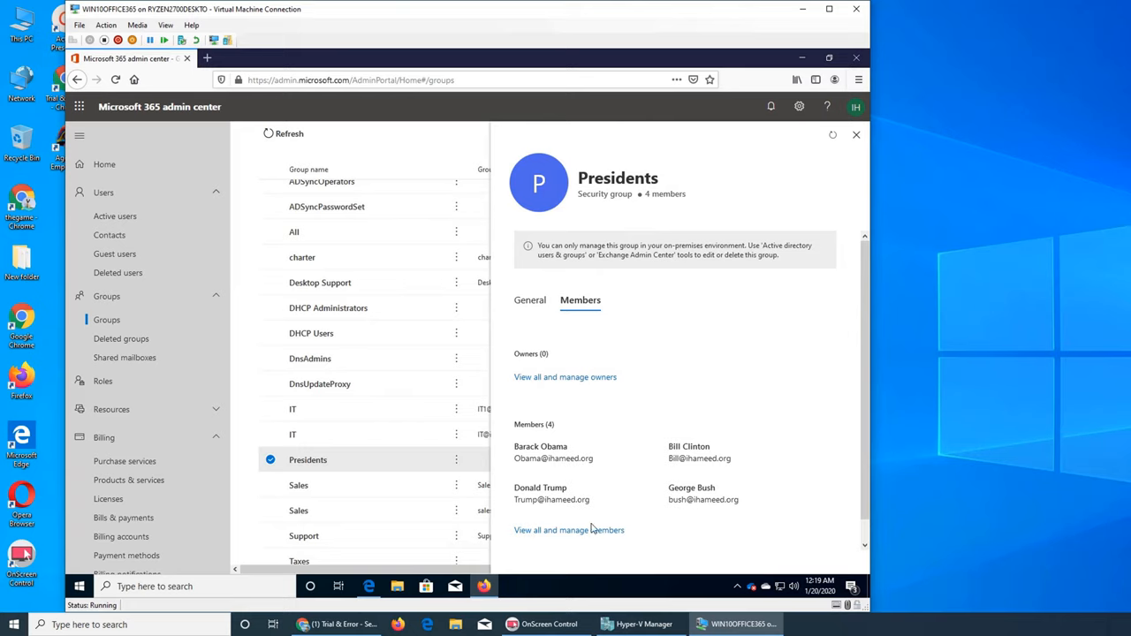
pyautogui.moveTo(579, 389)
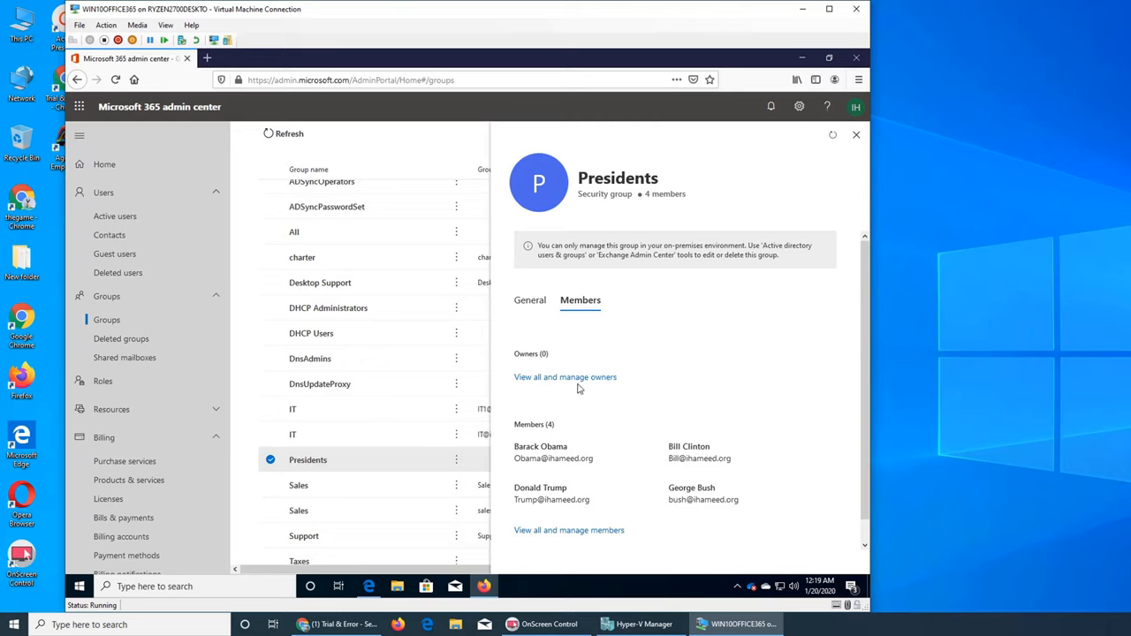
pyautogui.moveTo(569, 531)
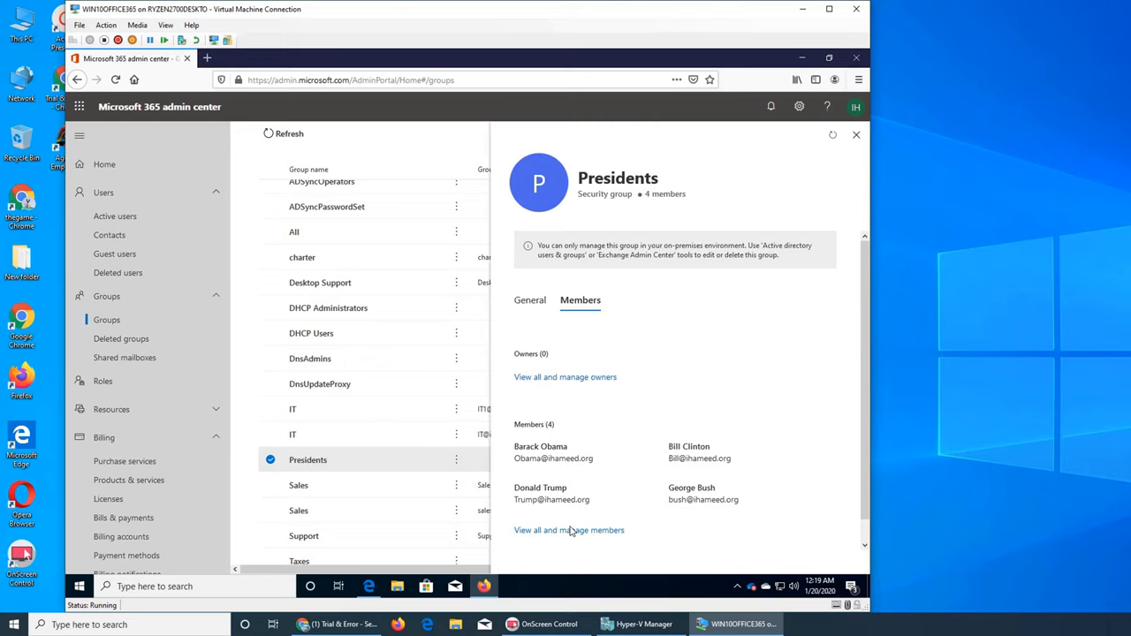
pyautogui.click(569, 530)
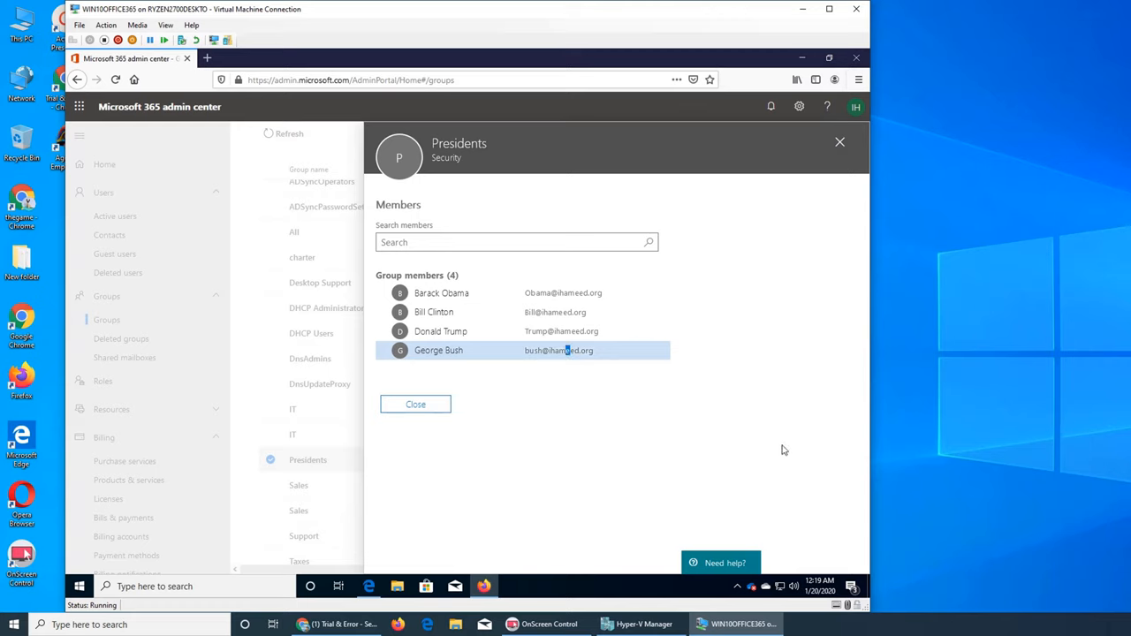
pyautogui.moveTo(410, 415)
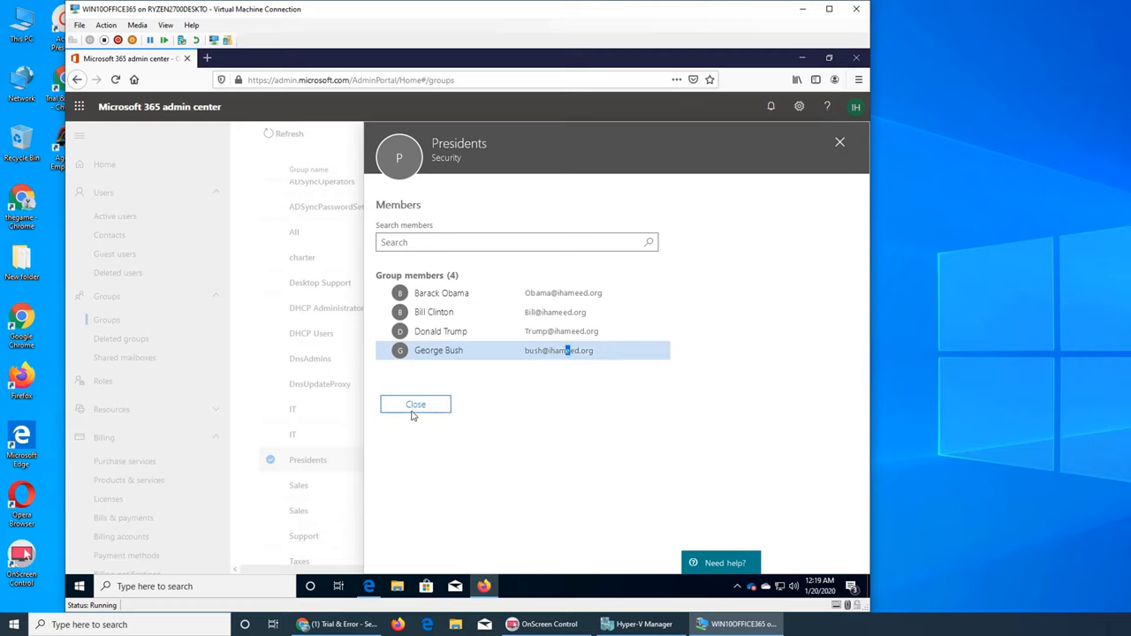
pyautogui.moveTo(384, 353)
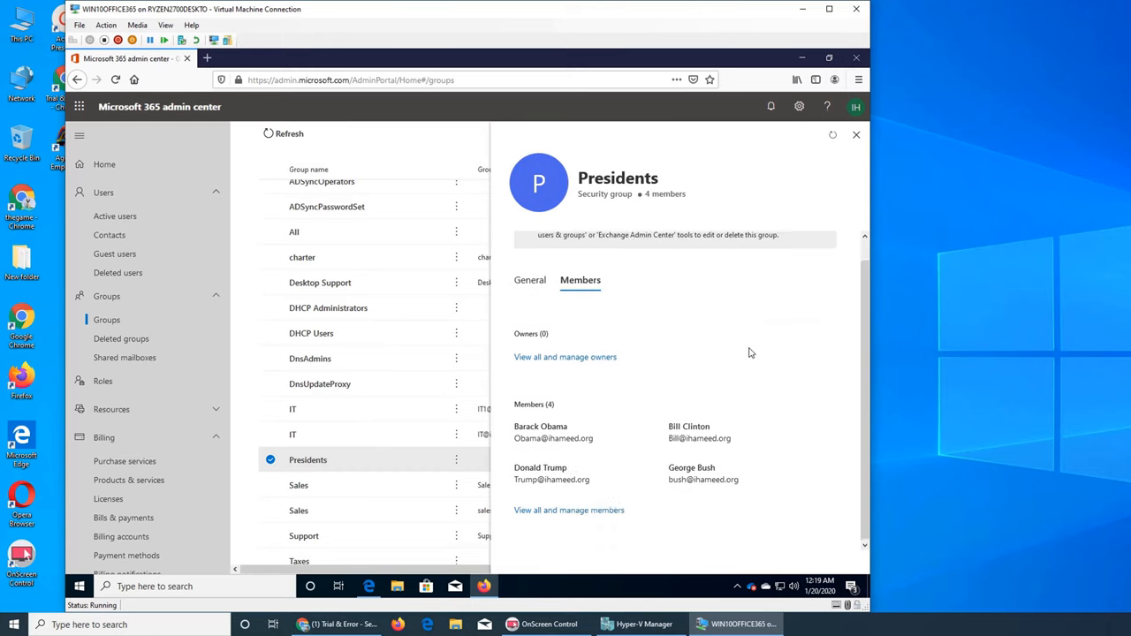
pyautogui.scroll(3)
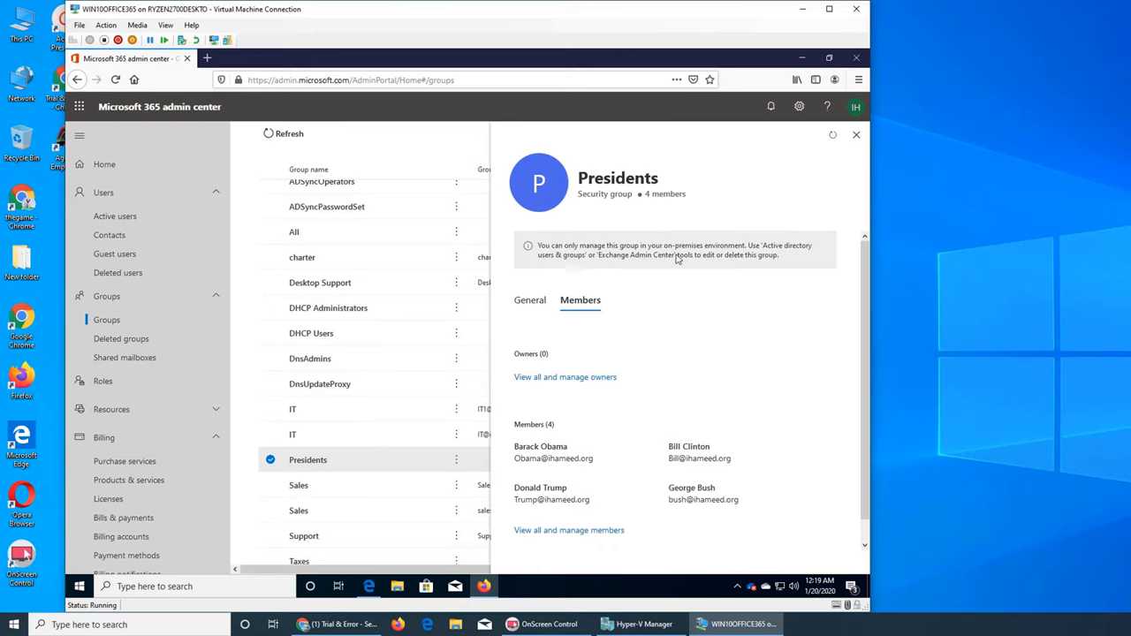
pyautogui.moveTo(562, 265)
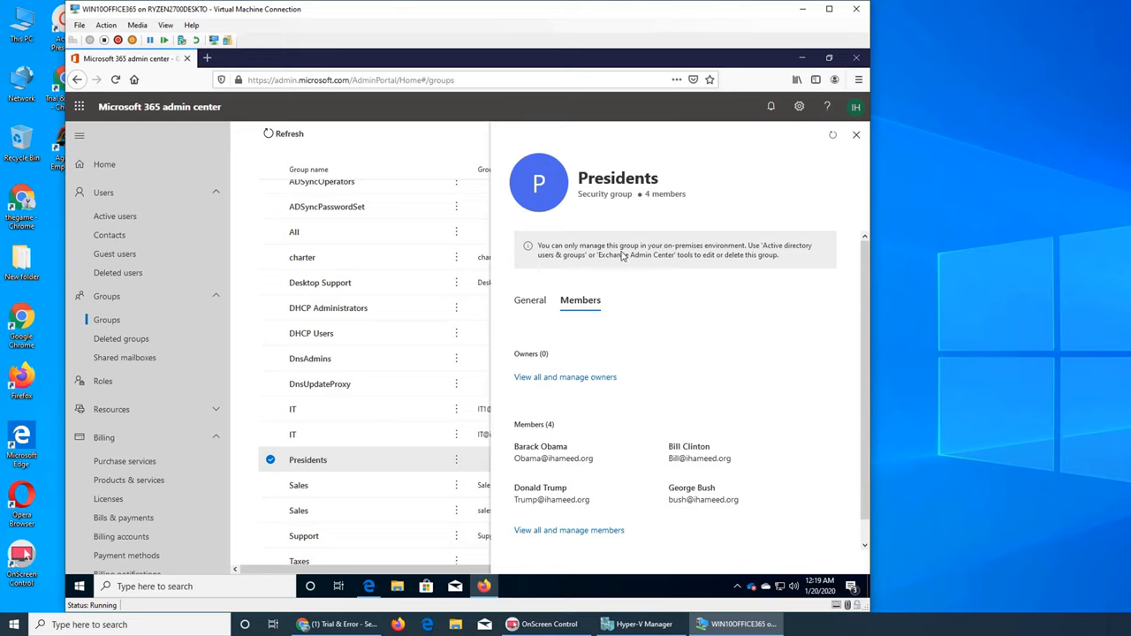
pyautogui.moveTo(758, 308)
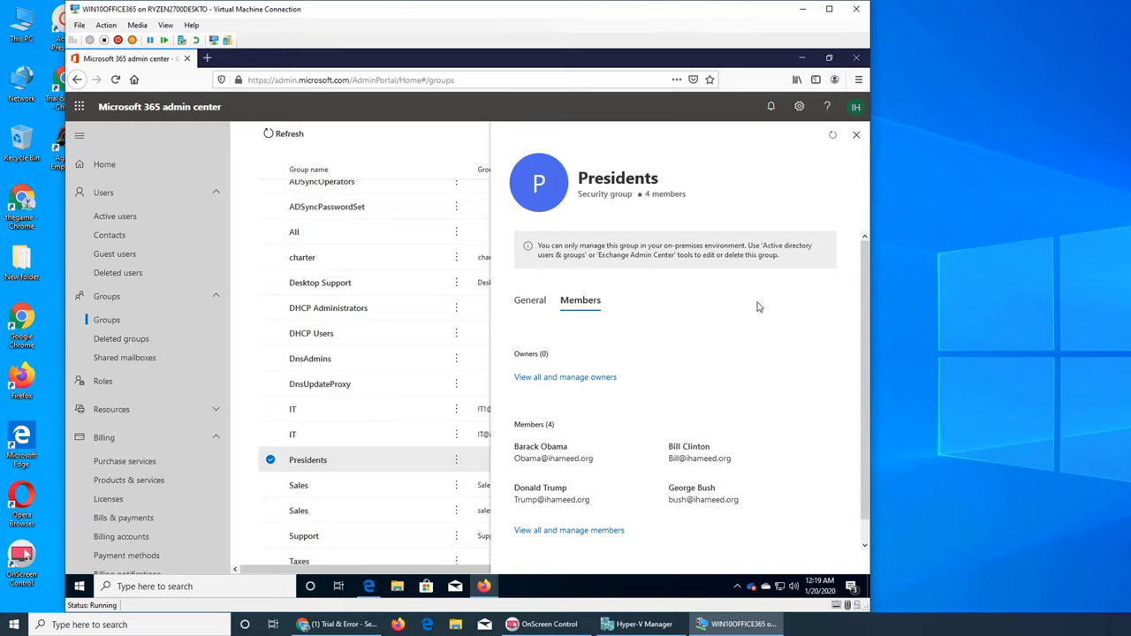
pyautogui.moveTo(640, 273)
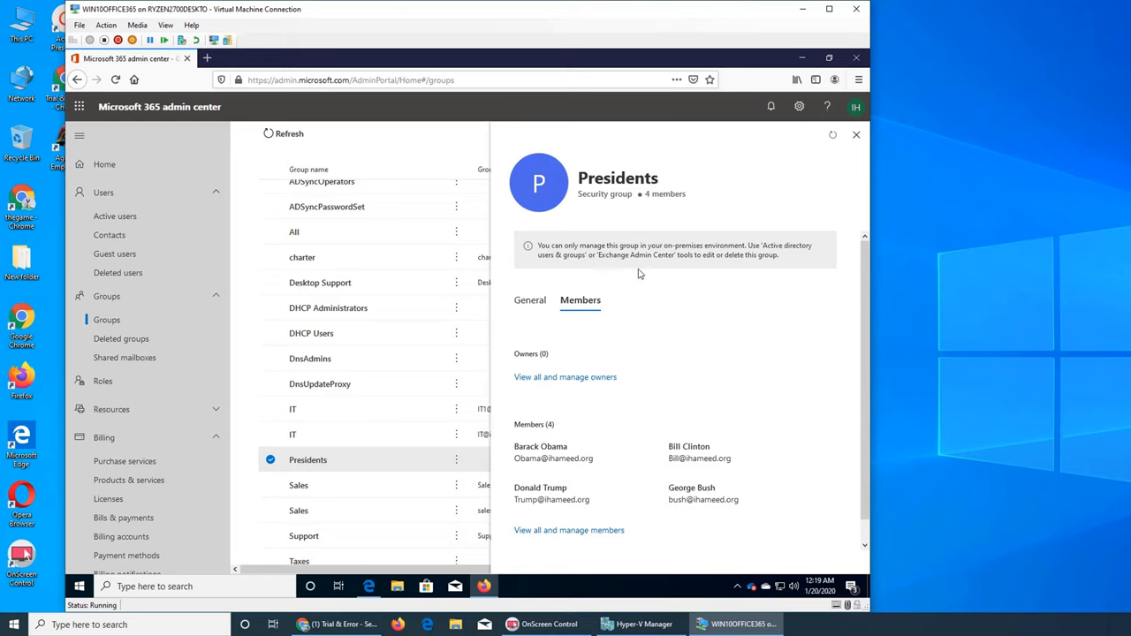
pyautogui.moveTo(741, 279)
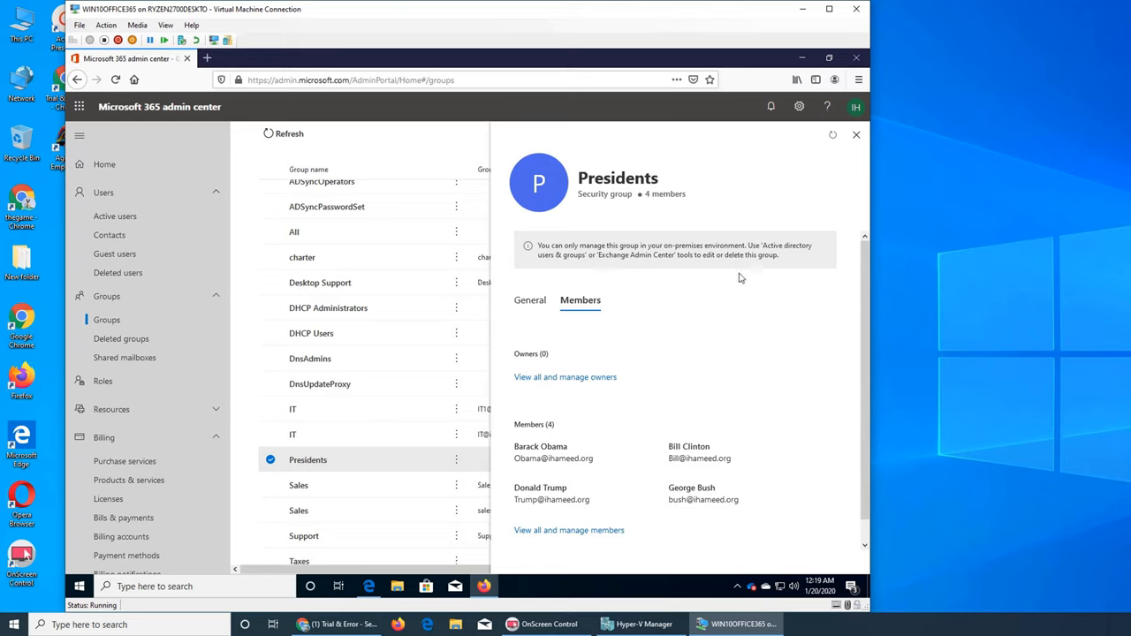
pyautogui.moveTo(721, 395)
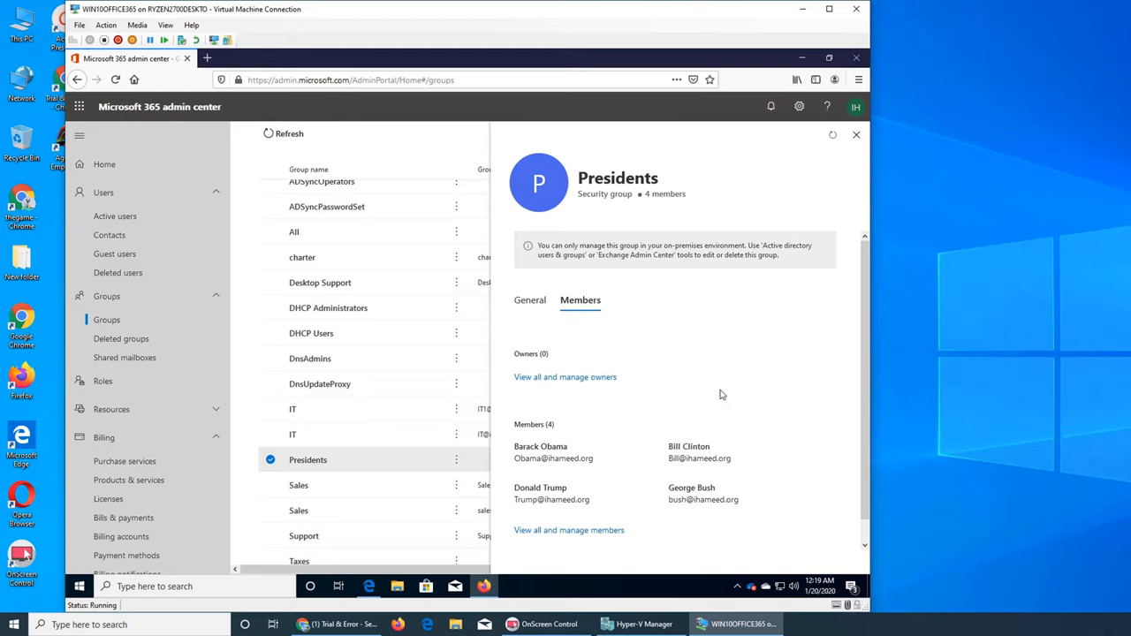
pyautogui.moveTo(733, 431)
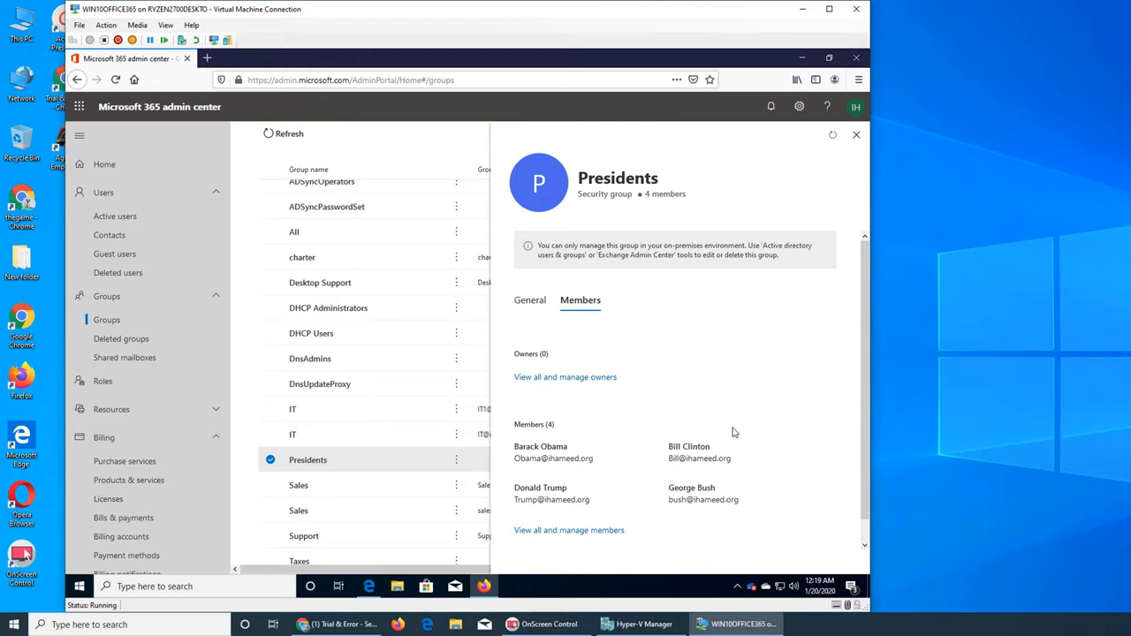
pyautogui.click(855, 134)
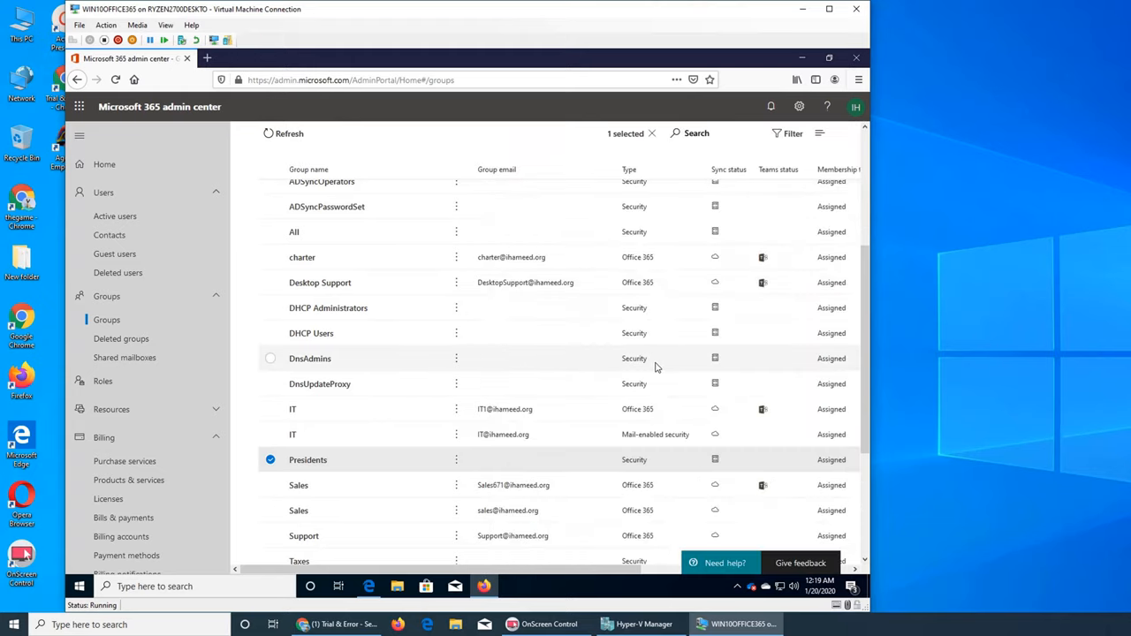
pyautogui.moveTo(519, 256)
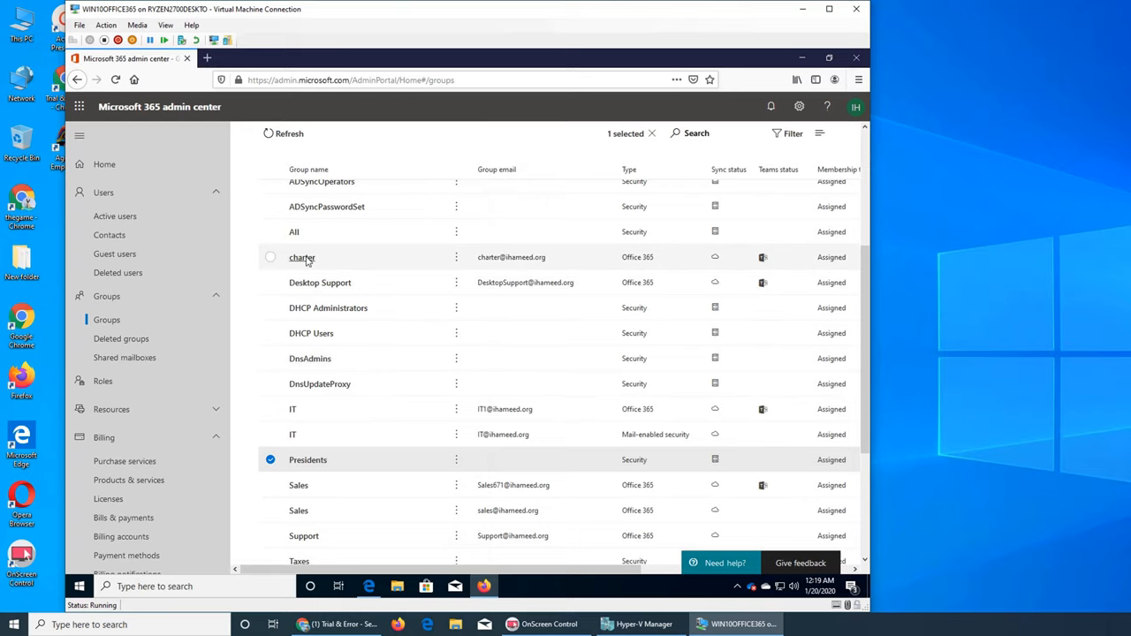
pyautogui.click(303, 258)
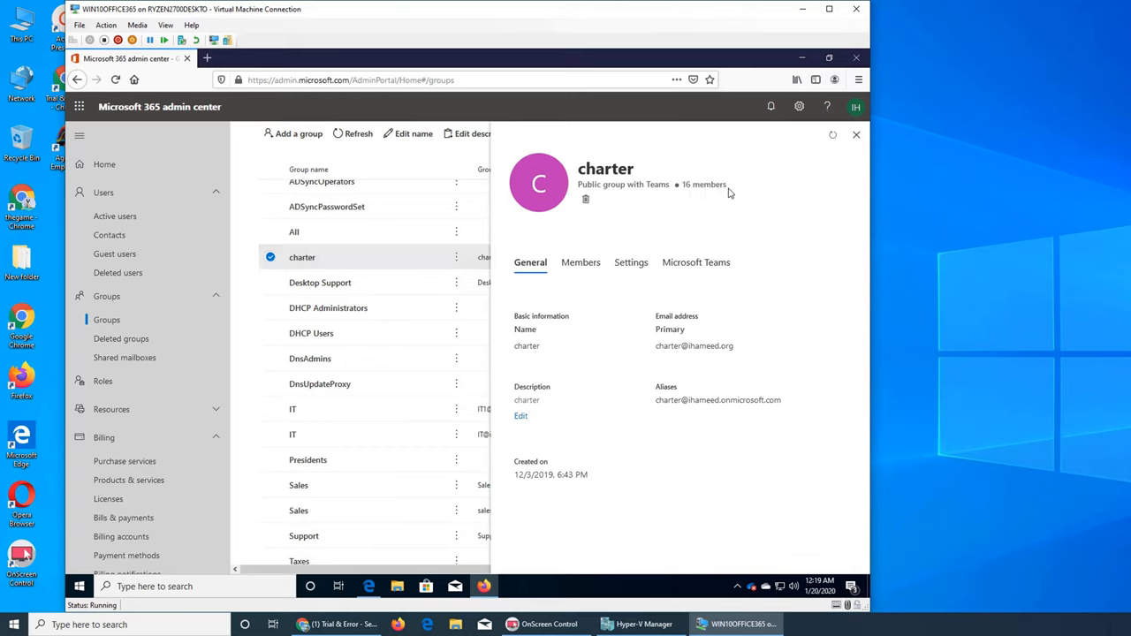
pyautogui.moveTo(631, 262)
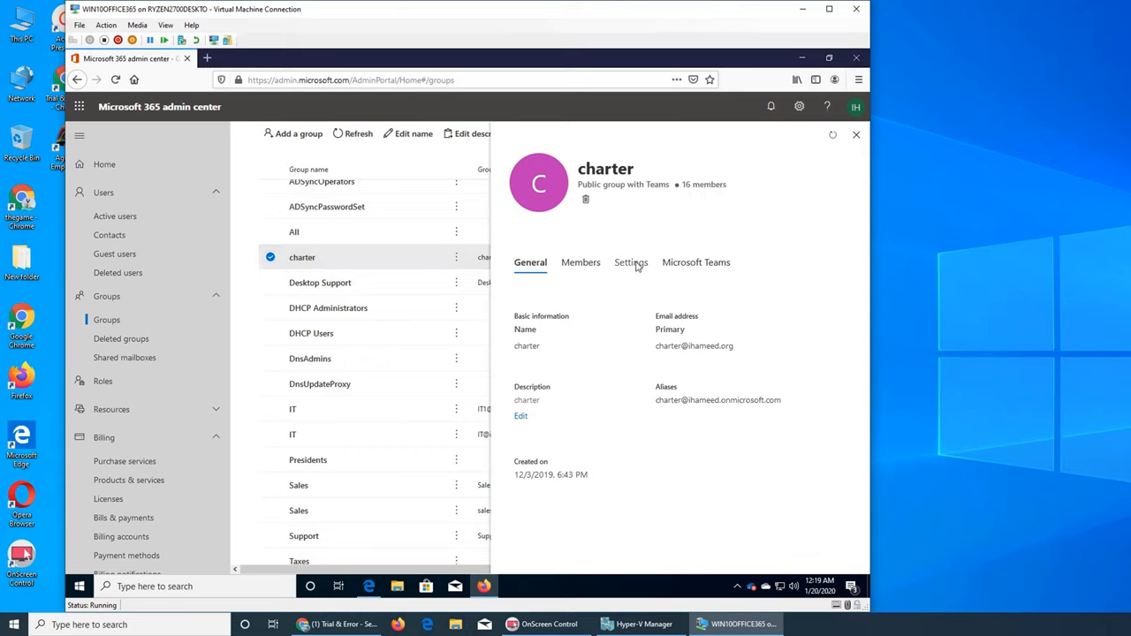
pyautogui.moveTo(562, 281)
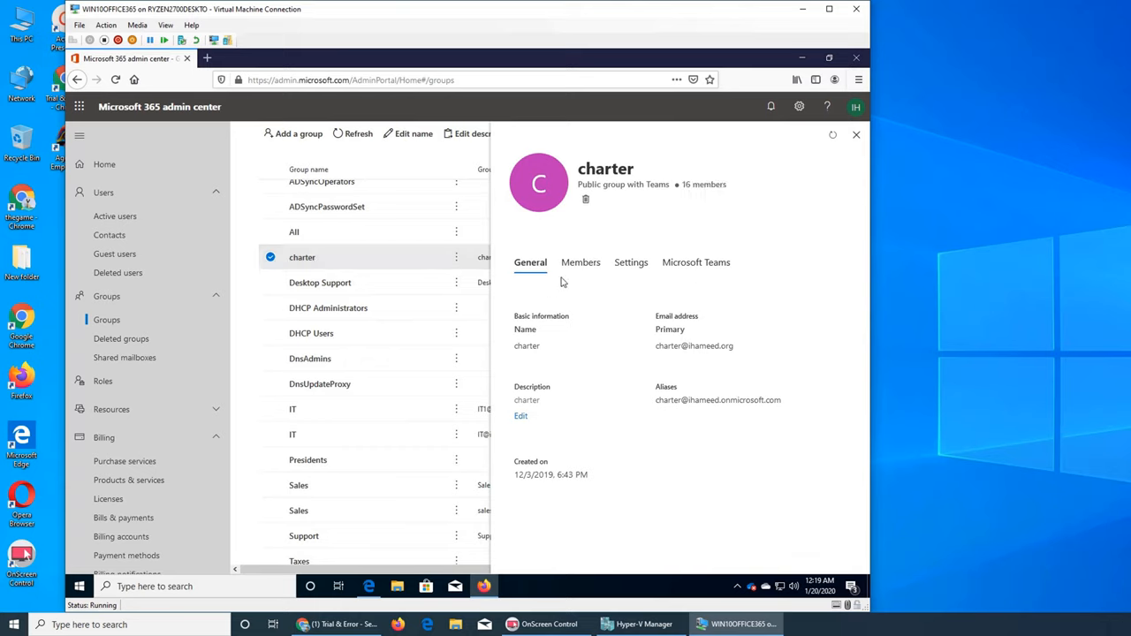
pyautogui.click(579, 261)
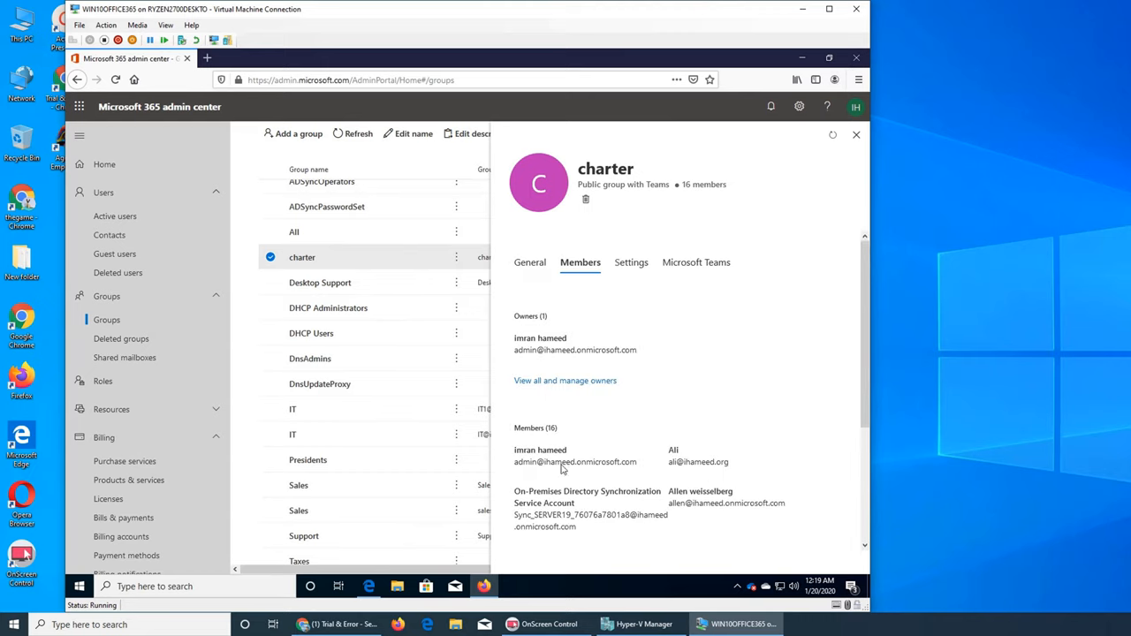
pyautogui.scroll(-3)
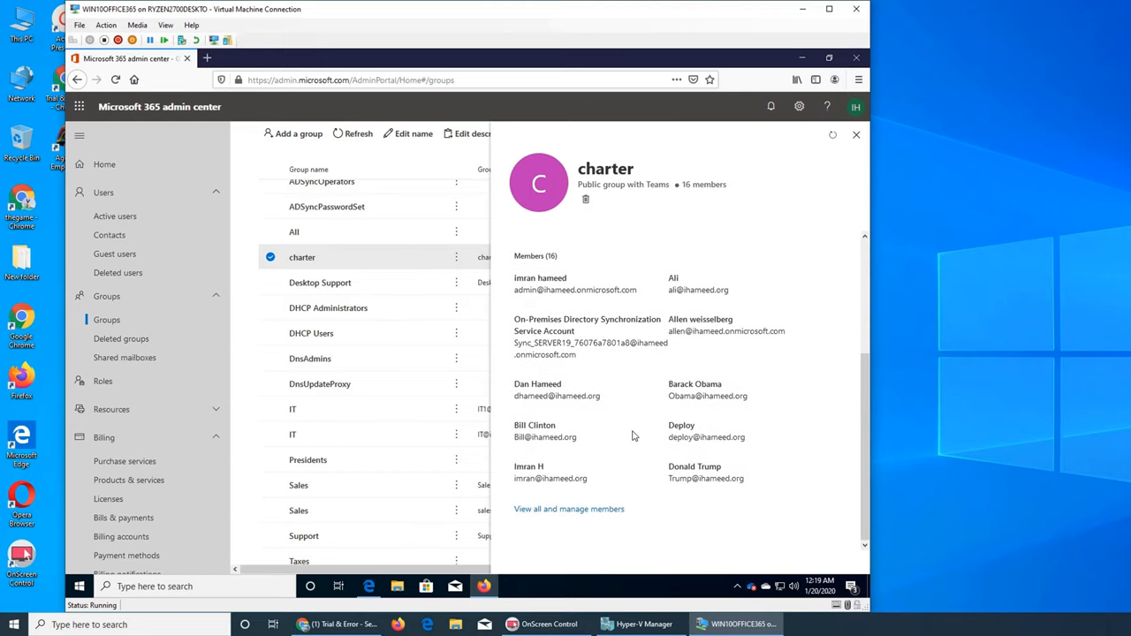
pyautogui.moveTo(687, 332)
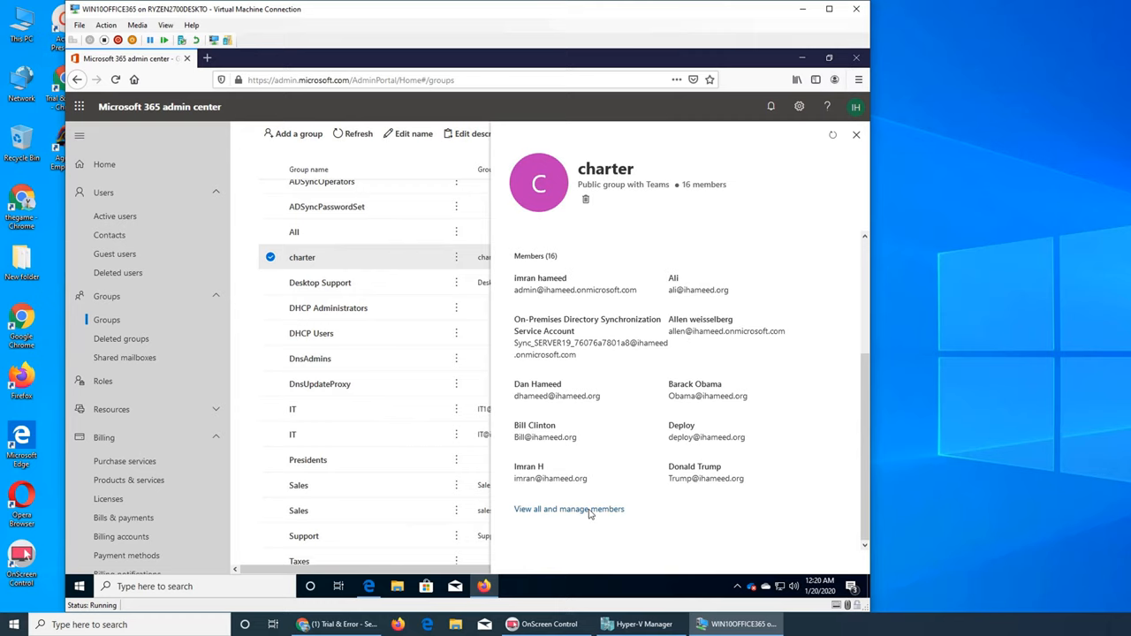
pyautogui.click(569, 509)
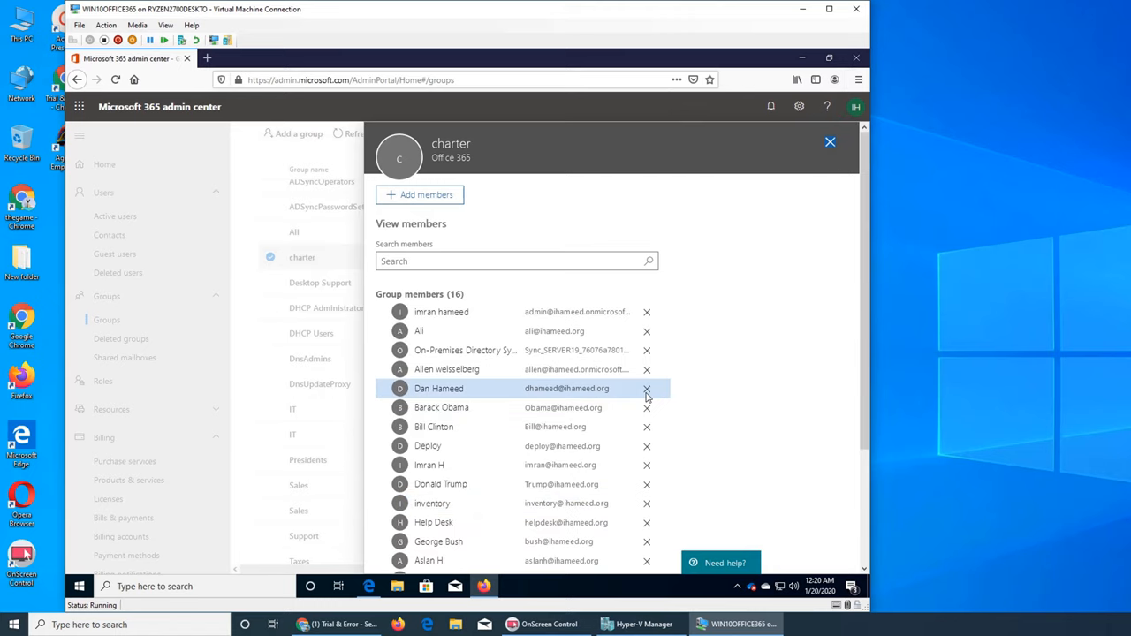
pyautogui.moveTo(697, 459)
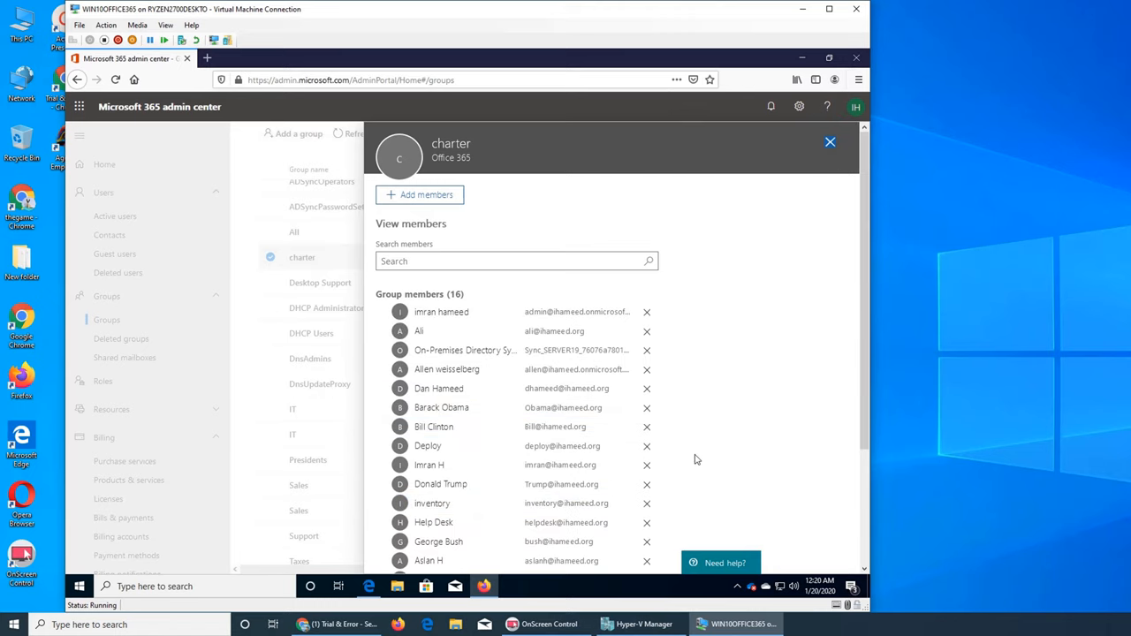
pyautogui.scroll(-3)
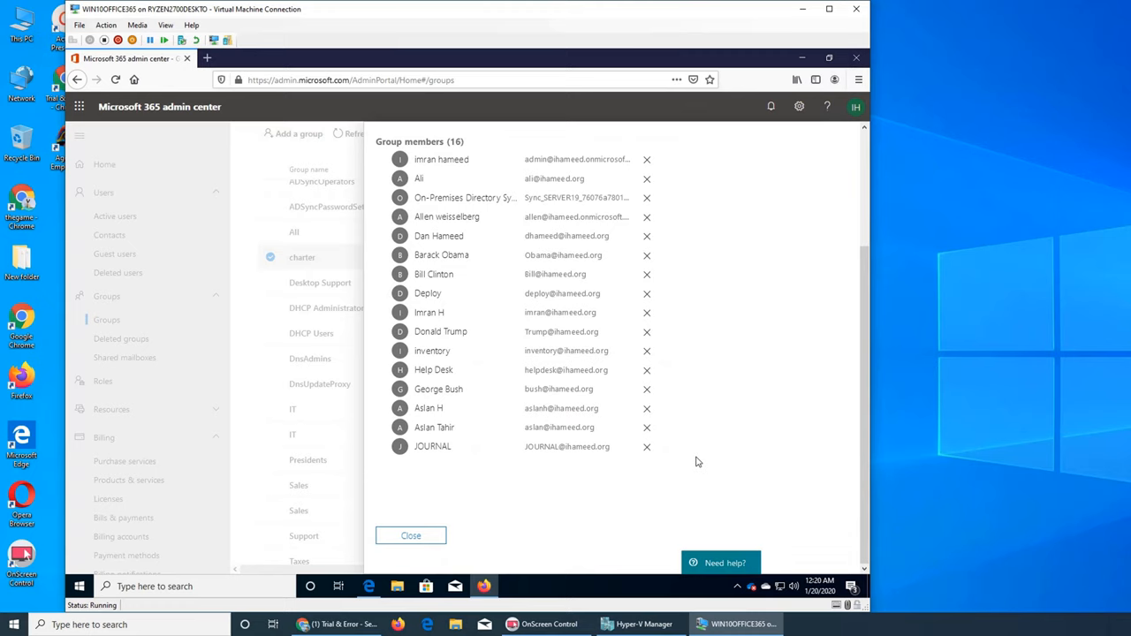
pyautogui.moveTo(647, 198)
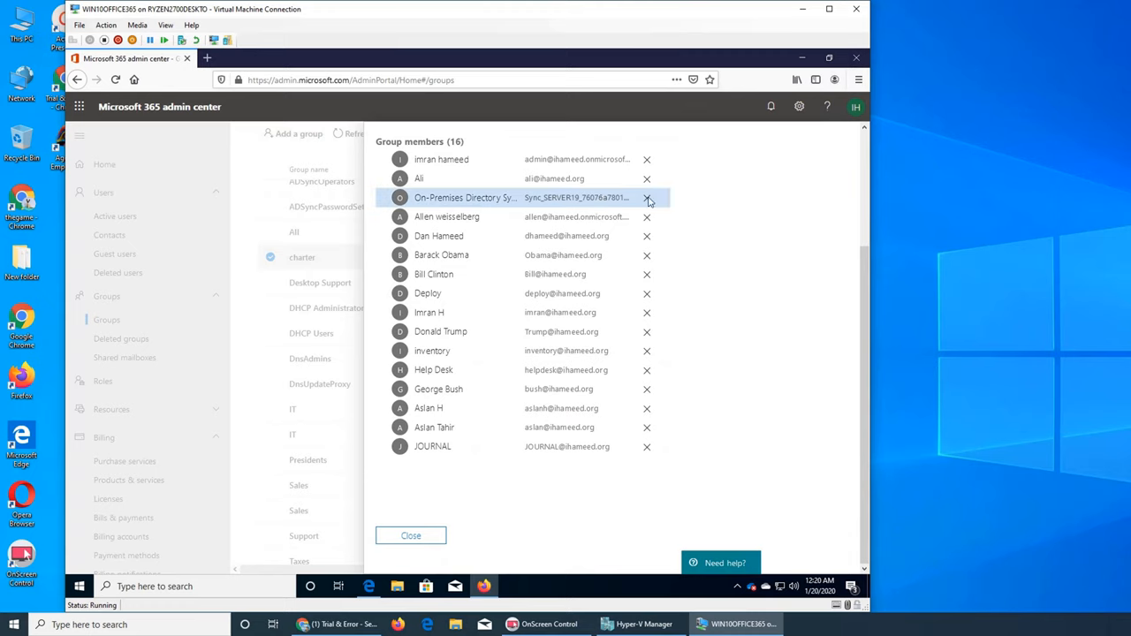
pyautogui.click(646, 198)
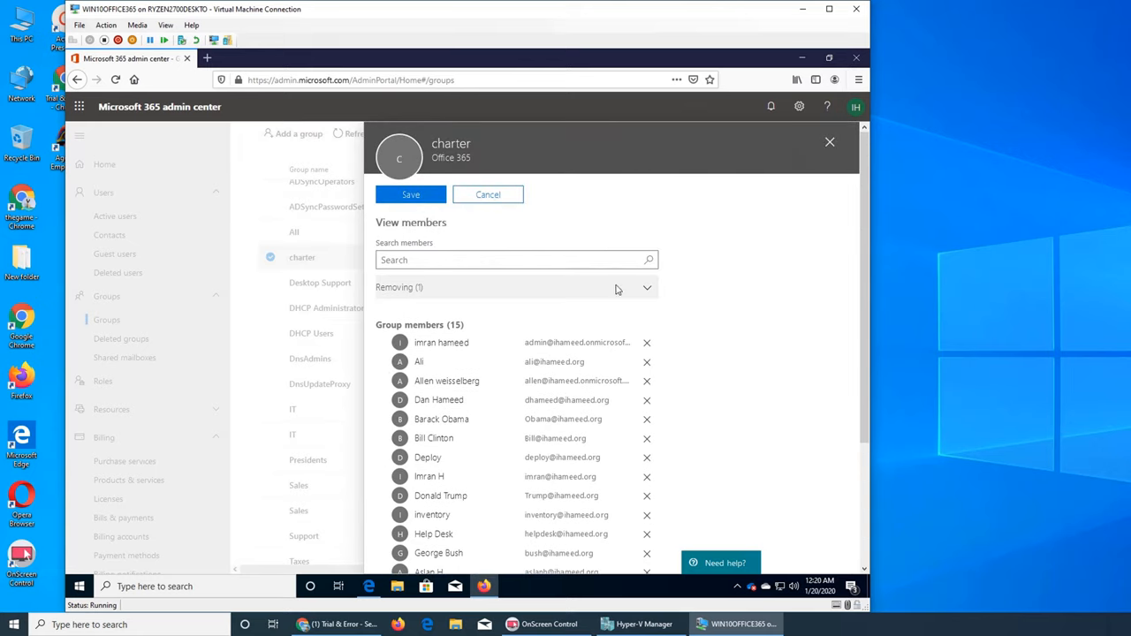
pyautogui.click(646, 286)
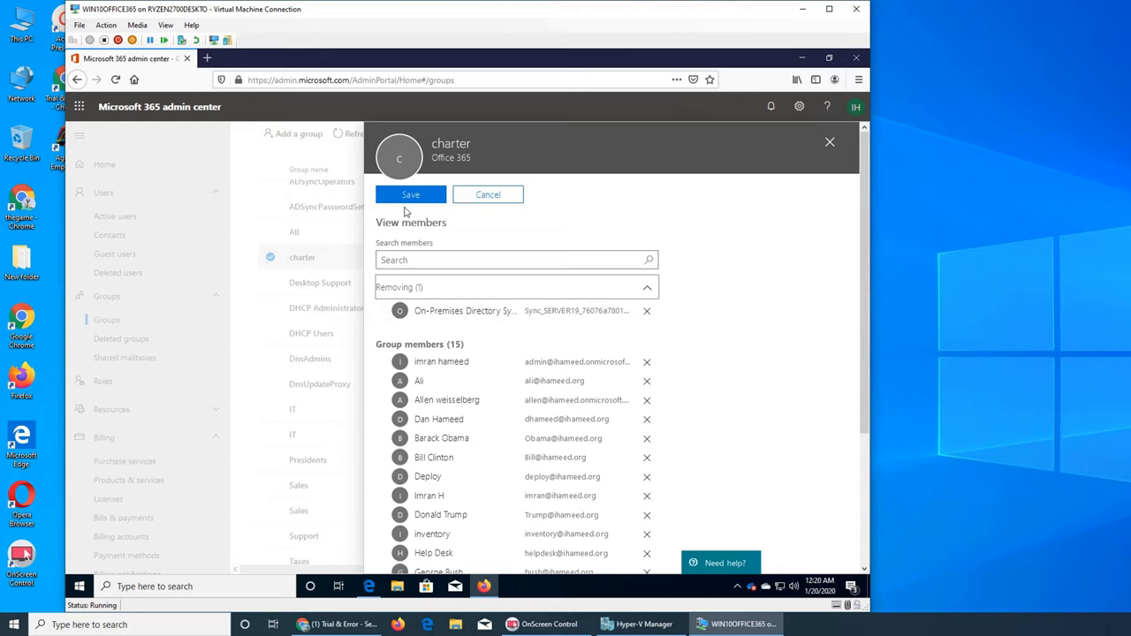
pyautogui.moveTo(657, 332)
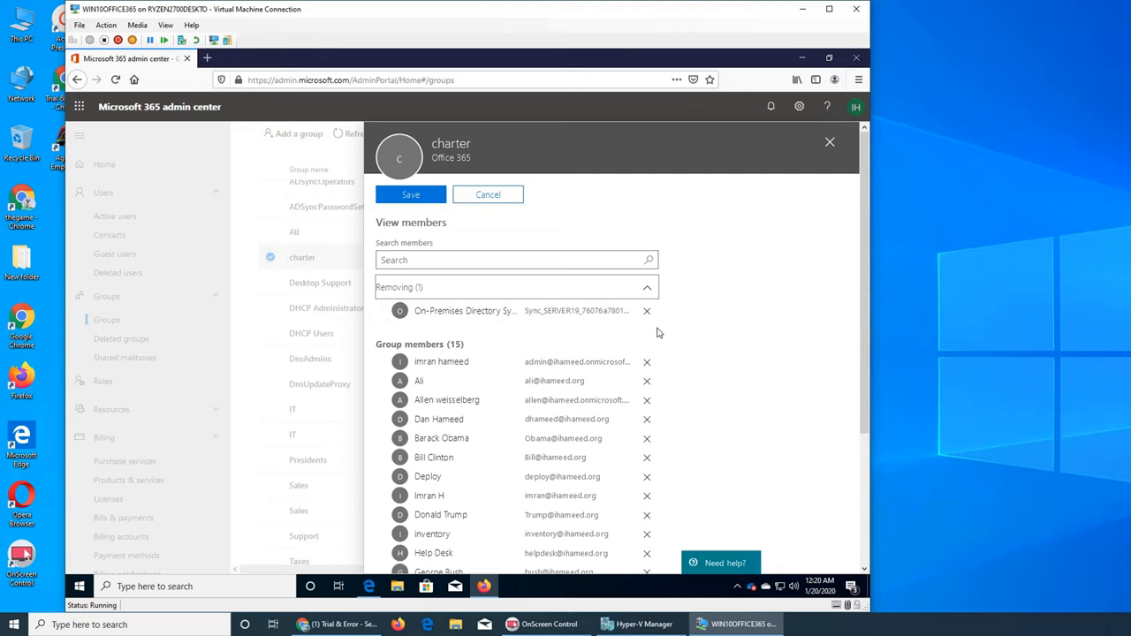
pyautogui.click(410, 194)
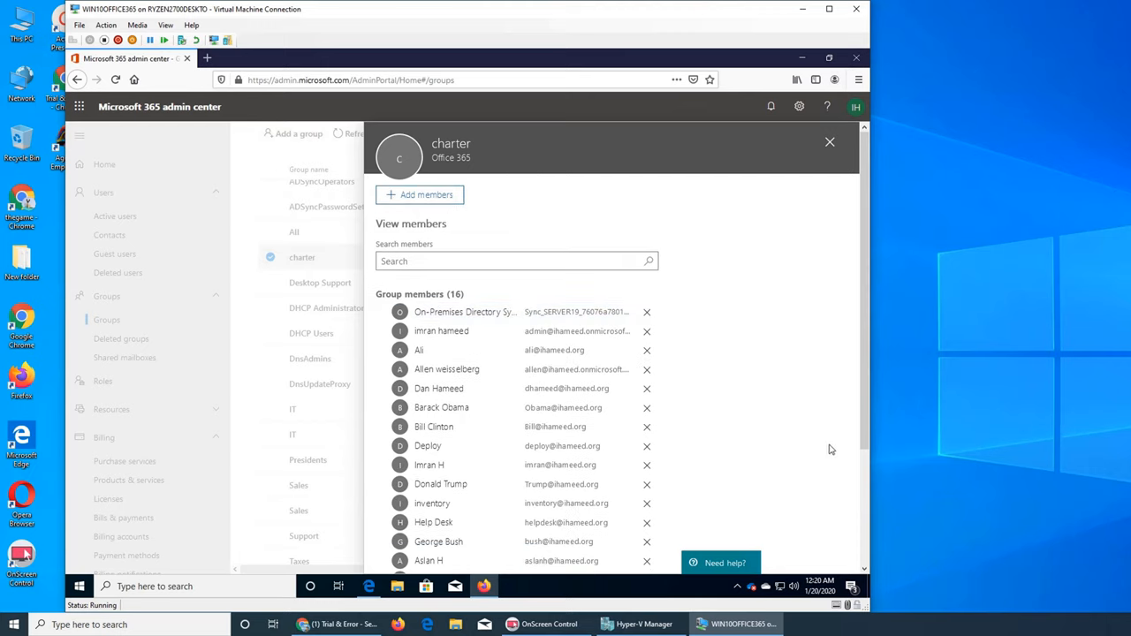
pyautogui.scroll(-3)
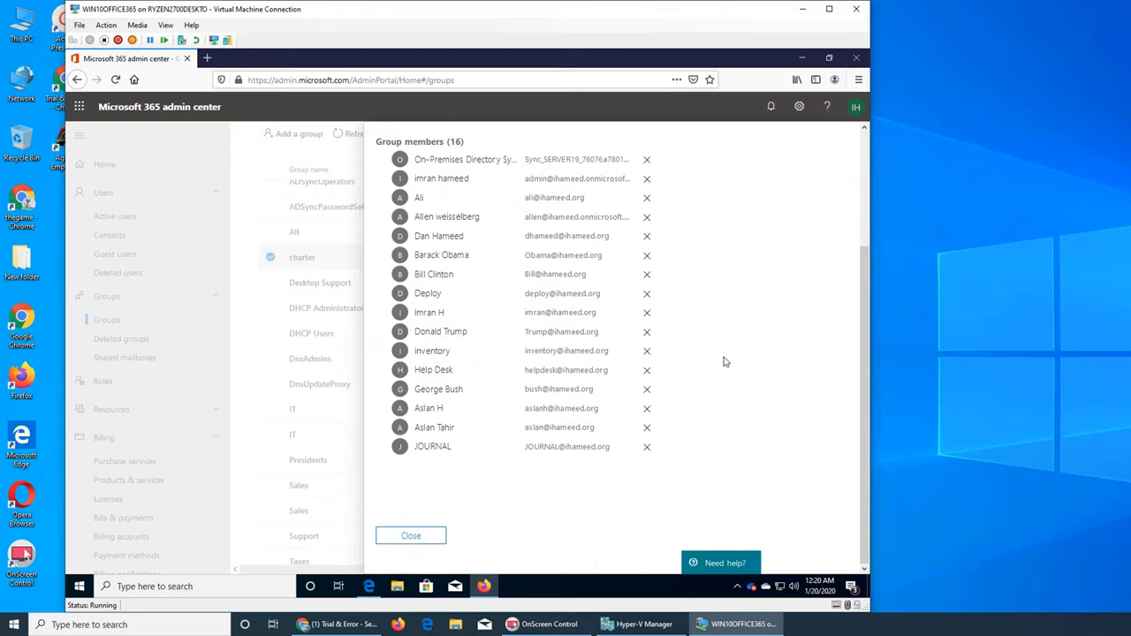
pyautogui.moveTo(534, 541)
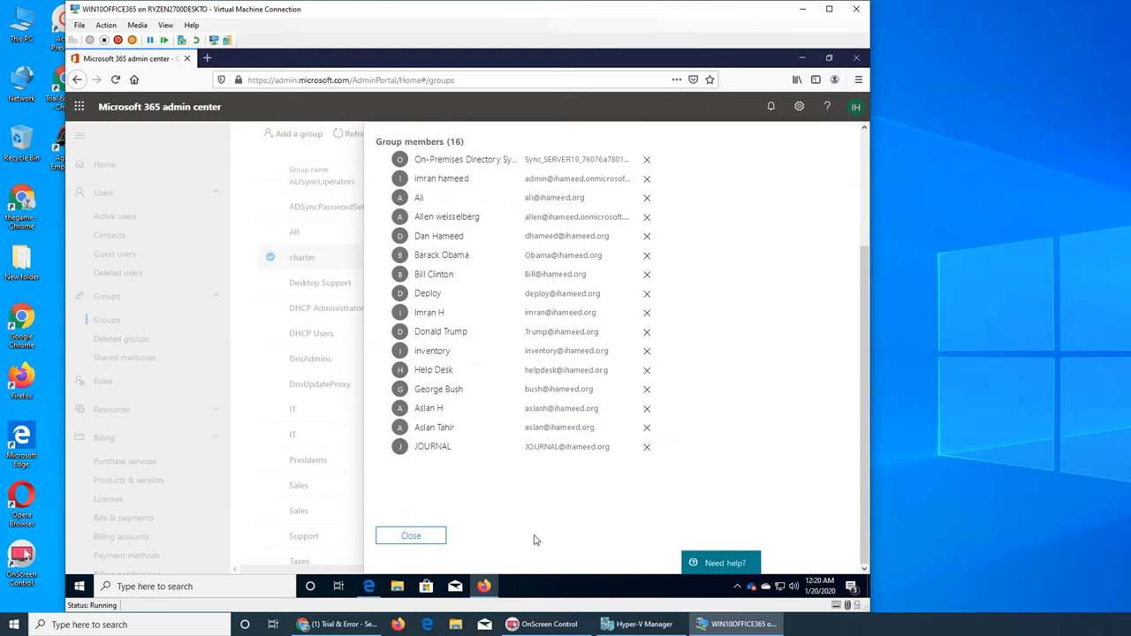
# Step: Close the member list and view the charter group's Settings
pyautogui.click(410, 536)
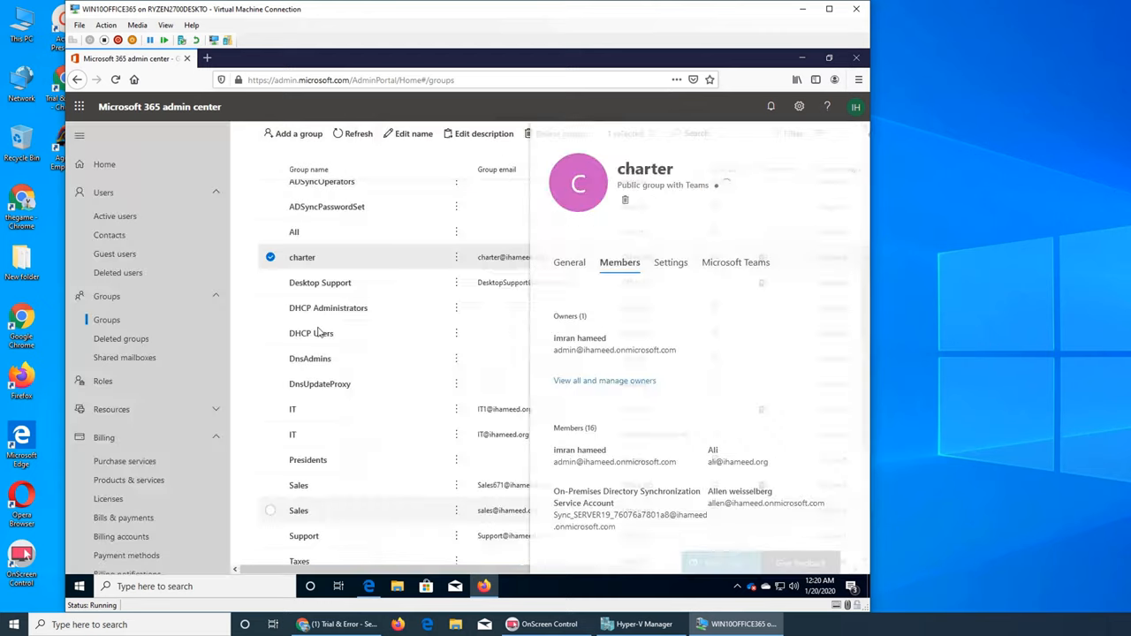
pyautogui.click(631, 261)
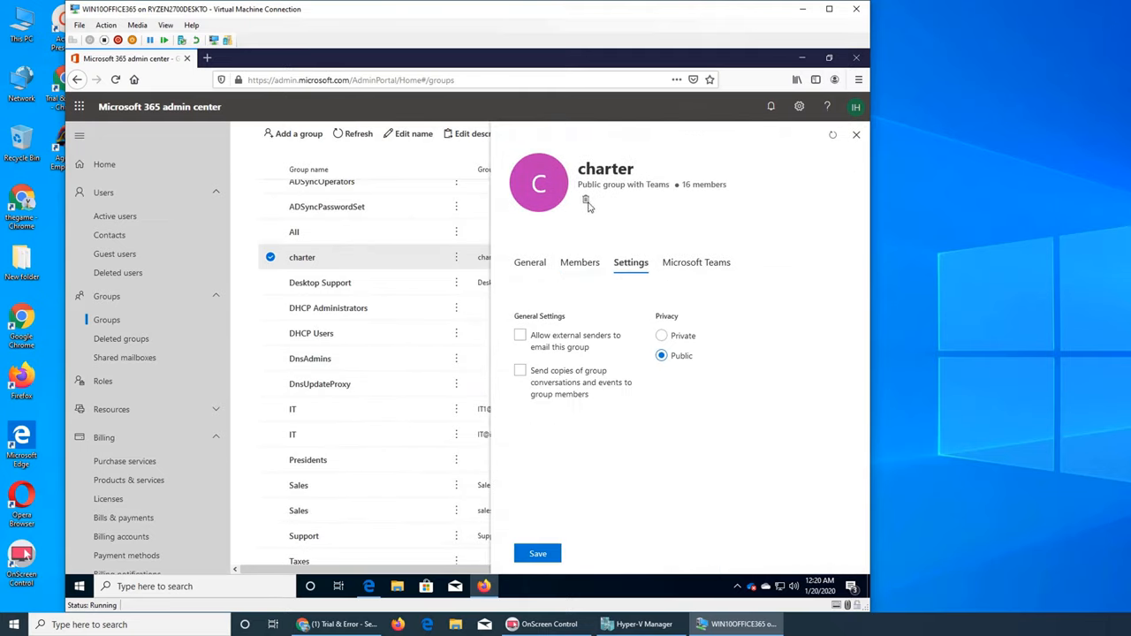
pyautogui.moveTo(608, 357)
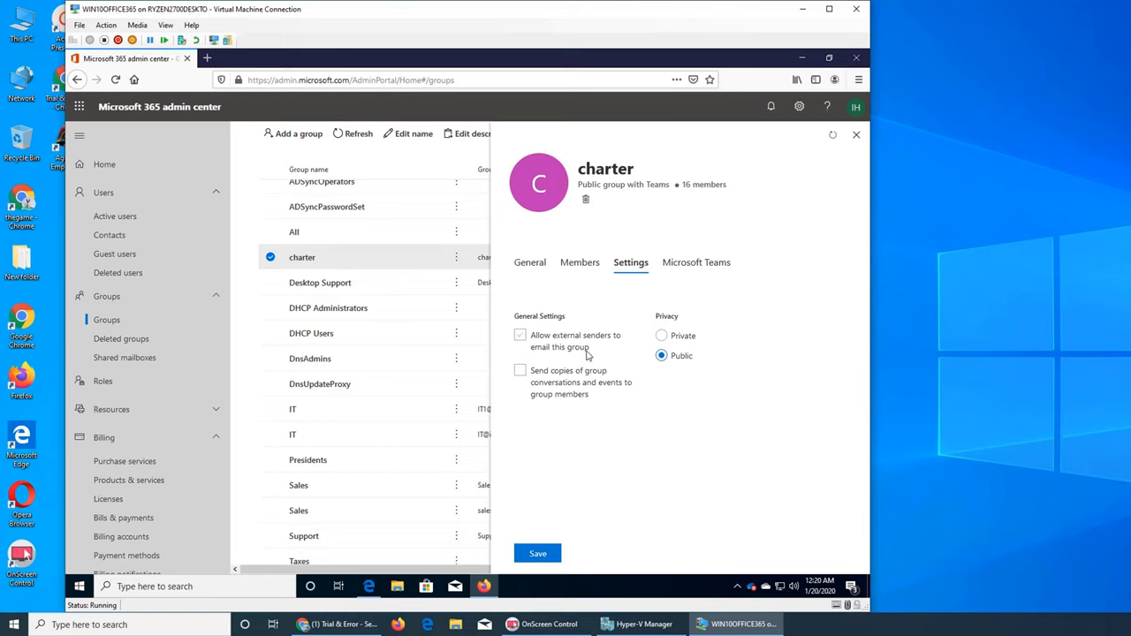
pyautogui.moveTo(605, 357)
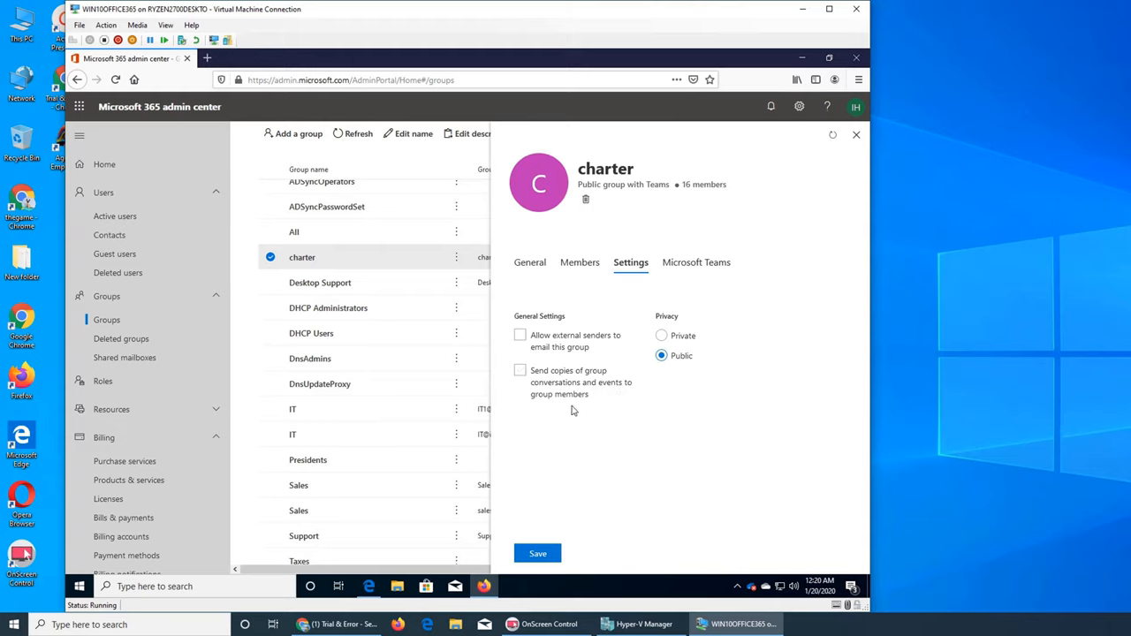
pyautogui.moveTo(579, 410)
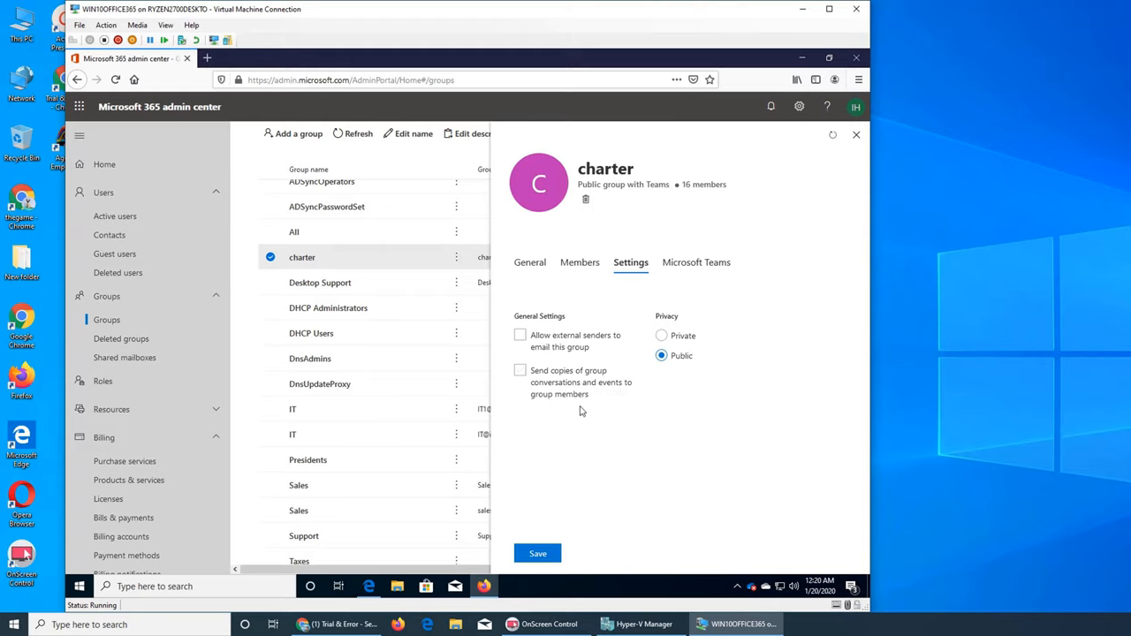
# Step: View the charter group's Microsoft Teams section
pyautogui.click(697, 261)
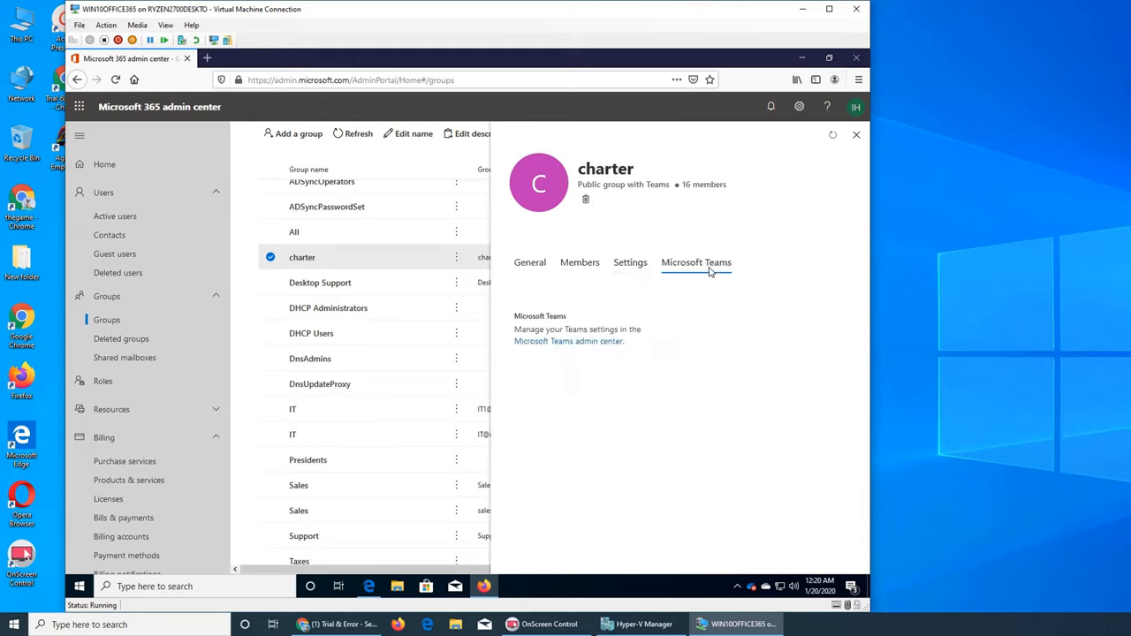
pyautogui.moveTo(559, 354)
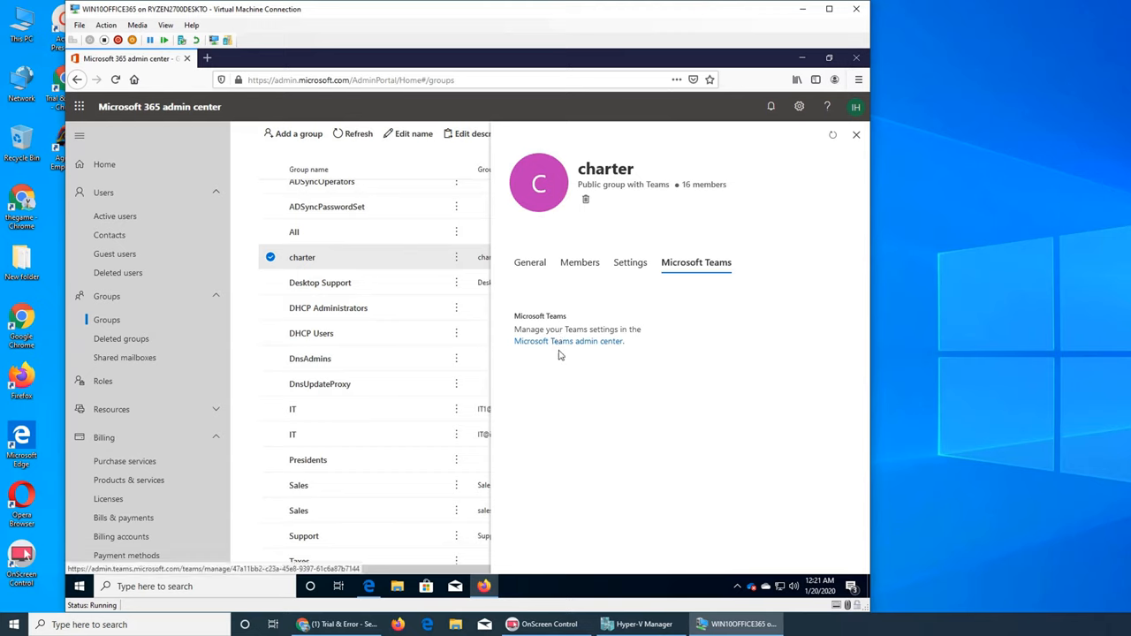
pyautogui.moveTo(629, 346)
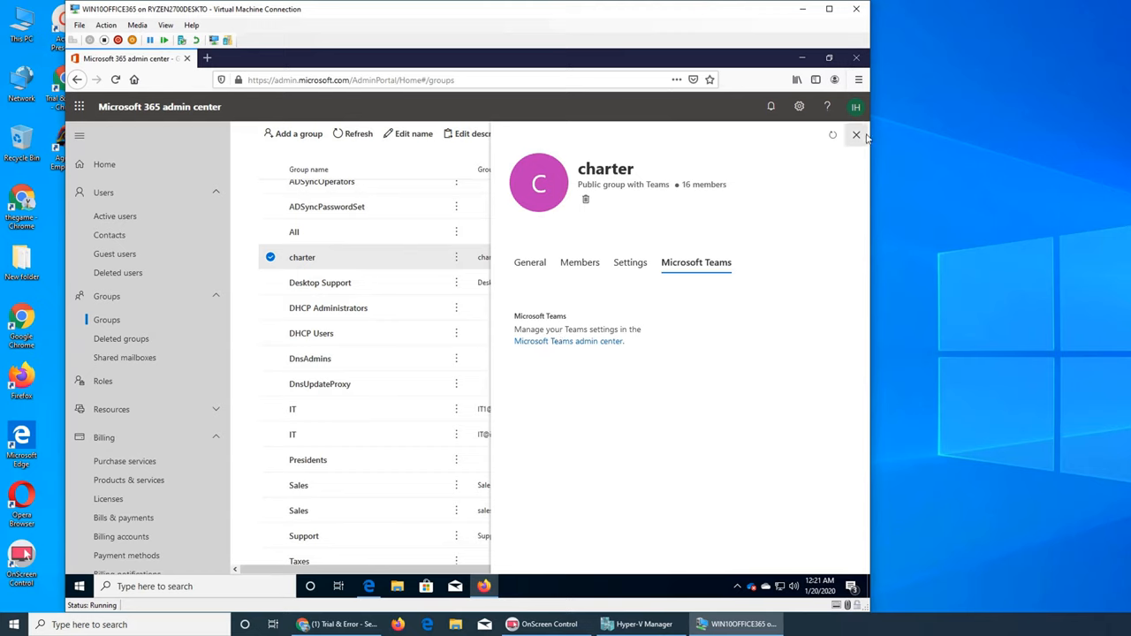
pyautogui.moveTo(680, 233)
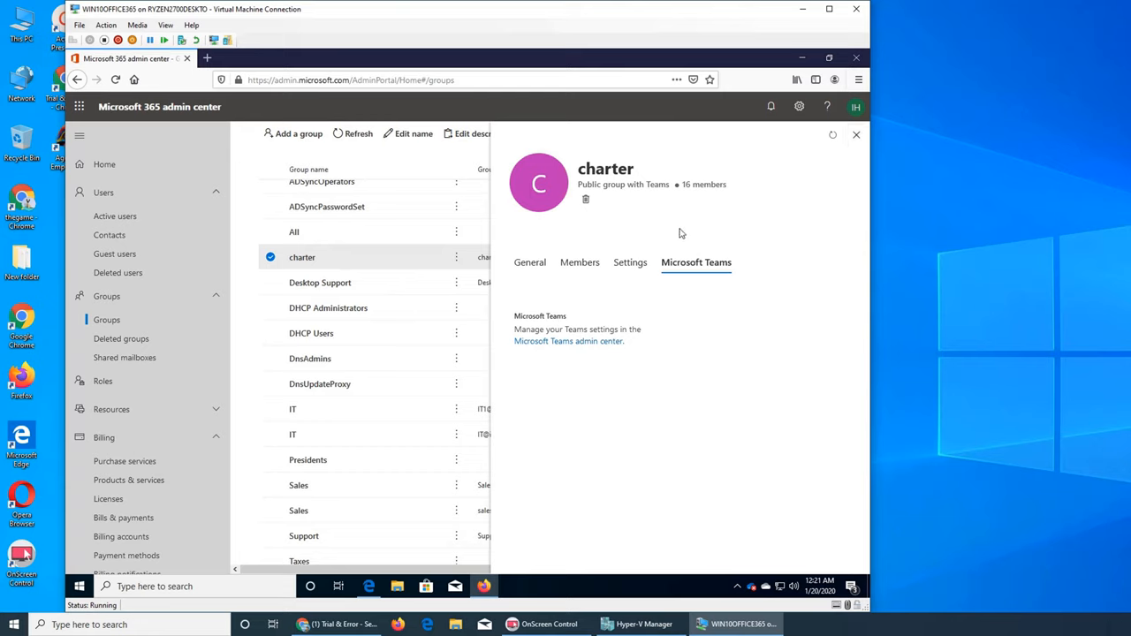
pyautogui.moveTo(930, 411)
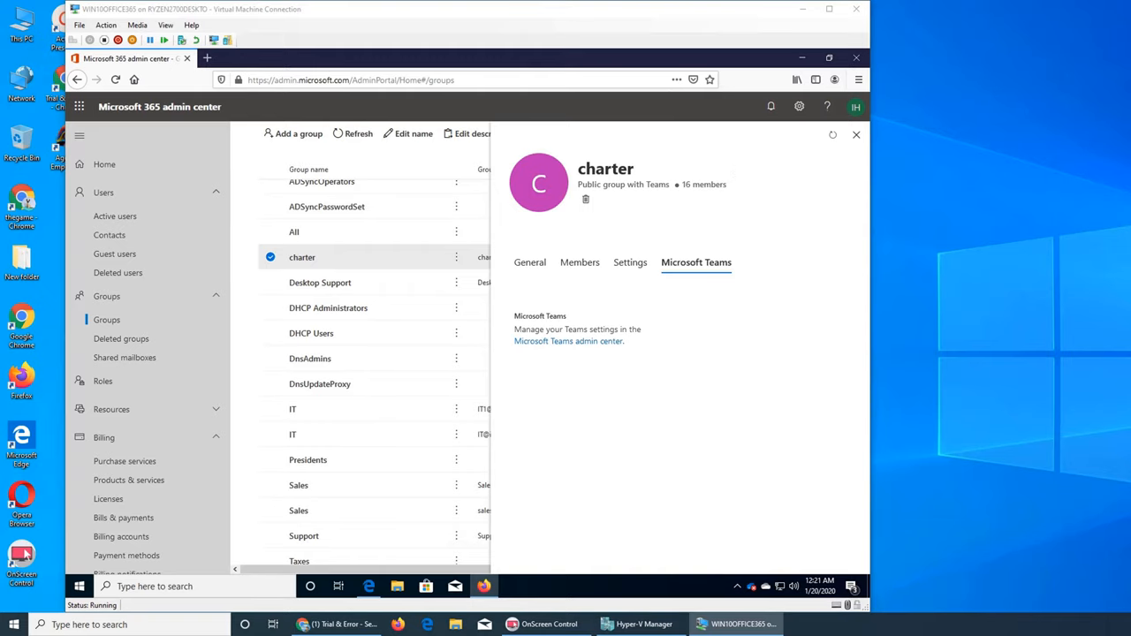
# Step: Open charter in the Teams admin center and review its Channels and Settings
pyautogui.click(567, 341)
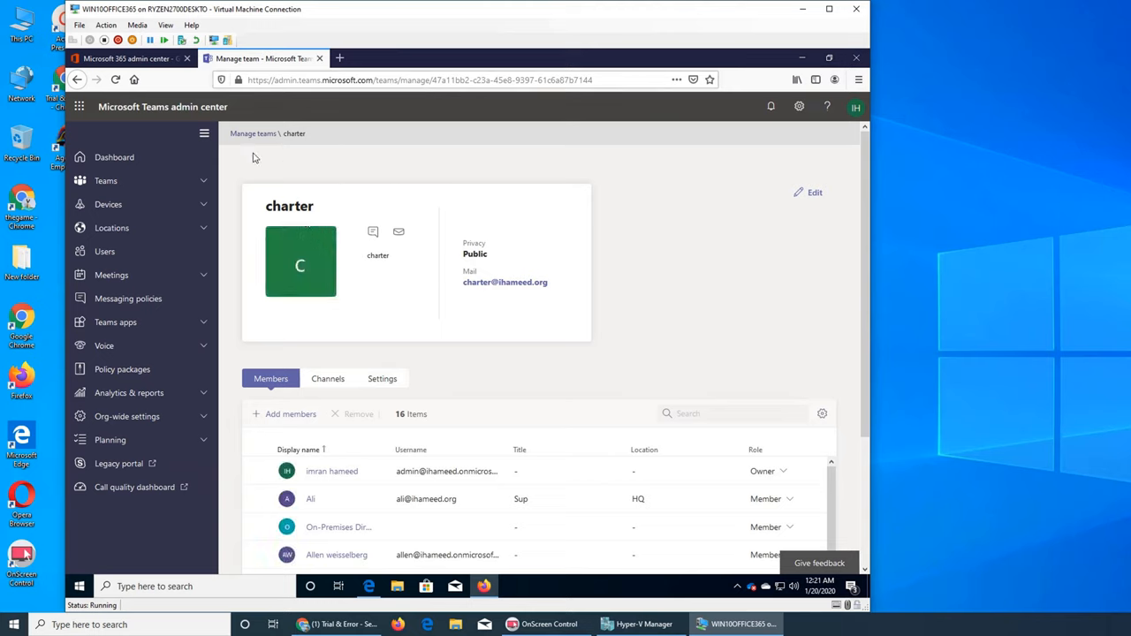
pyautogui.scroll(-3)
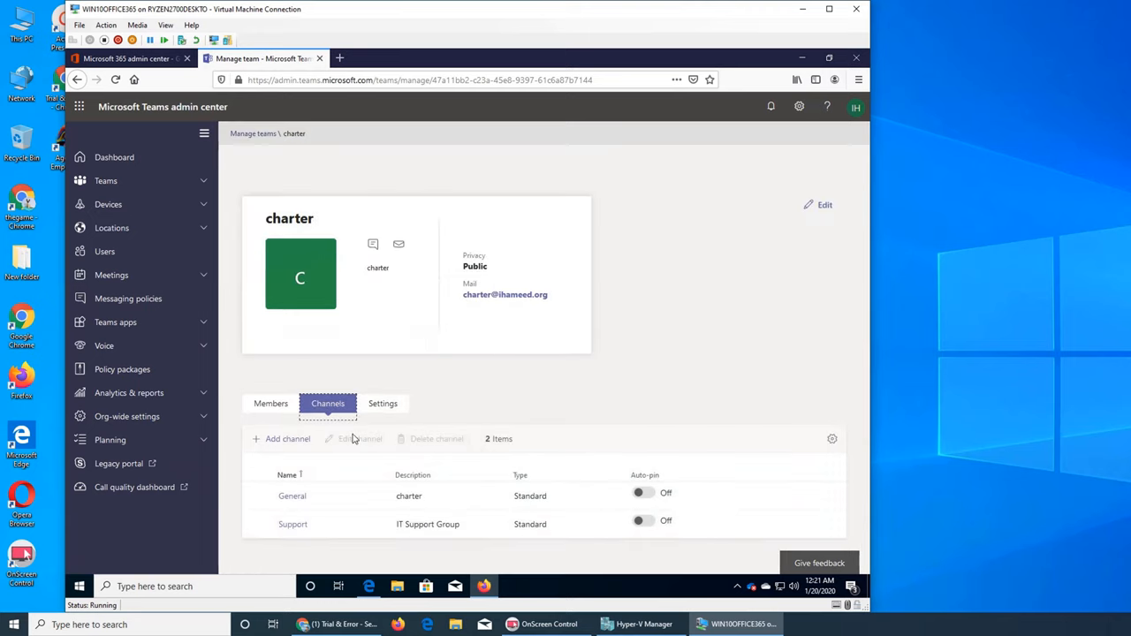
pyautogui.click(293, 523)
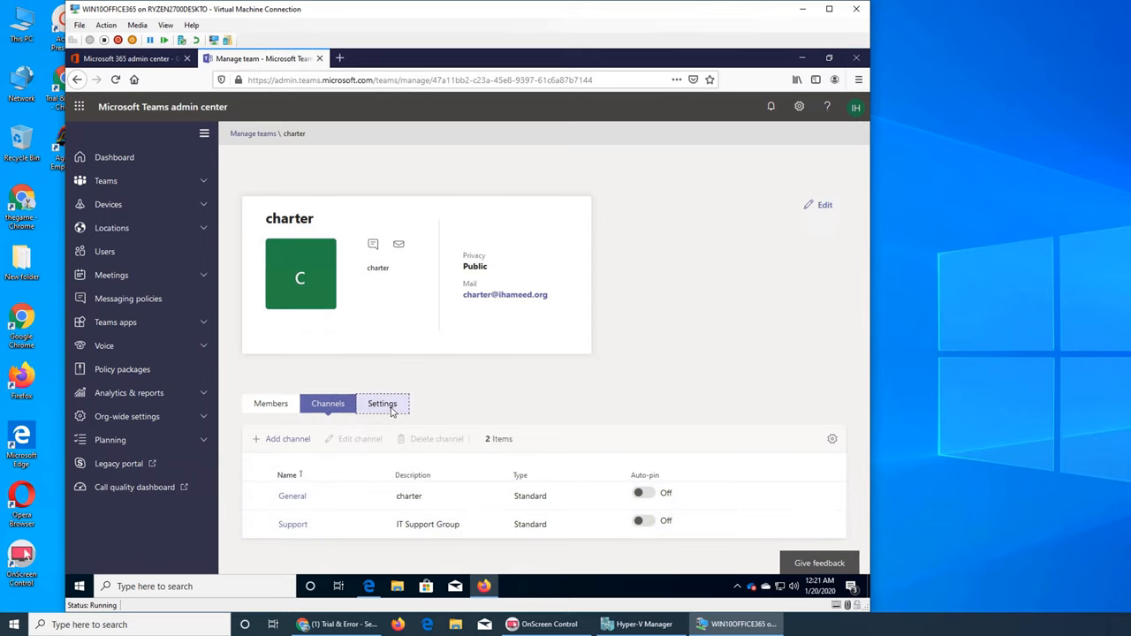
pyautogui.click(382, 403)
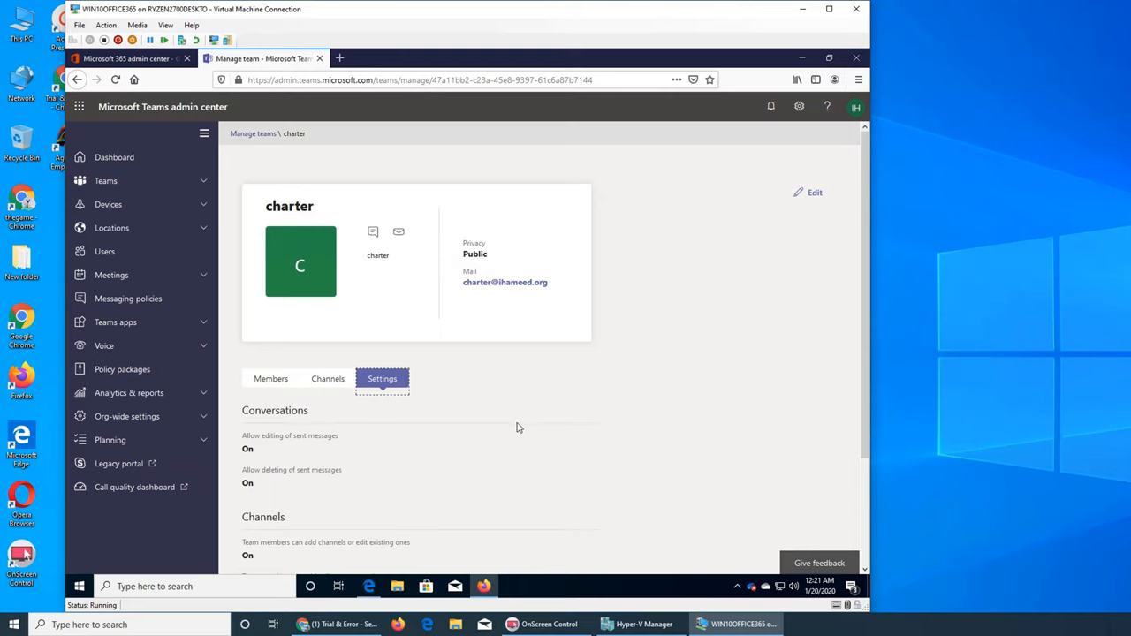
pyautogui.moveTo(364, 92)
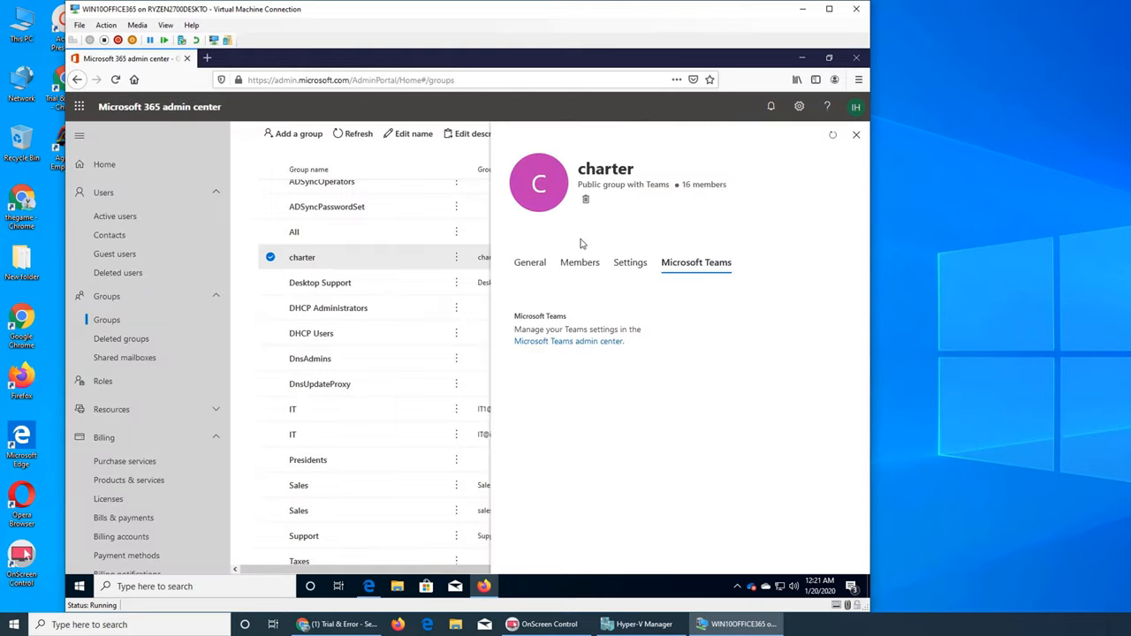
pyautogui.moveTo(820, 182)
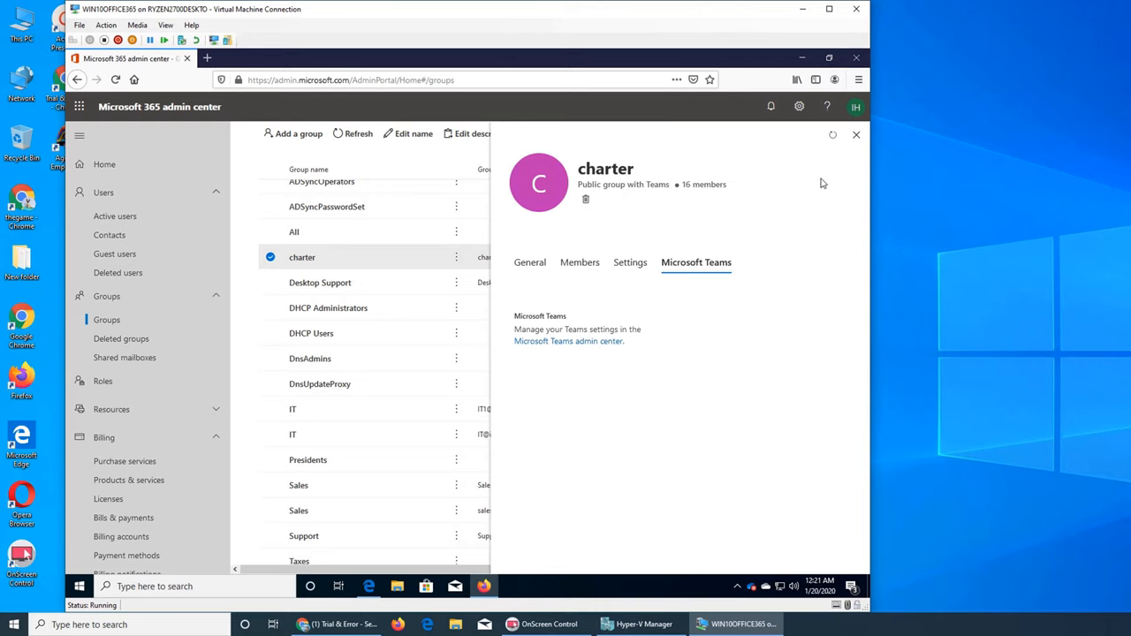
# Step: Close the charter group's details panel
pyautogui.click(856, 135)
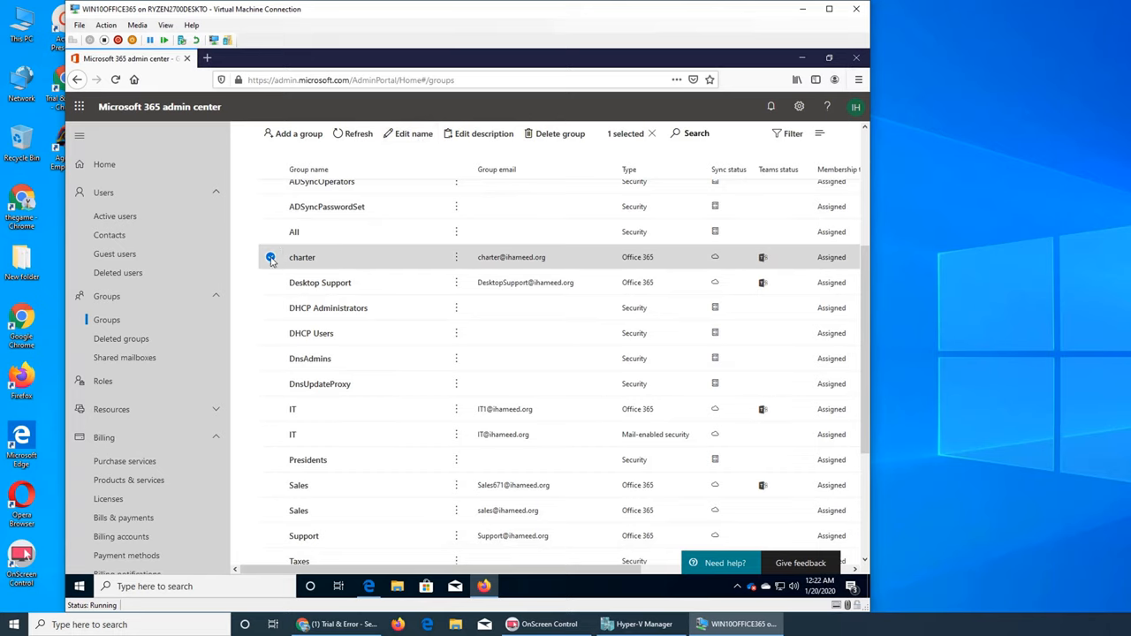
# Step: Visit the empty Deleted groups page, then return to the Groups list and browse it
pyautogui.click(120, 339)
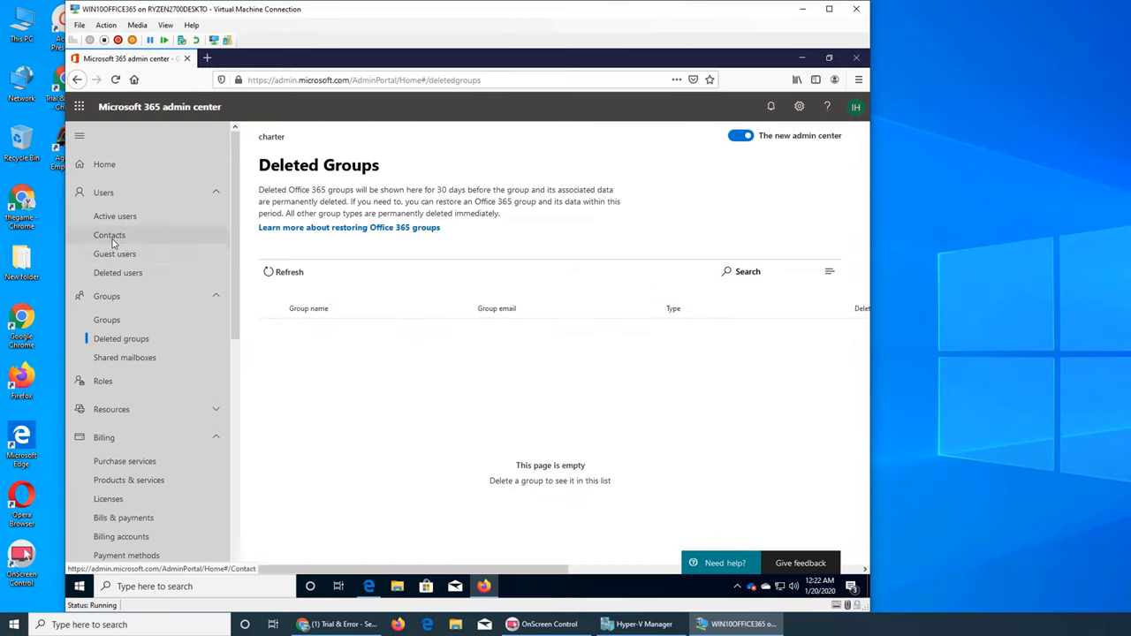
pyautogui.moveTo(106, 320)
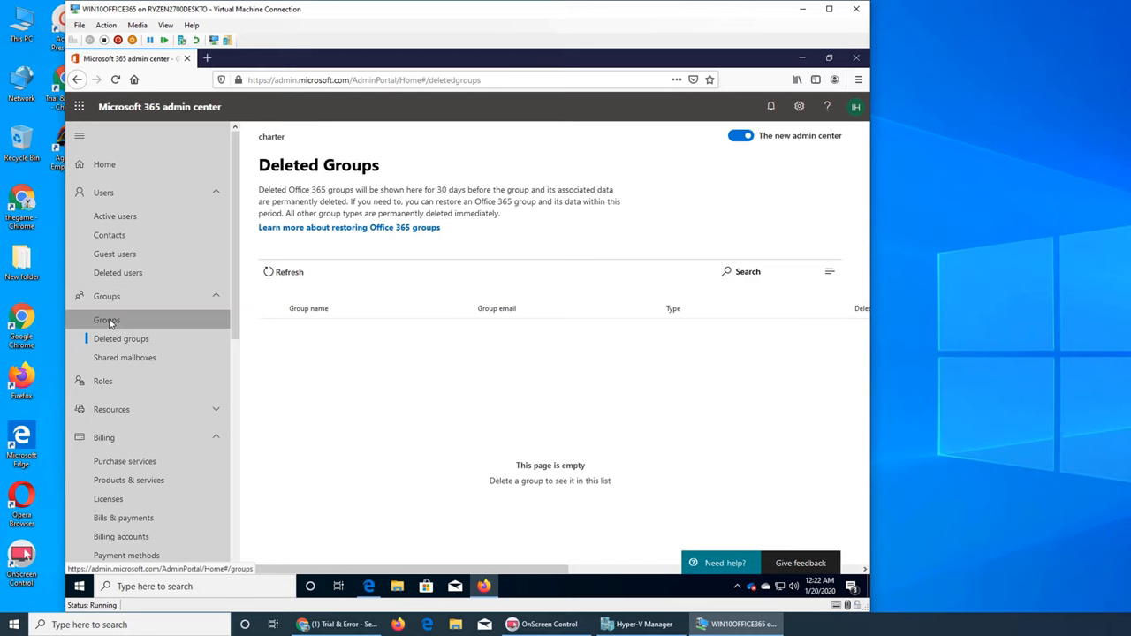
pyautogui.click(106, 320)
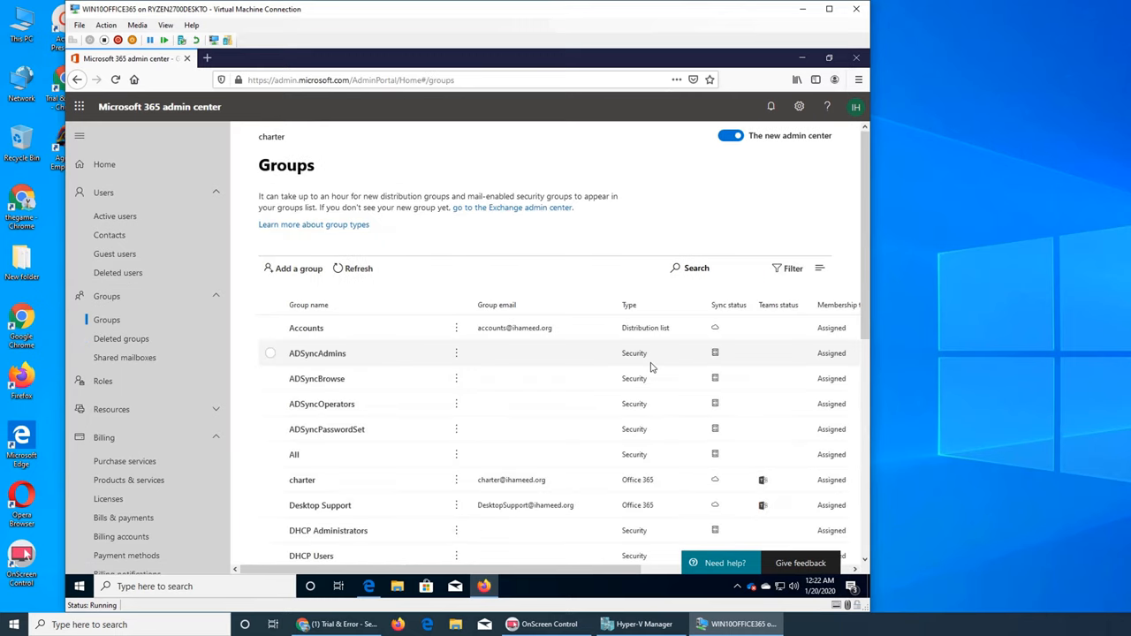
pyautogui.moveTo(558, 360)
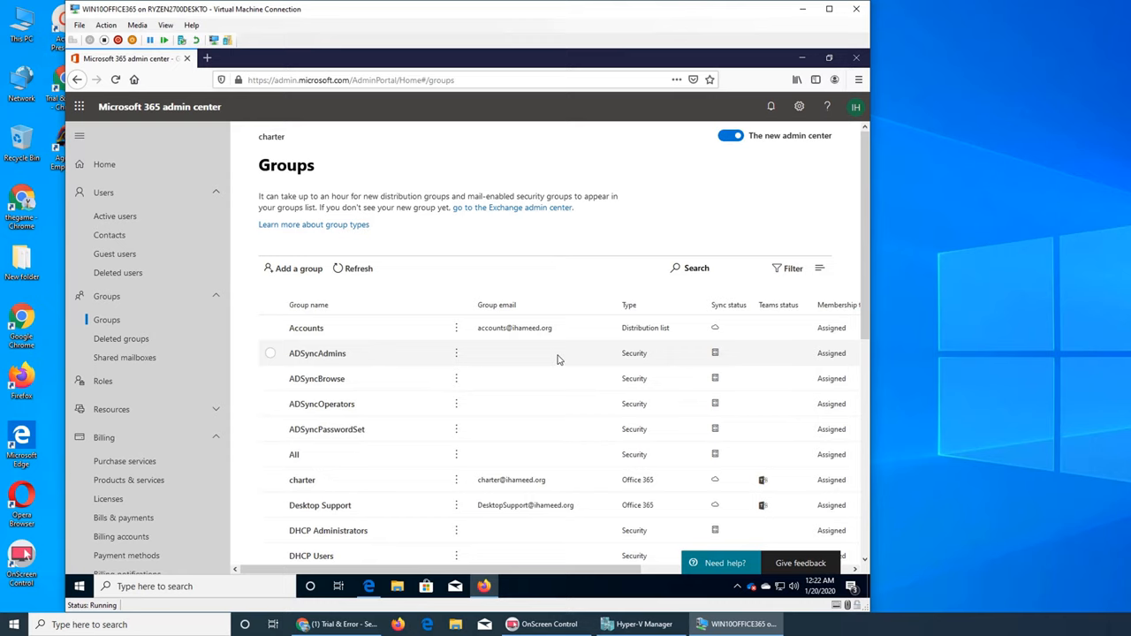
pyautogui.scroll(-3)
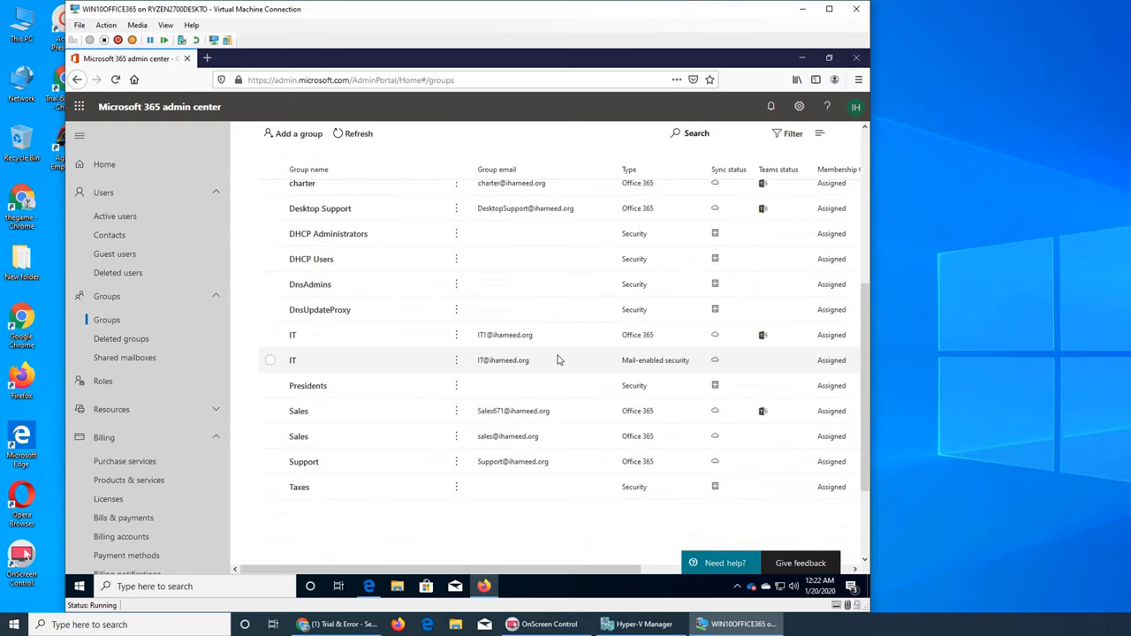
pyautogui.scroll(3)
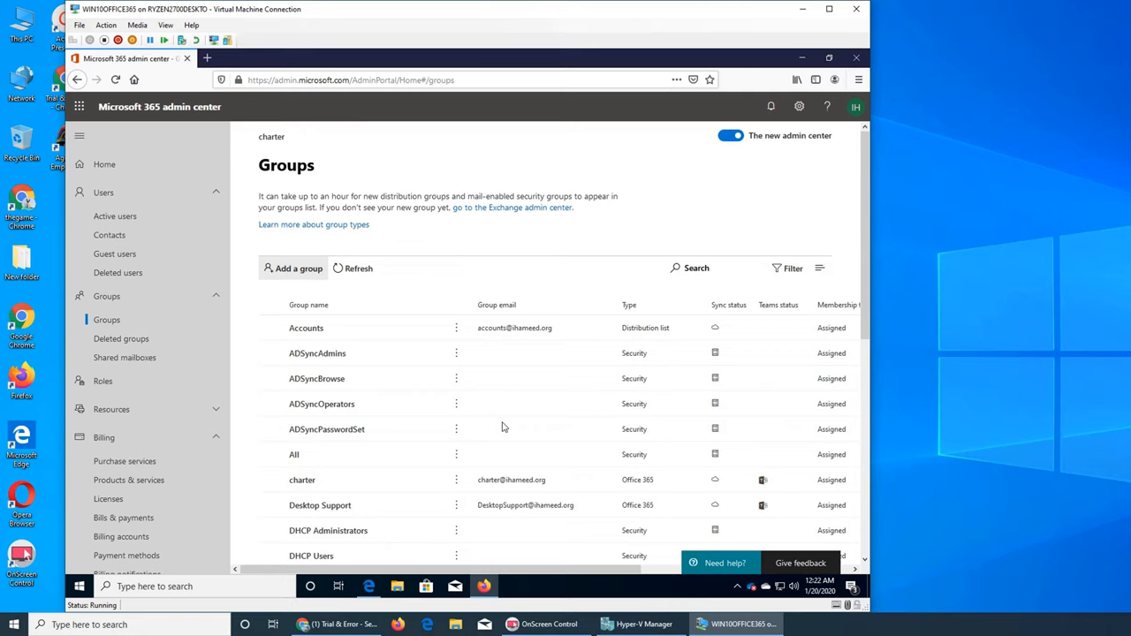
# Step: Start the Add a group wizard with Office 365 as the group type
pyautogui.click(297, 269)
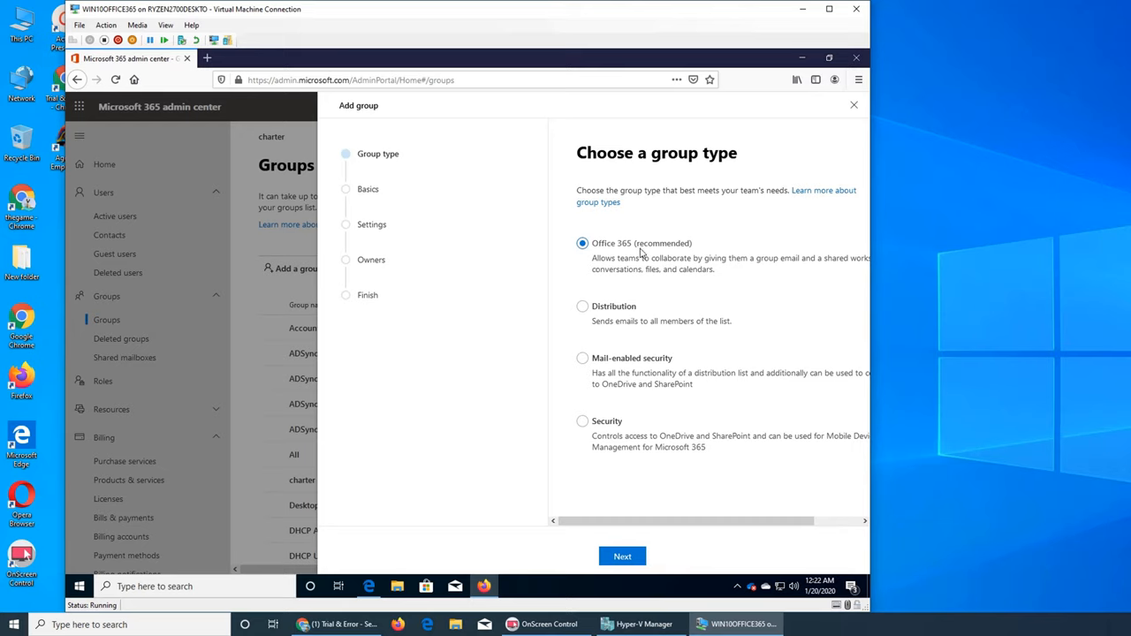
pyautogui.moveTo(629, 281)
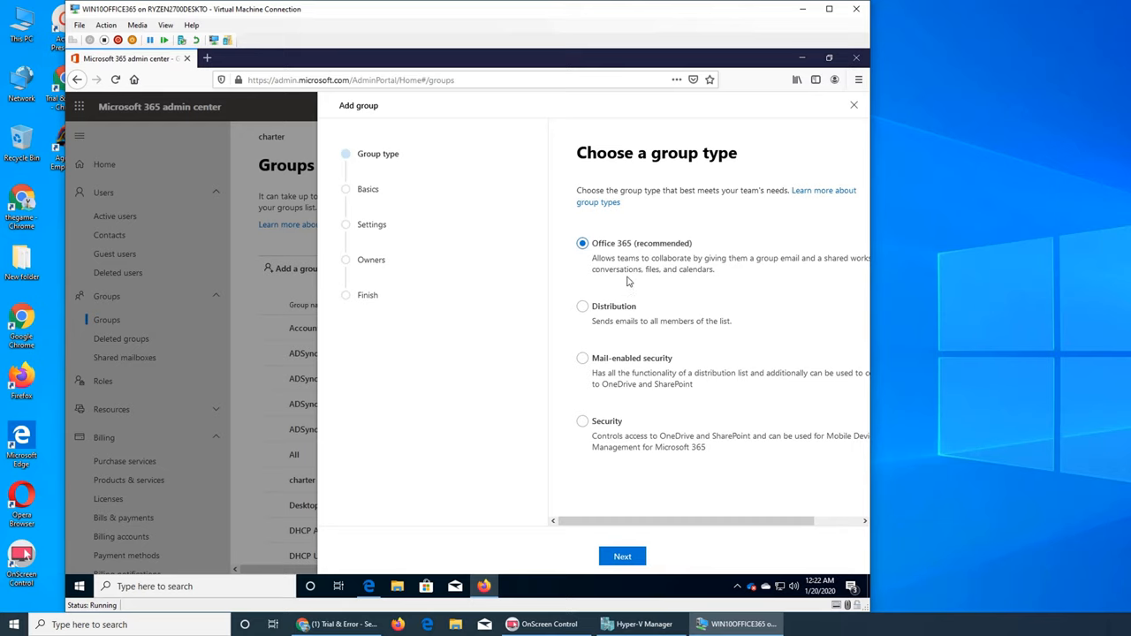
pyautogui.moveTo(629, 282)
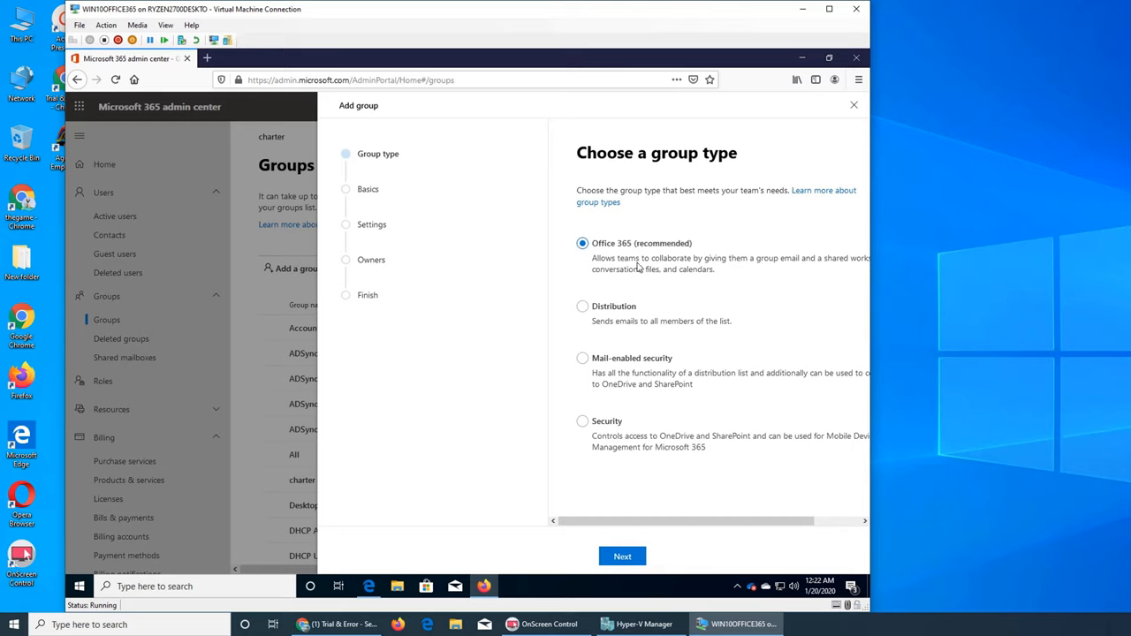
pyautogui.moveTo(793, 277)
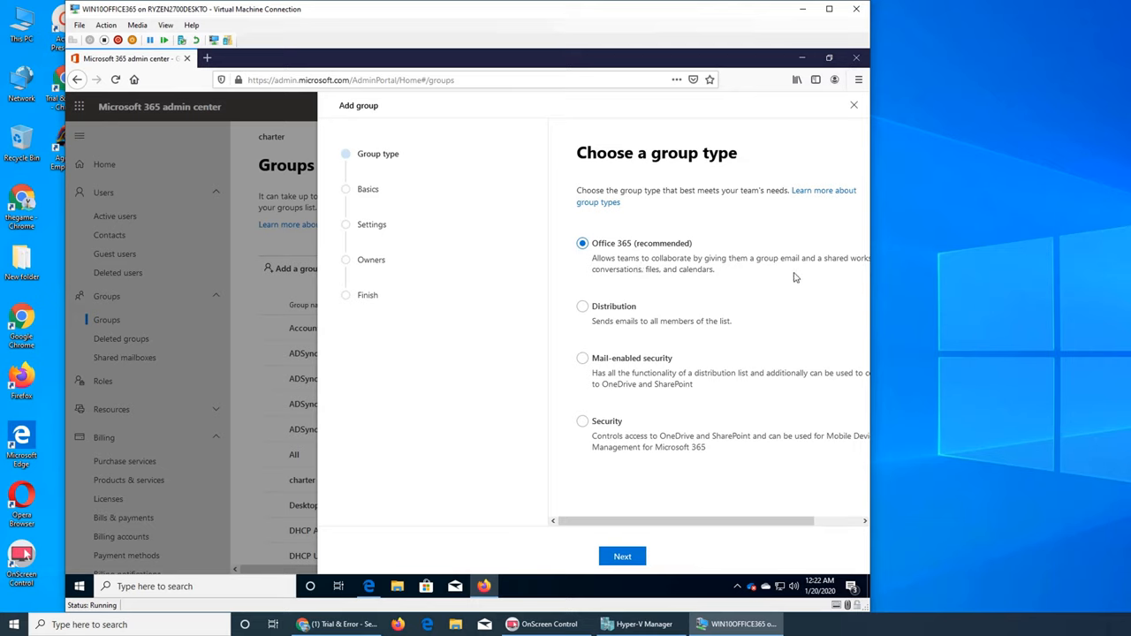
pyautogui.moveTo(704, 290)
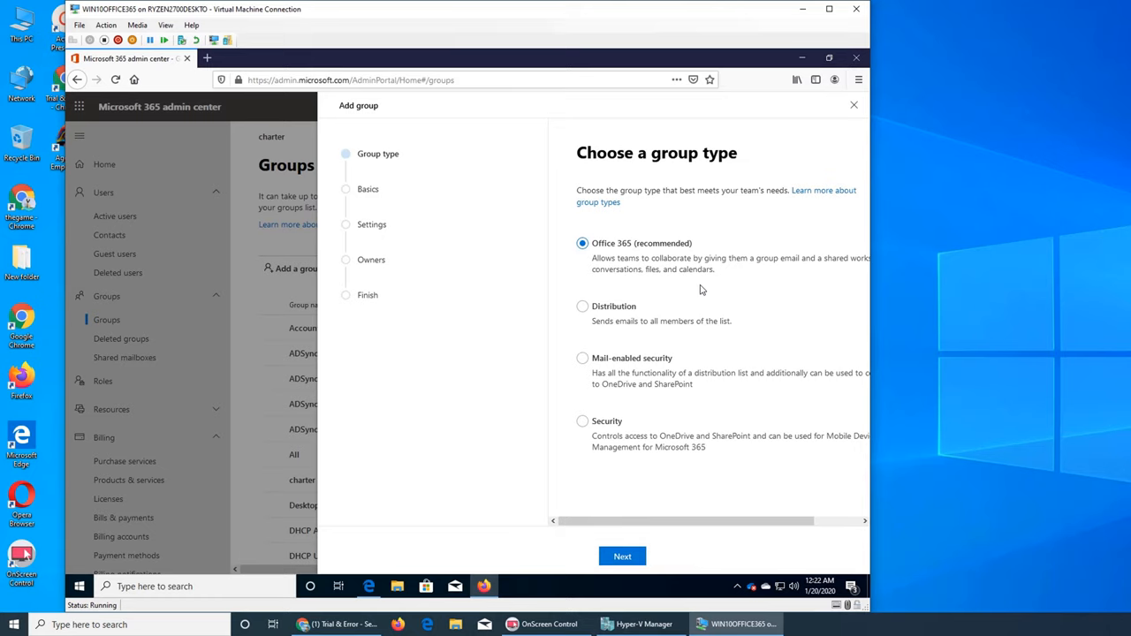
pyautogui.moveTo(770, 292)
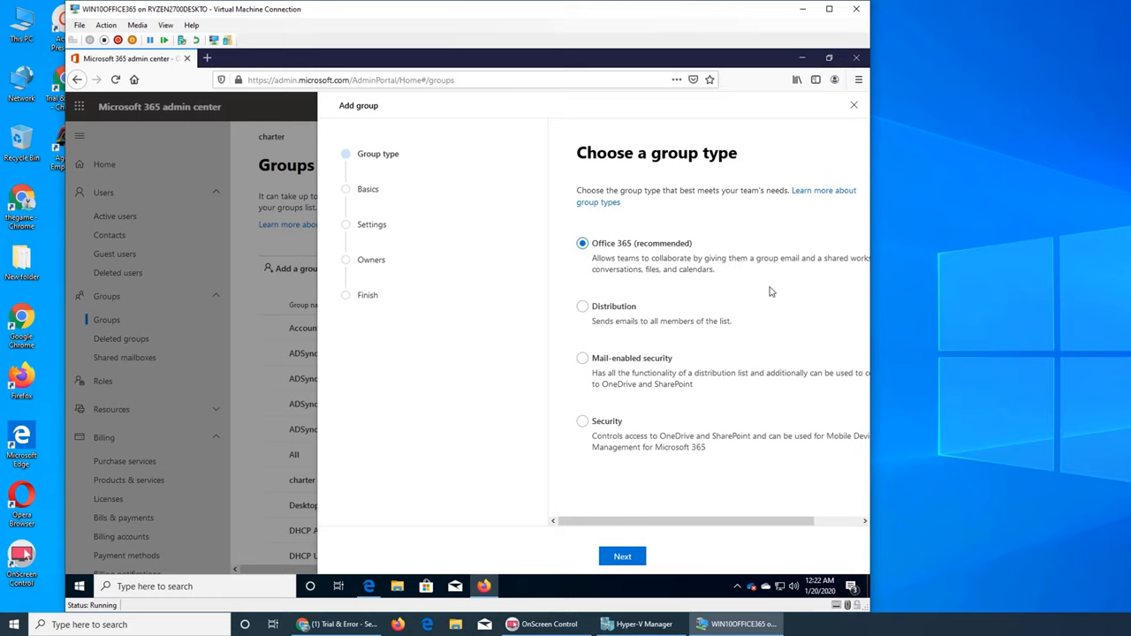
pyautogui.moveTo(624, 331)
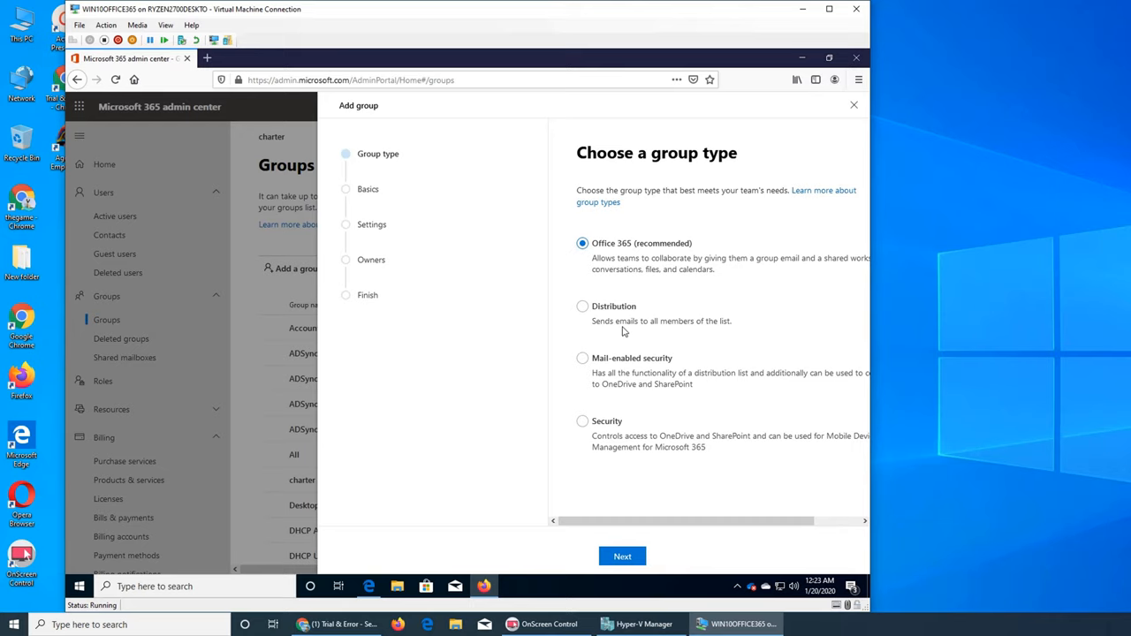
pyautogui.moveTo(611, 312)
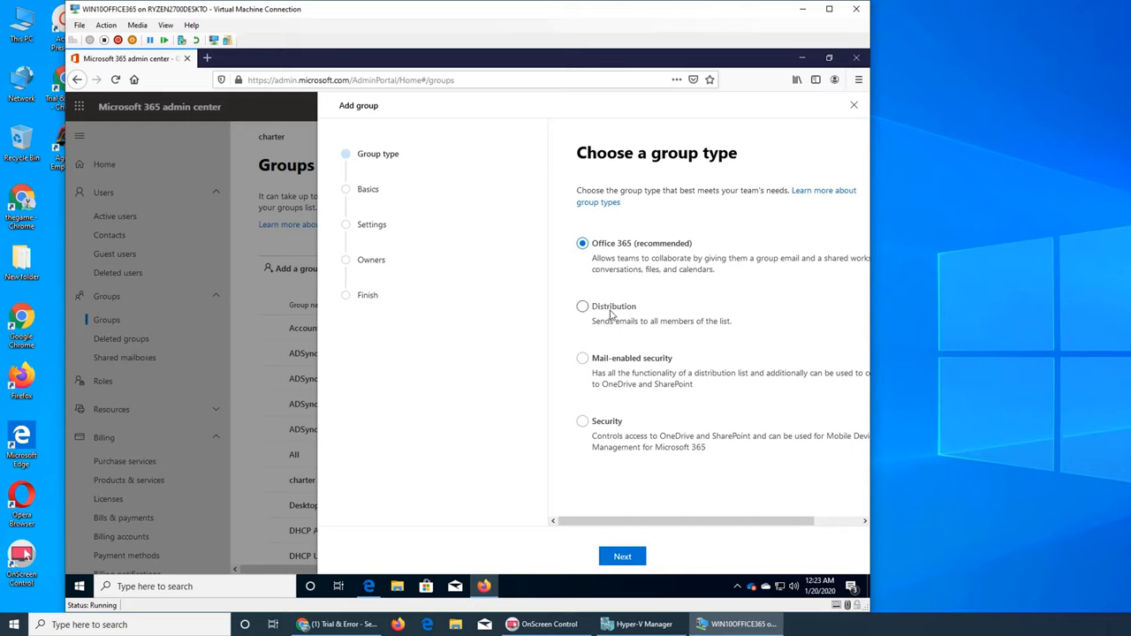
pyautogui.moveTo(654, 371)
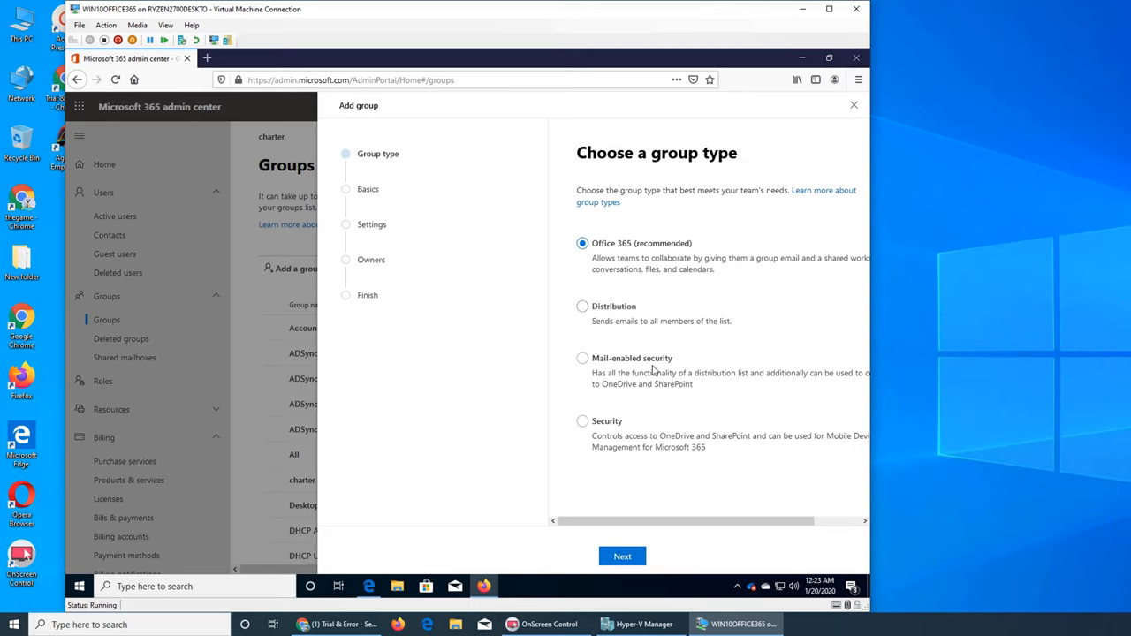
pyautogui.moveTo(681, 400)
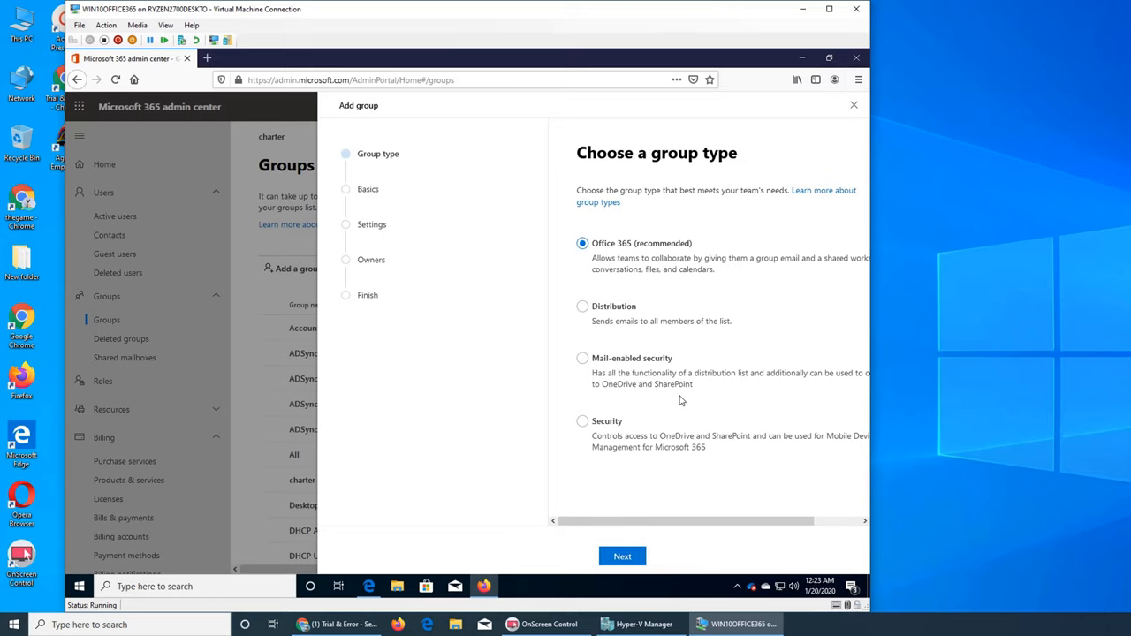
pyautogui.moveTo(704, 364)
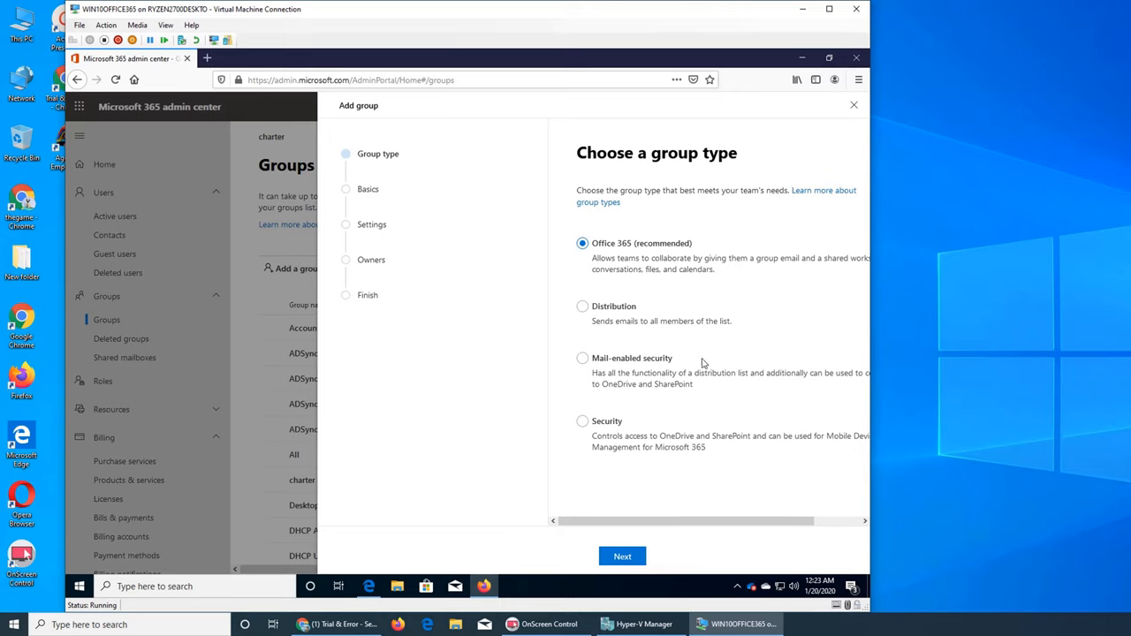
pyautogui.moveTo(615, 447)
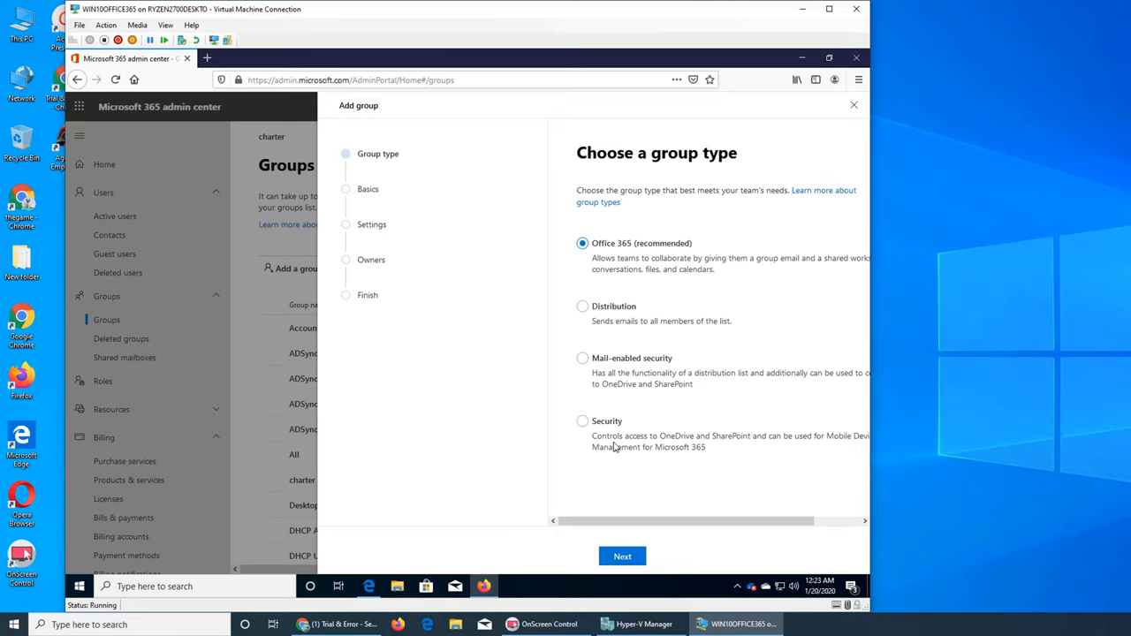
pyautogui.moveTo(629, 474)
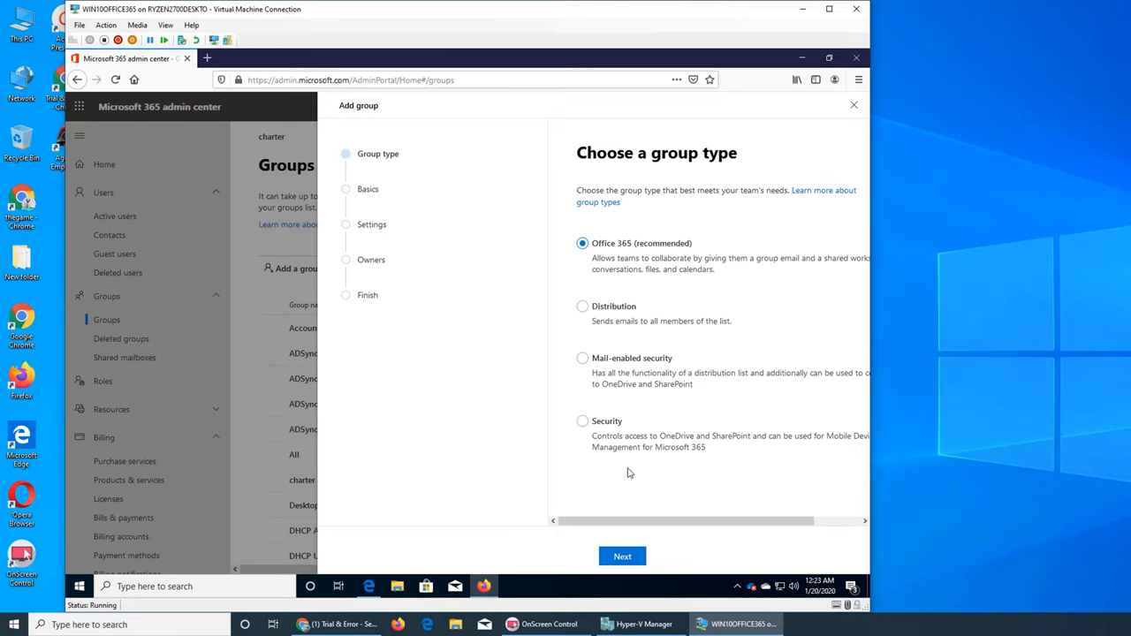
pyautogui.moveTo(643, 435)
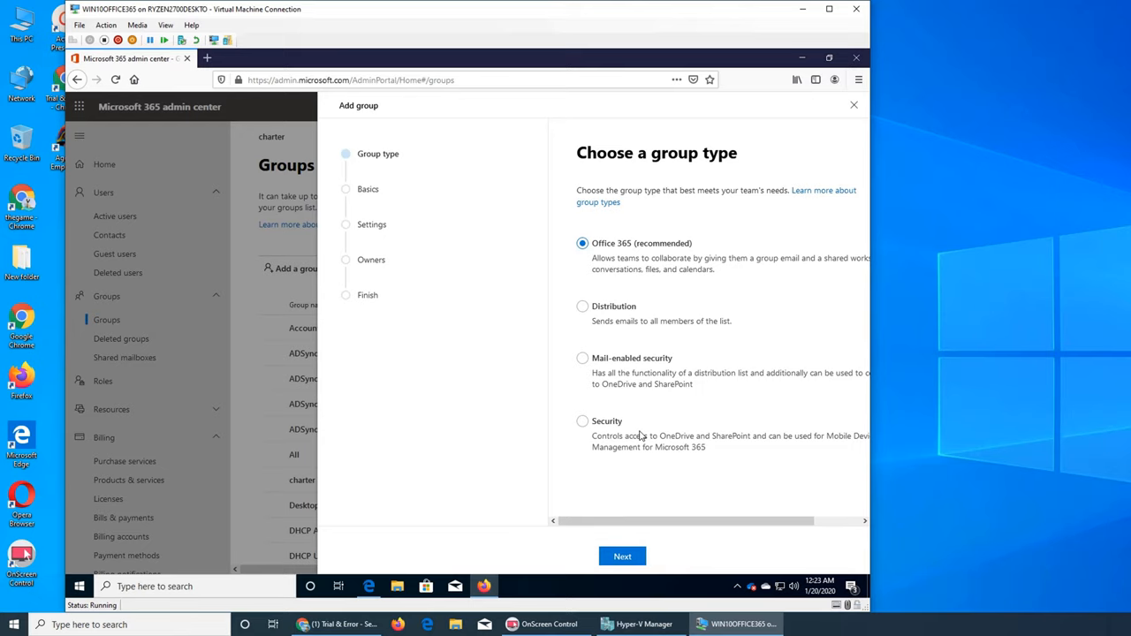
pyautogui.moveTo(618, 495)
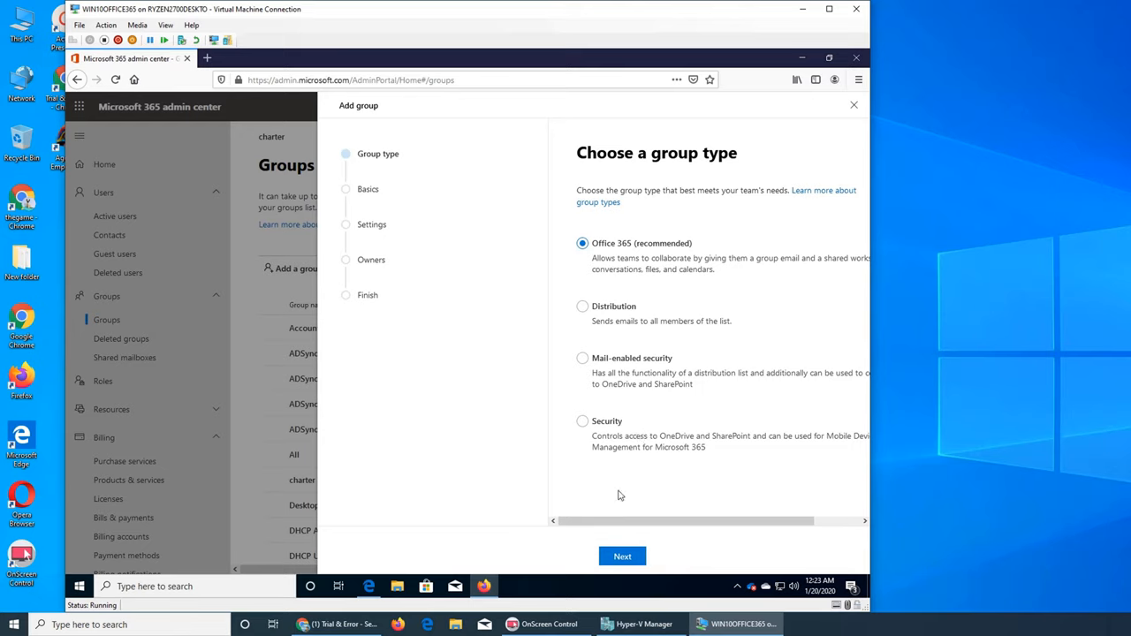
# Step: Name the group Test with description 'to test delete group'
pyautogui.click(623, 555)
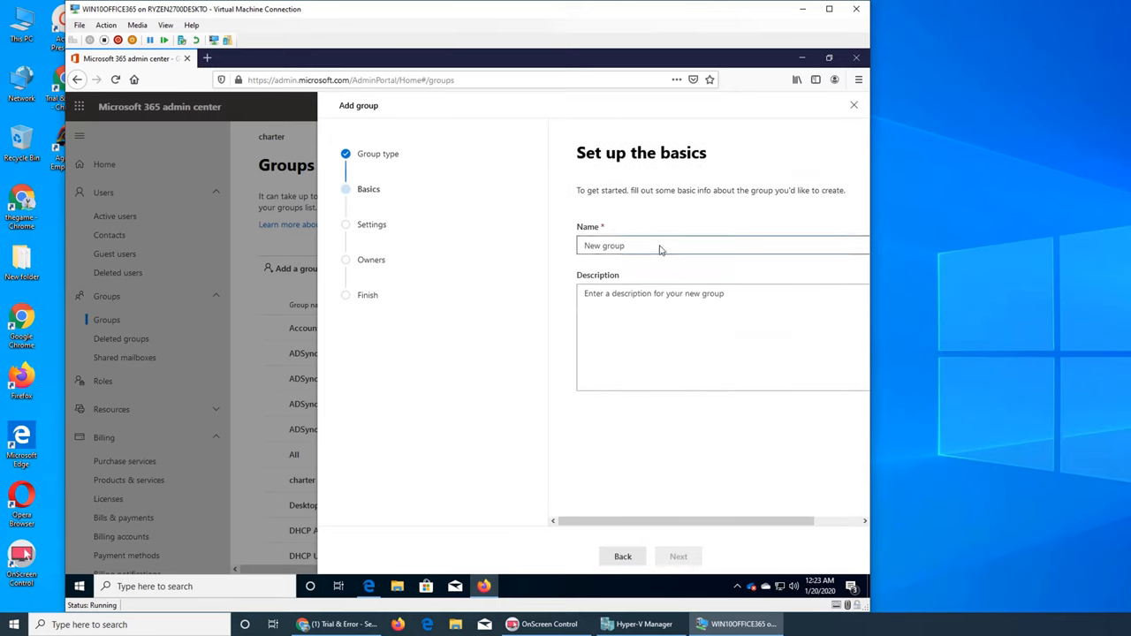
pyautogui.write('Test')
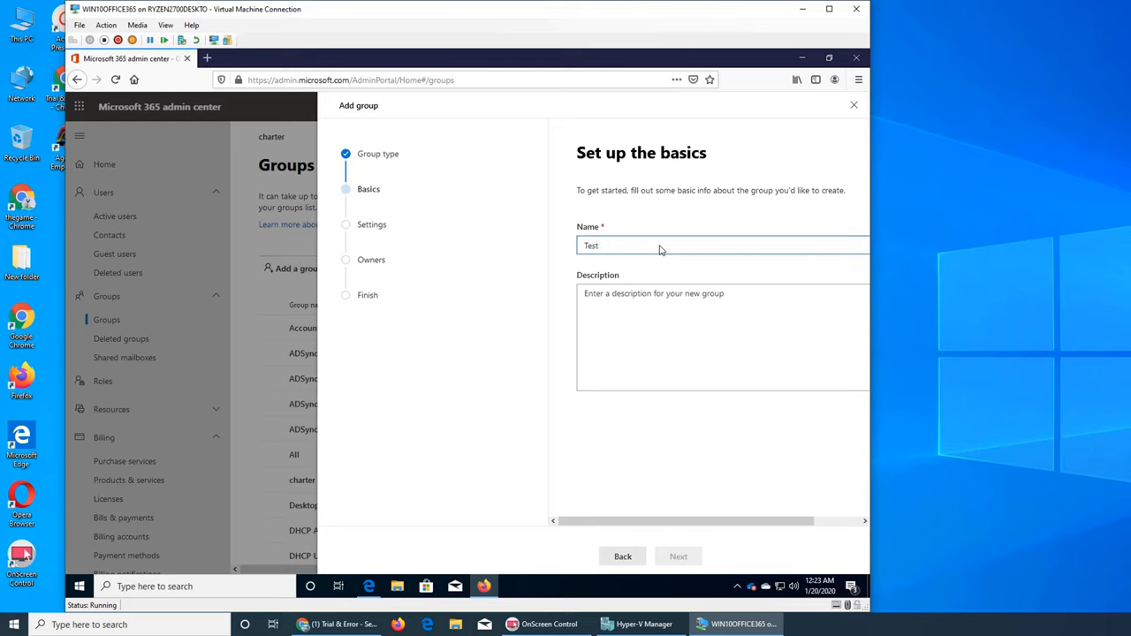
pyautogui.write('to')
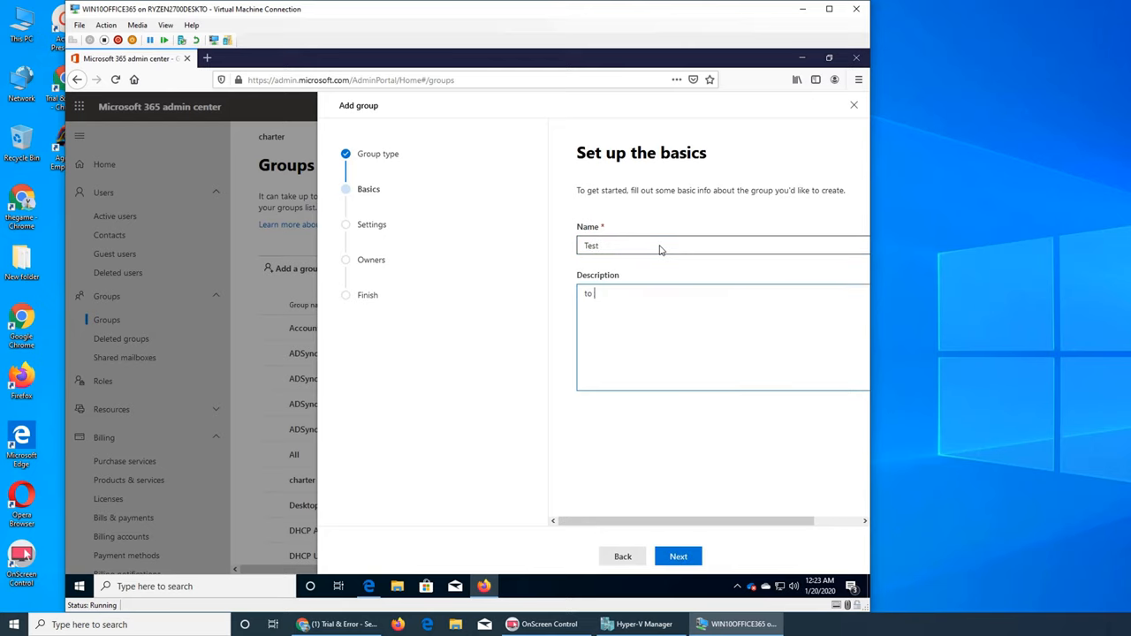
pyautogui.write('test')
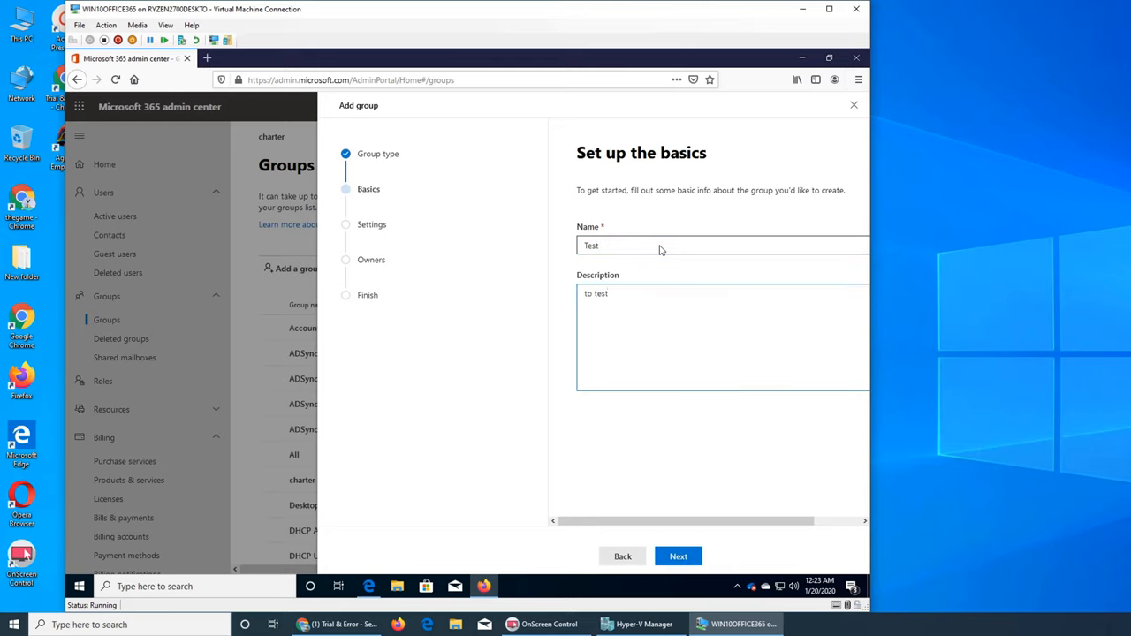
pyautogui.write('delete')
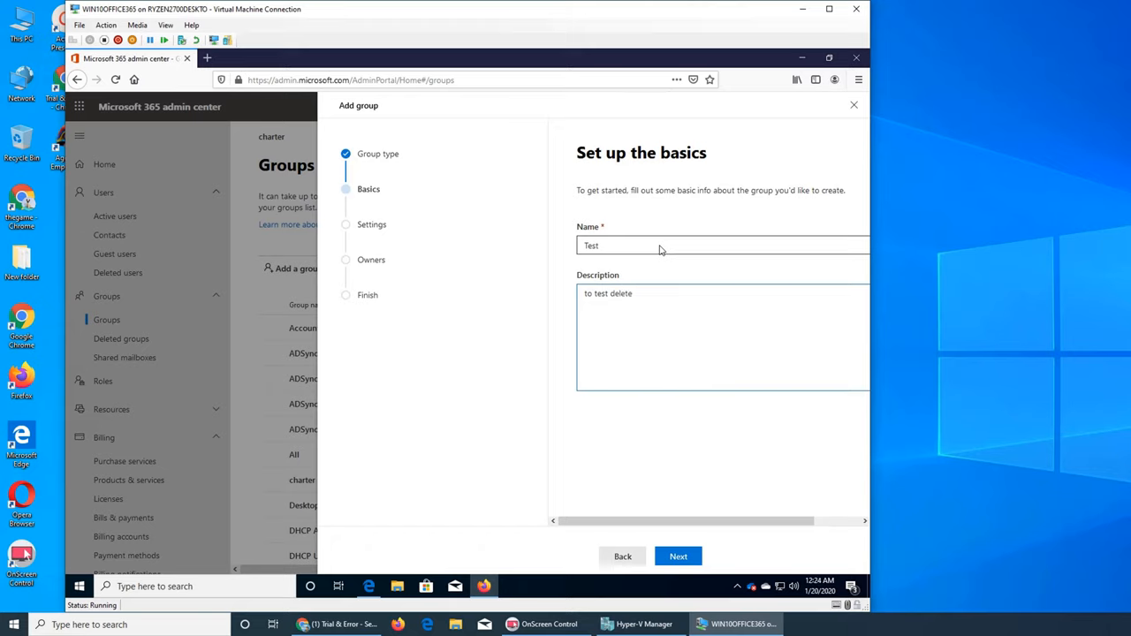
pyautogui.write('group')
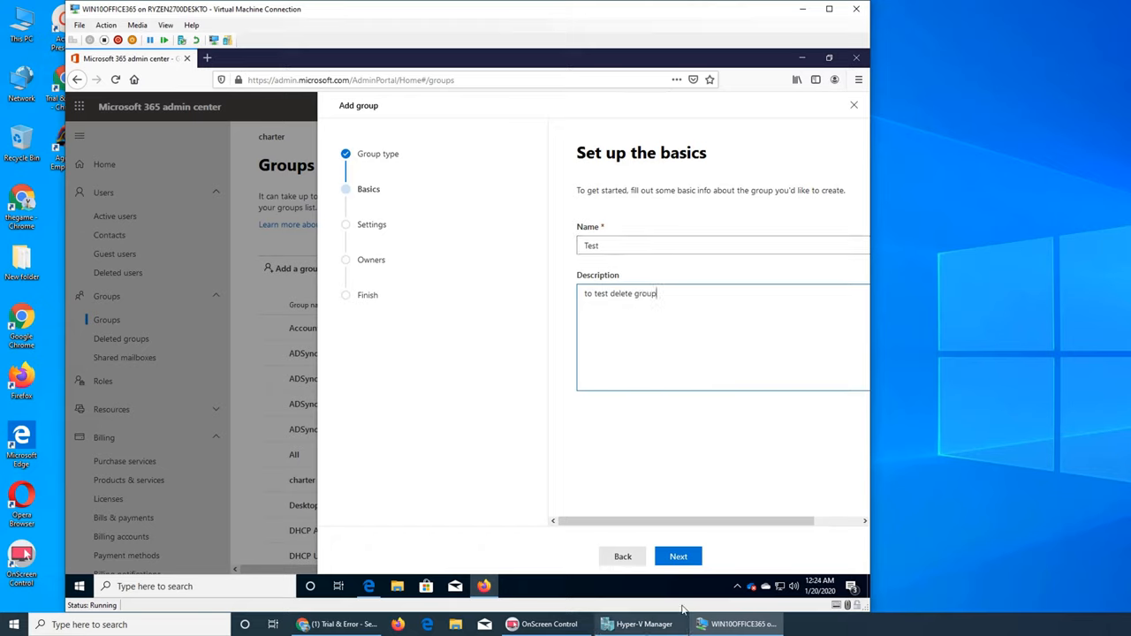
pyautogui.click(679, 555)
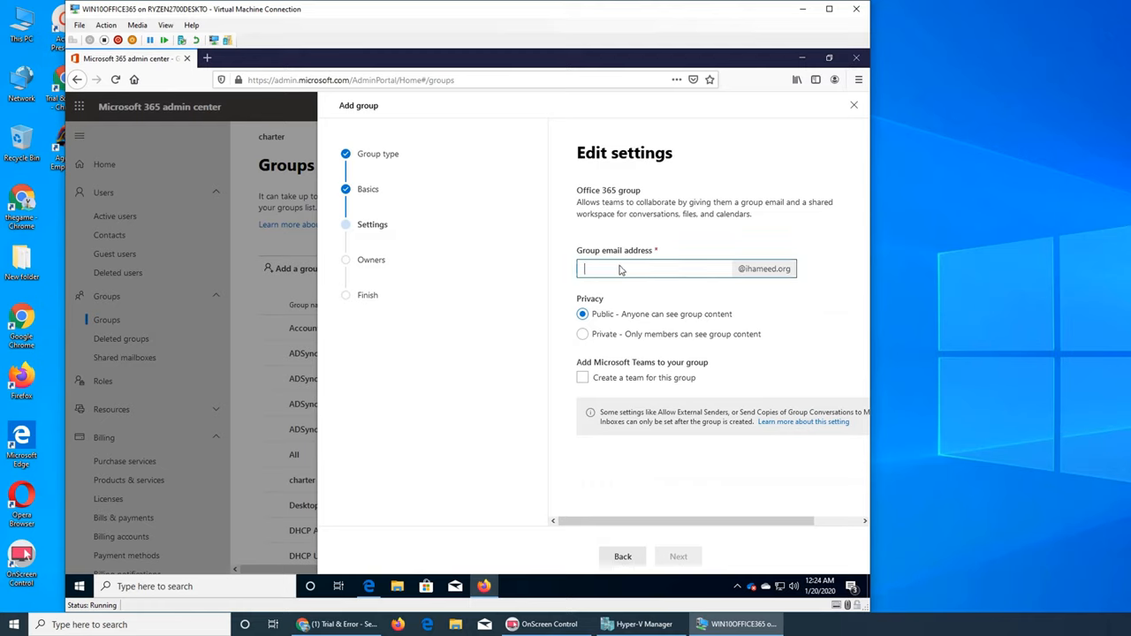
# Step: Give it email address testgroup, also create a team, and continue to Review
pyautogui.write('test')
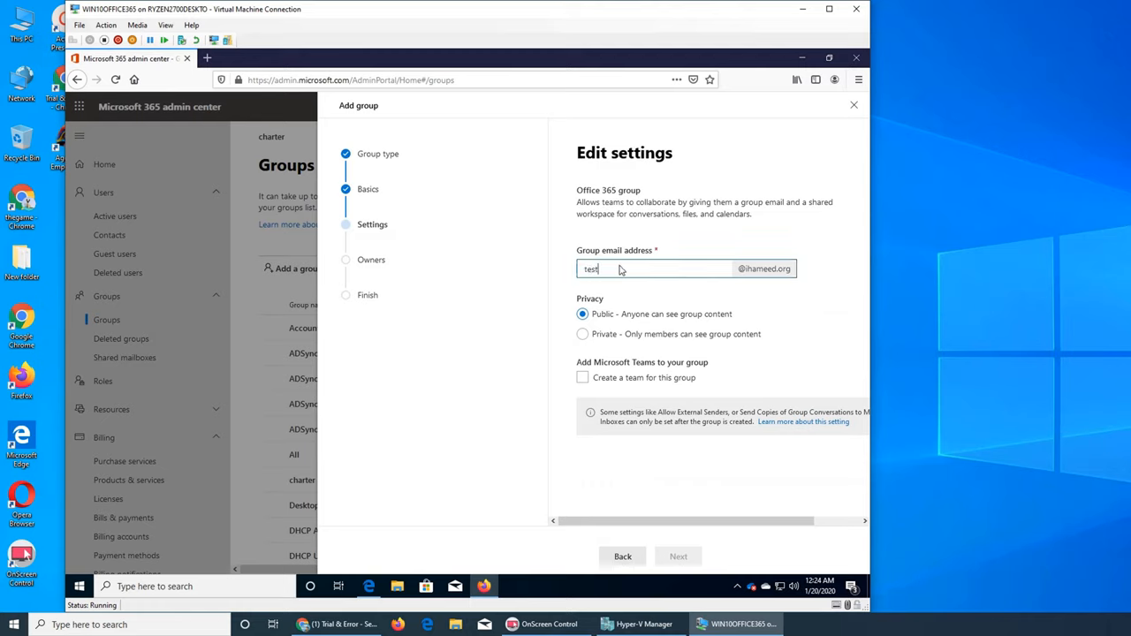
pyautogui.write('group')
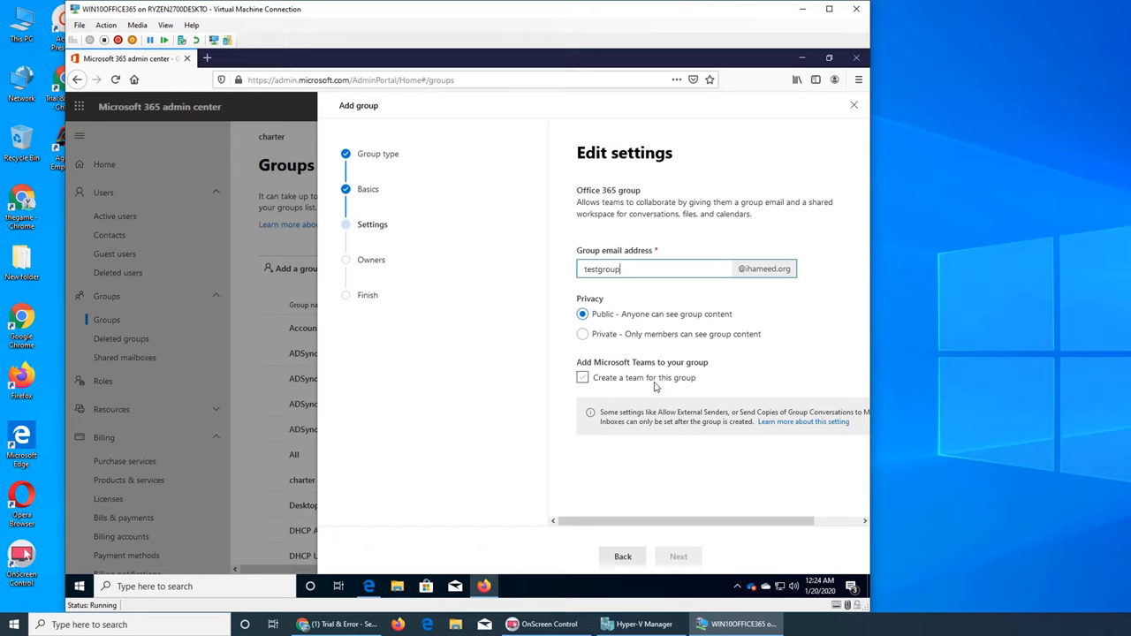
pyautogui.click(583, 378)
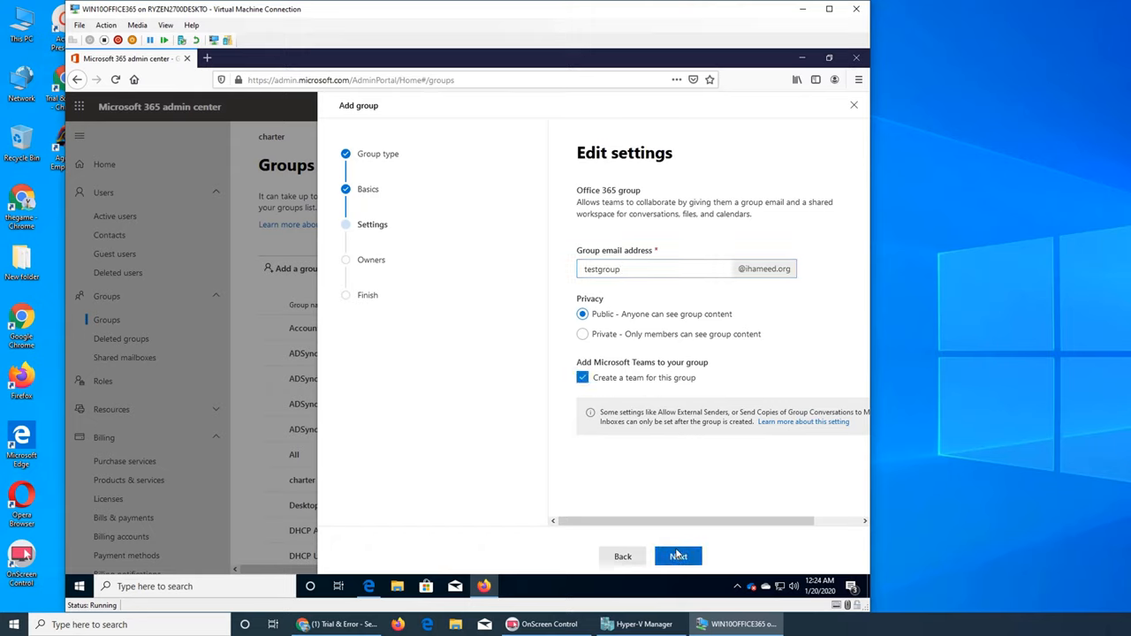
pyautogui.click(679, 555)
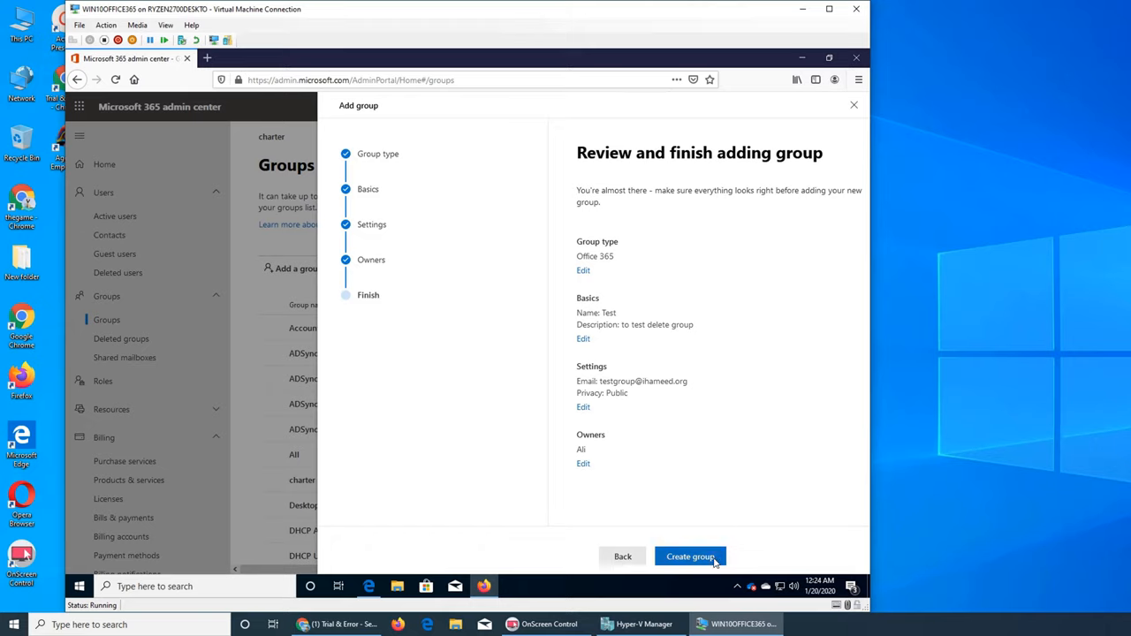
# Step: Finish creating the Office 365 group Test and close the confirmation to return to Groups
pyautogui.click(689, 557)
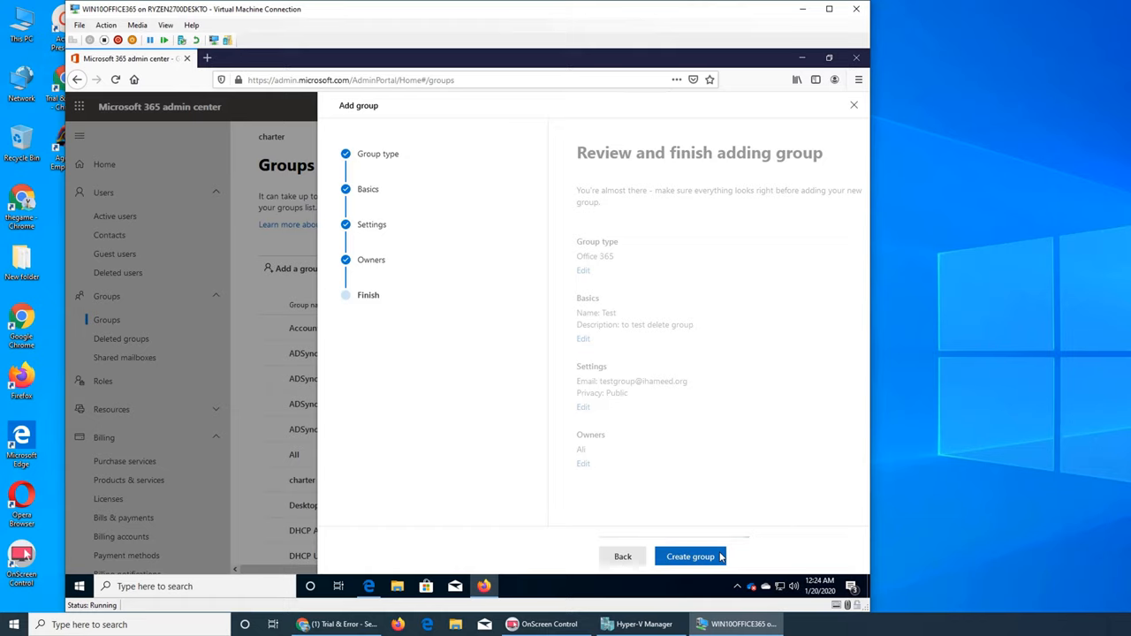
pyautogui.click(690, 557)
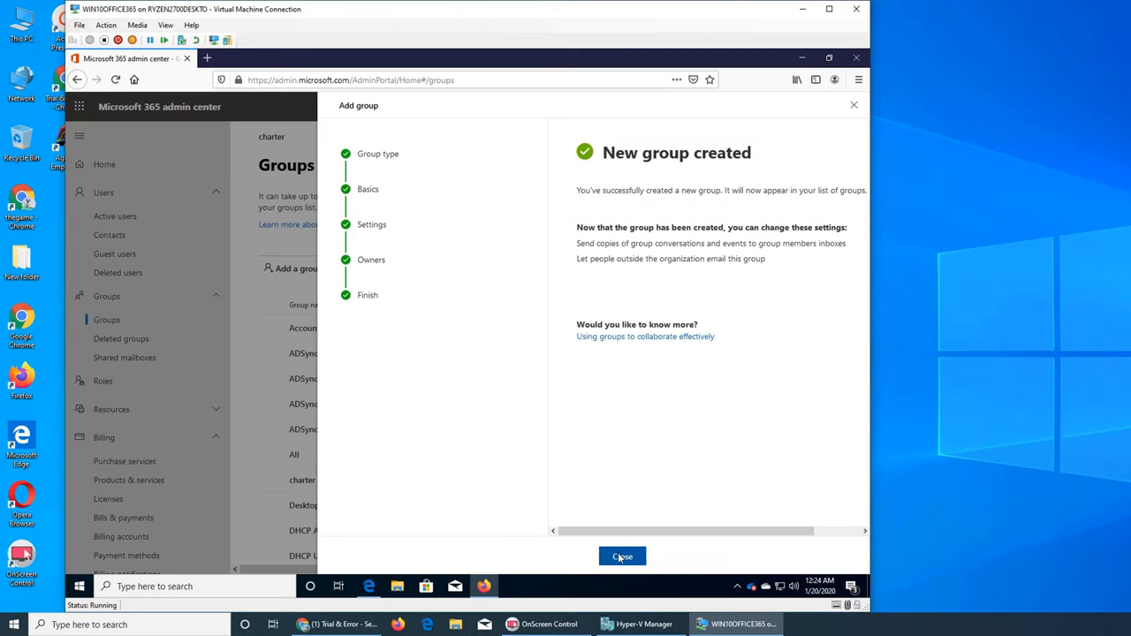
pyautogui.click(622, 555)
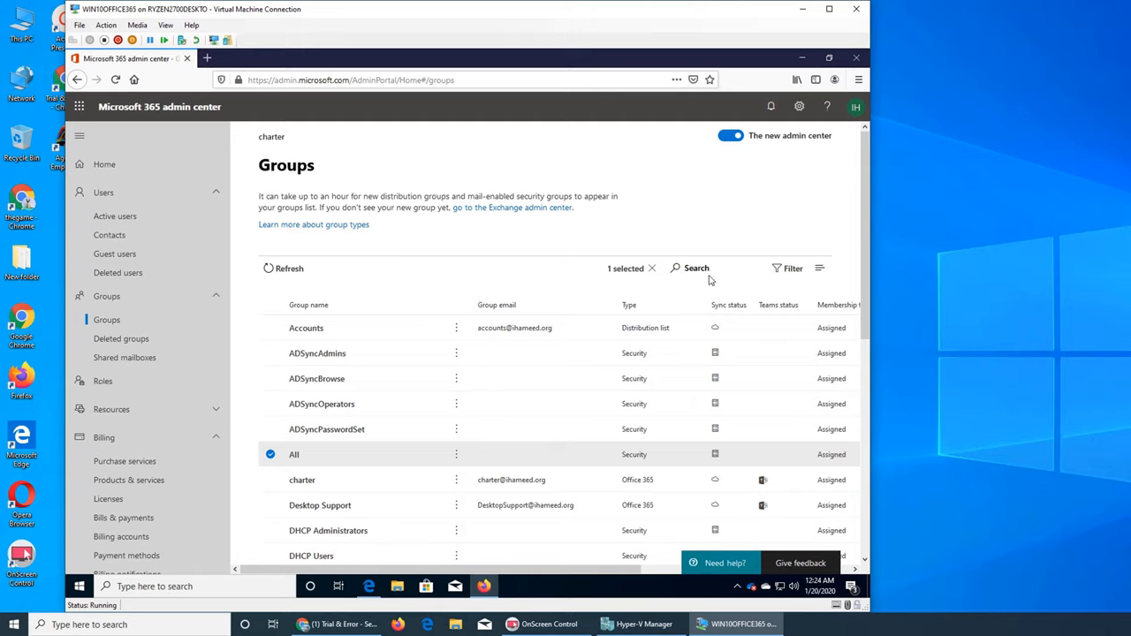
pyautogui.moveTo(433, 445)
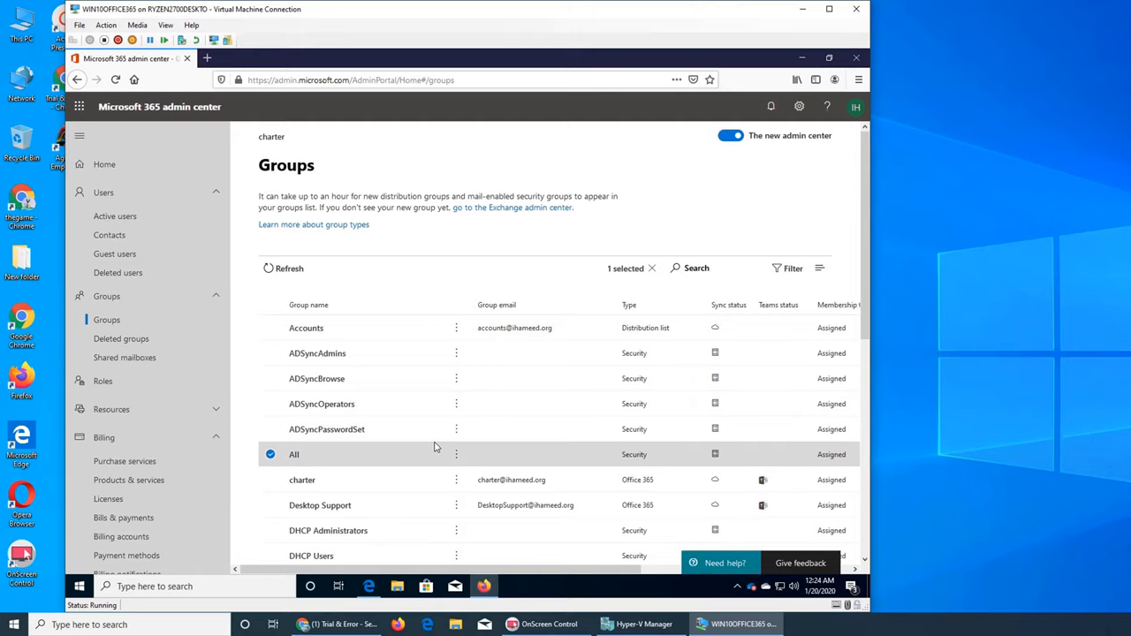
# Step: Deselect All, refresh so Test appears, select Test and delete it
pyautogui.click(270, 454)
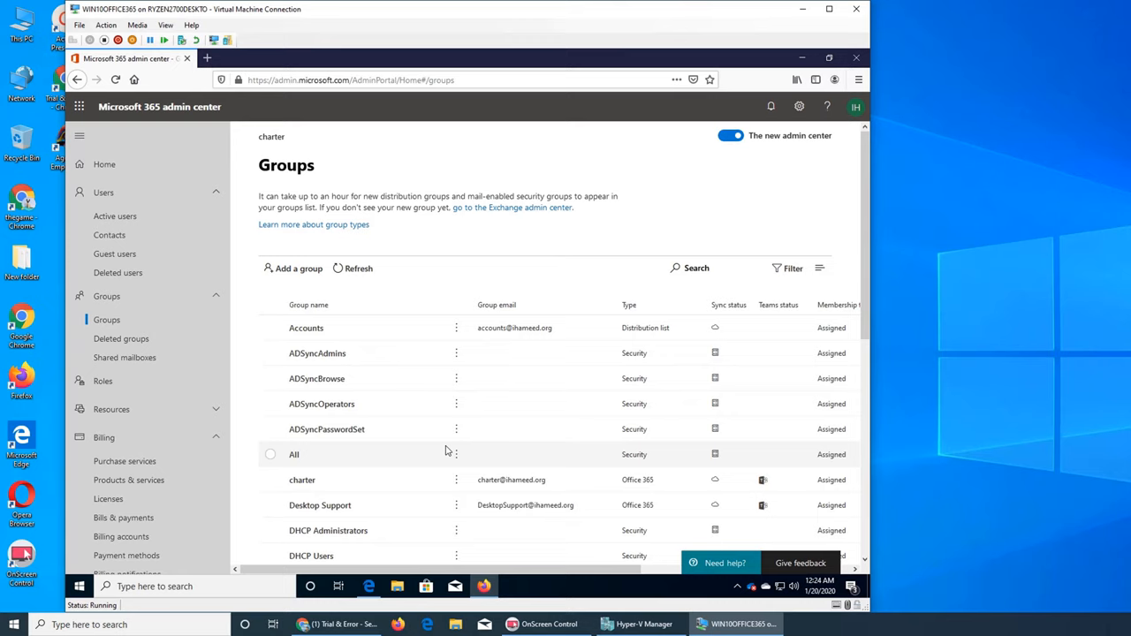
pyautogui.scroll(-3)
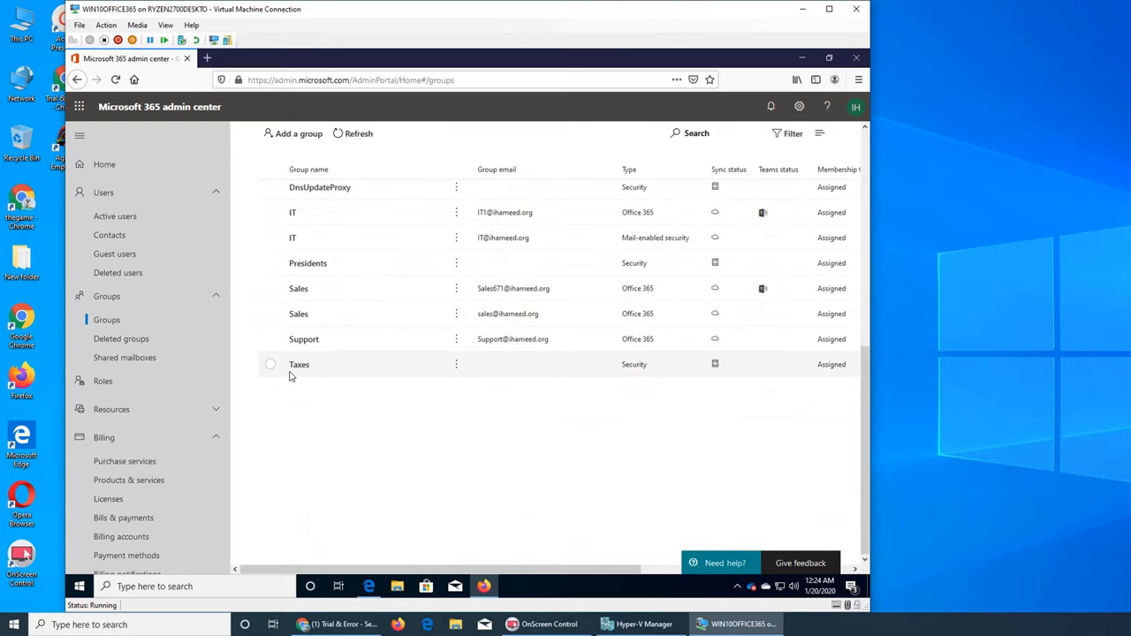
pyautogui.moveTo(509, 429)
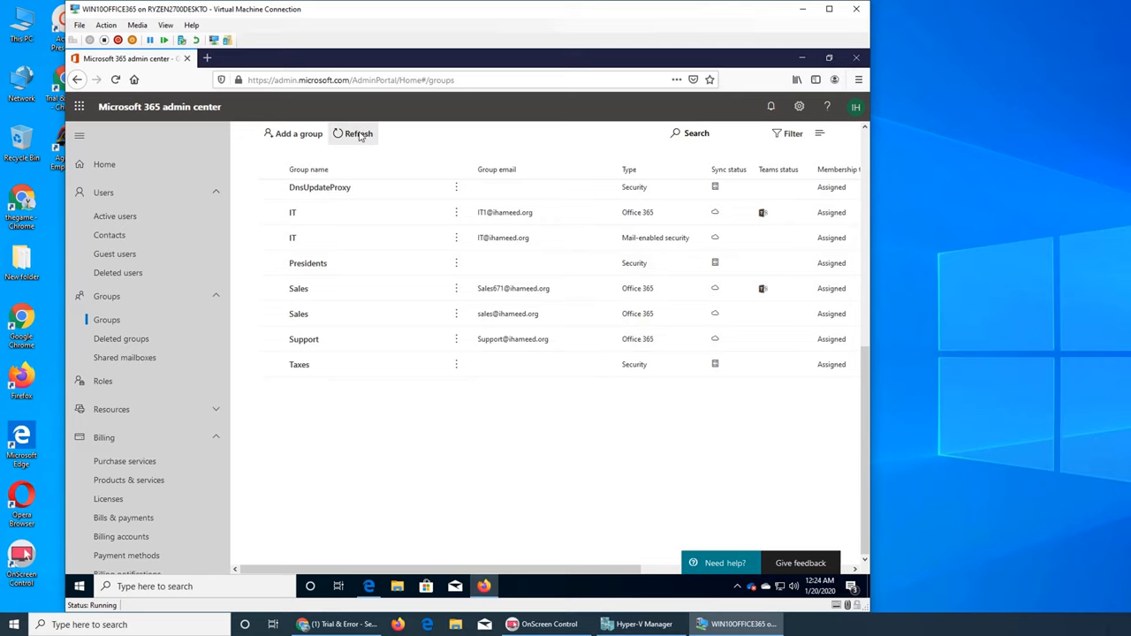
pyautogui.click(357, 134)
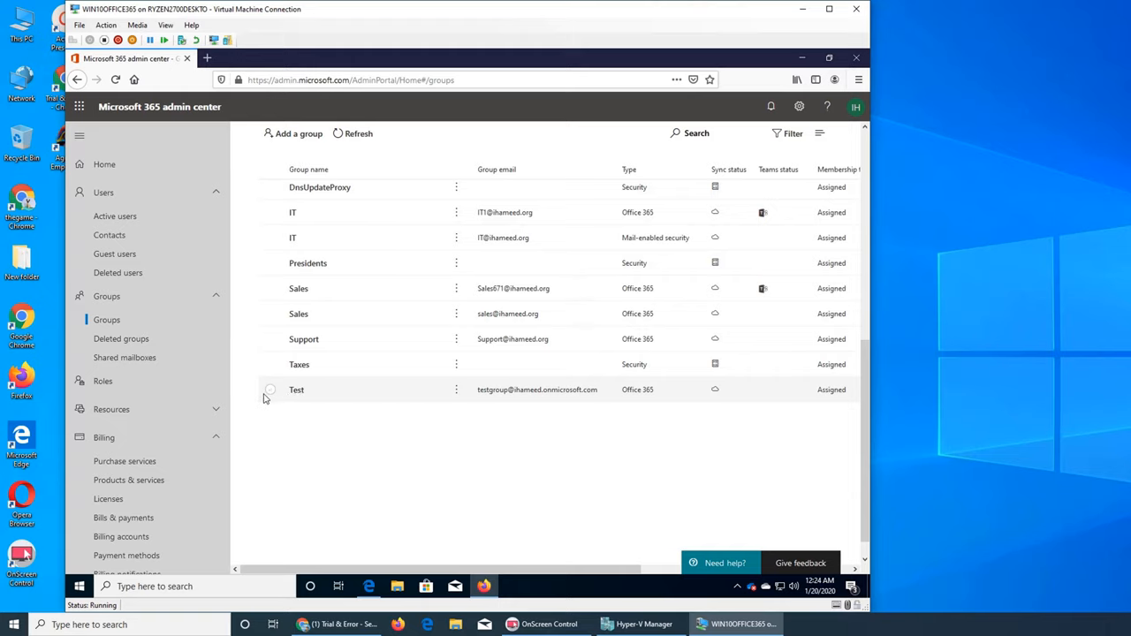
pyautogui.click(270, 390)
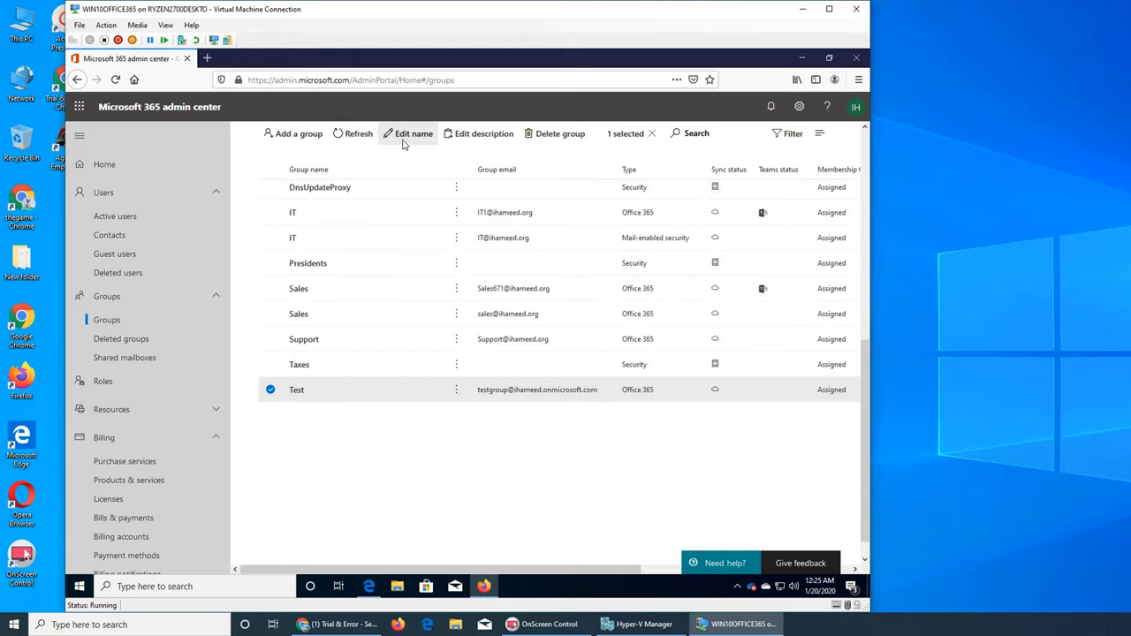
pyautogui.moveTo(560, 134)
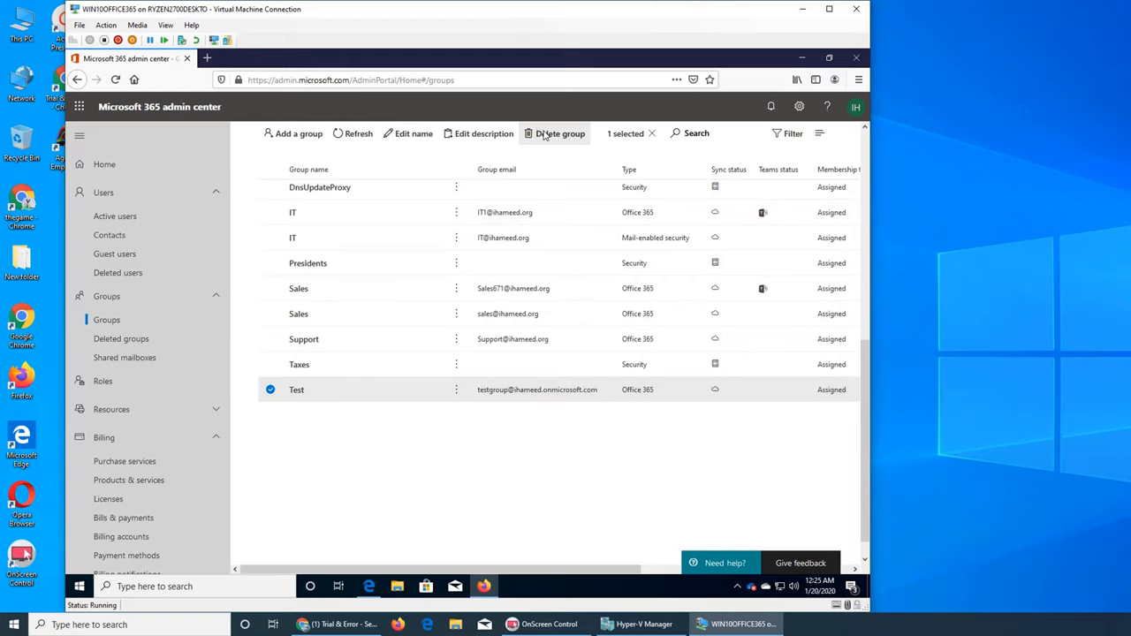
pyautogui.click(559, 134)
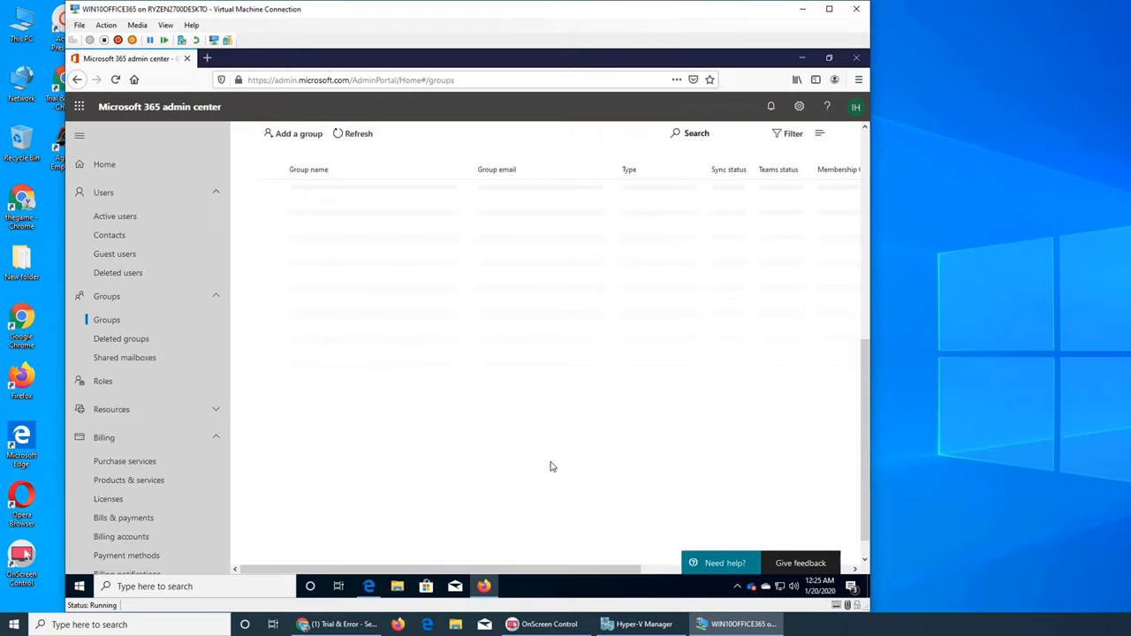
# Step: Show the Deleted groups page listing Test as a deleted Office 365 group
pyautogui.click(120, 339)
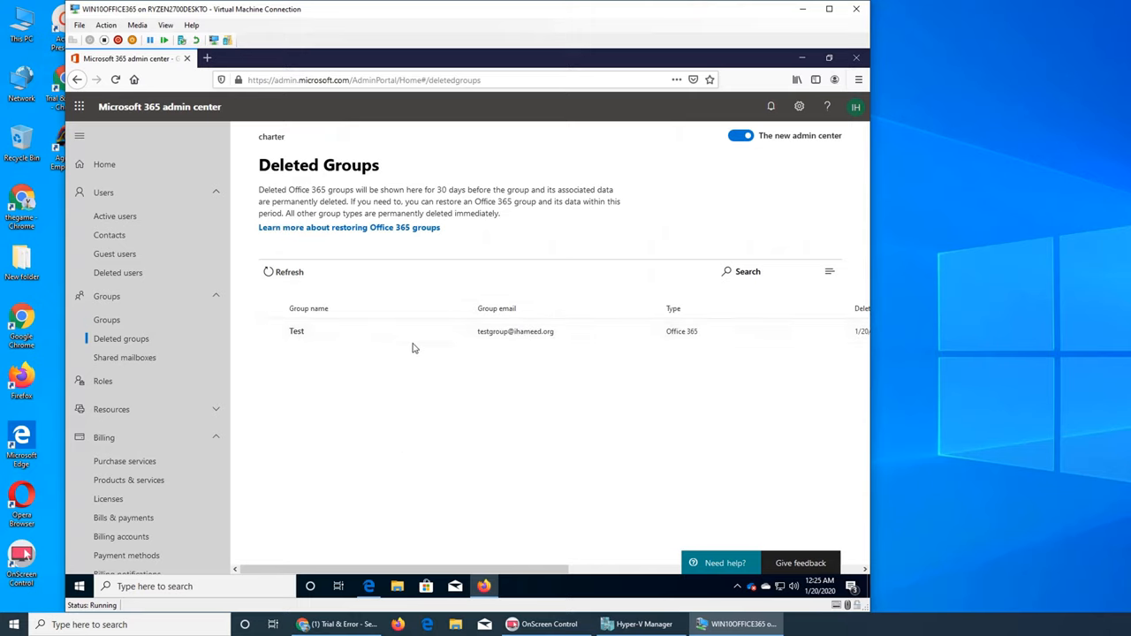
pyautogui.moveTo(470, 385)
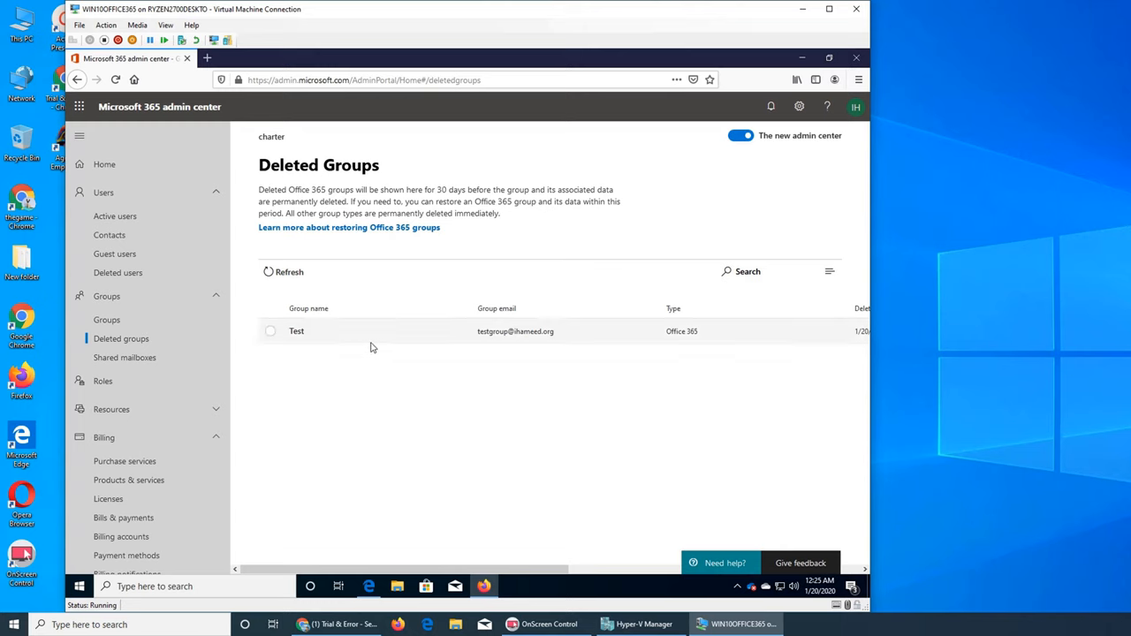
# Step: Show the Shared mailboxes page, which has no shared mailboxes yet
pyautogui.click(124, 357)
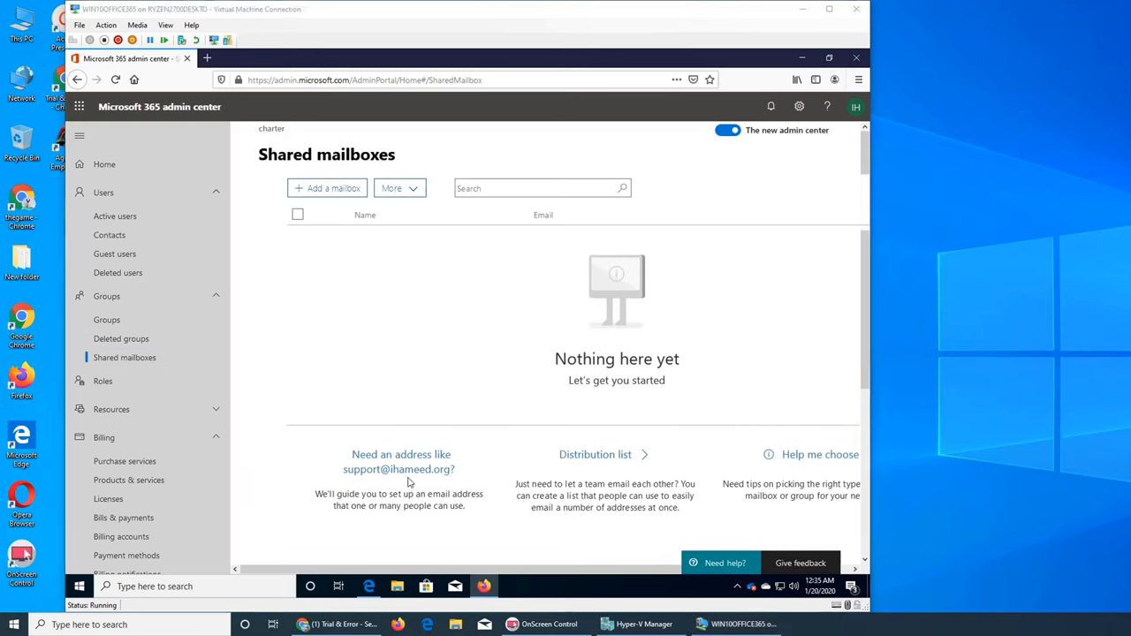
pyautogui.moveTo(387, 373)
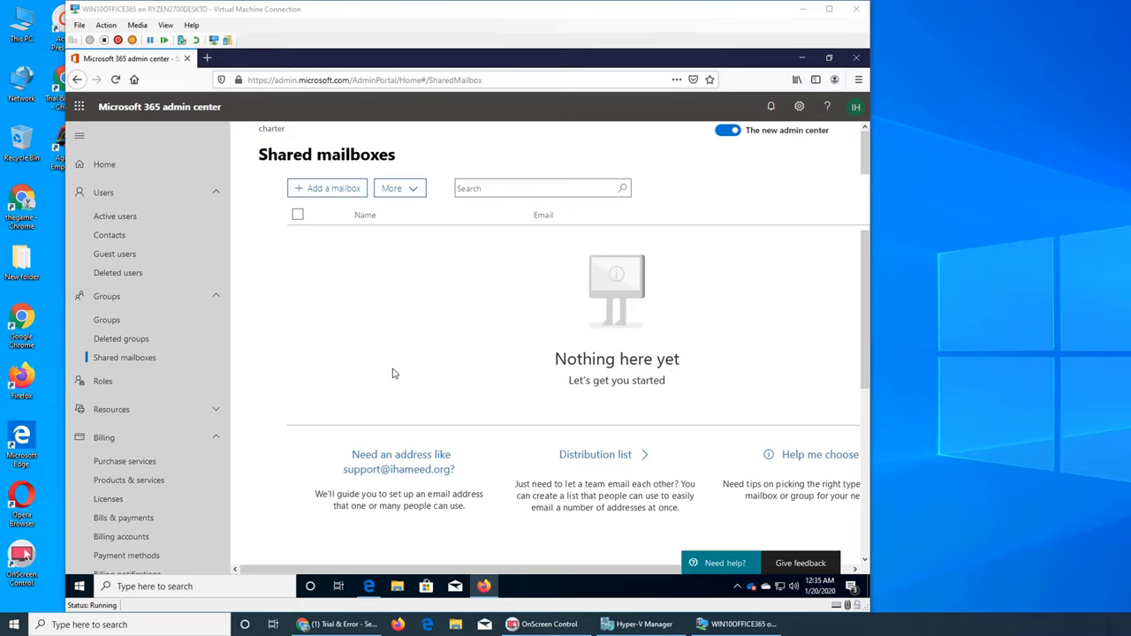
pyautogui.moveTo(572, 283)
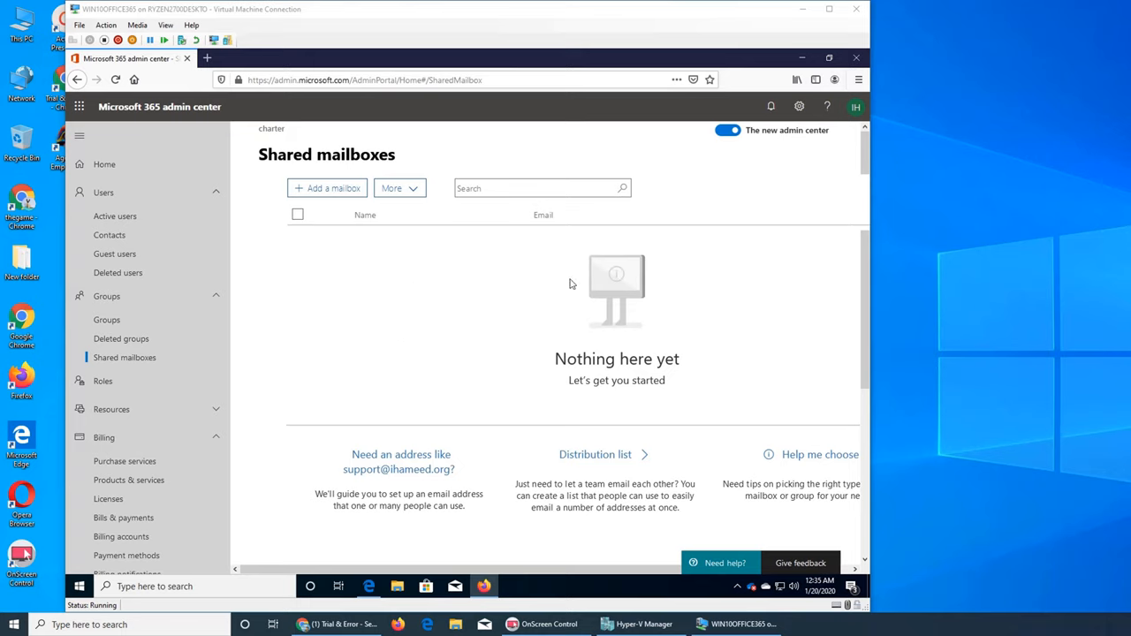
pyautogui.moveTo(433, 268)
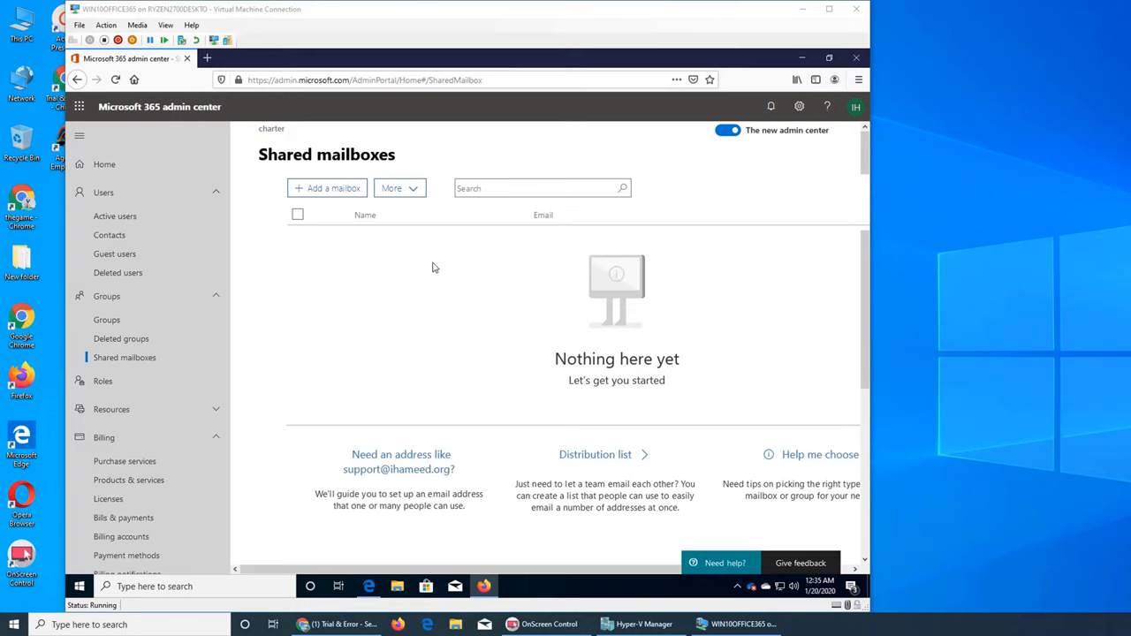
pyautogui.moveTo(398, 251)
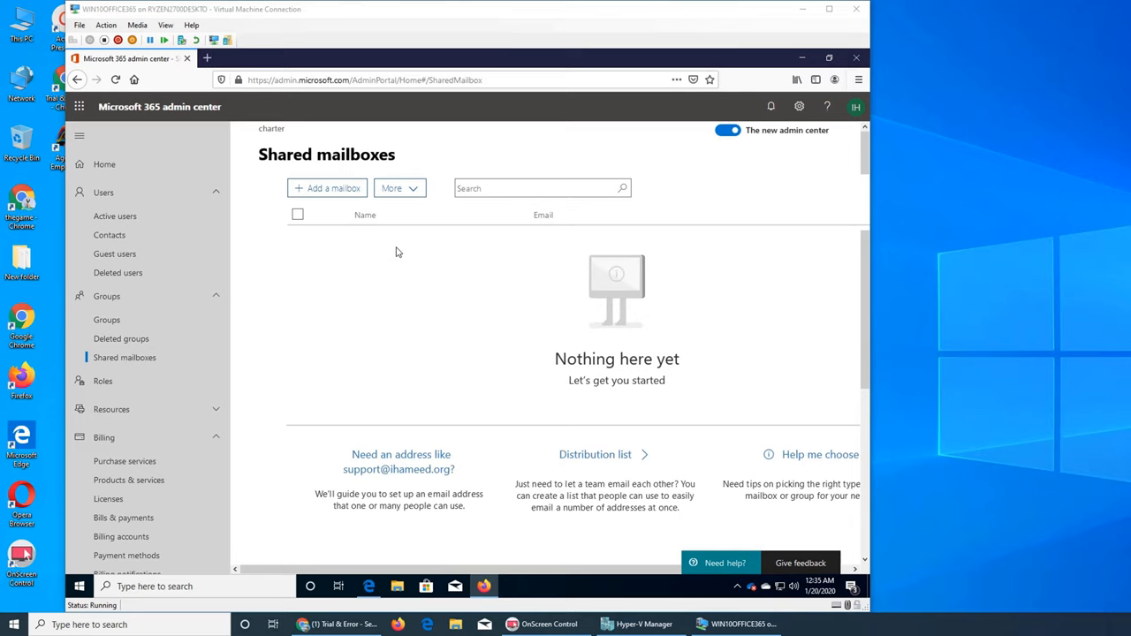
pyautogui.moveTo(445, 293)
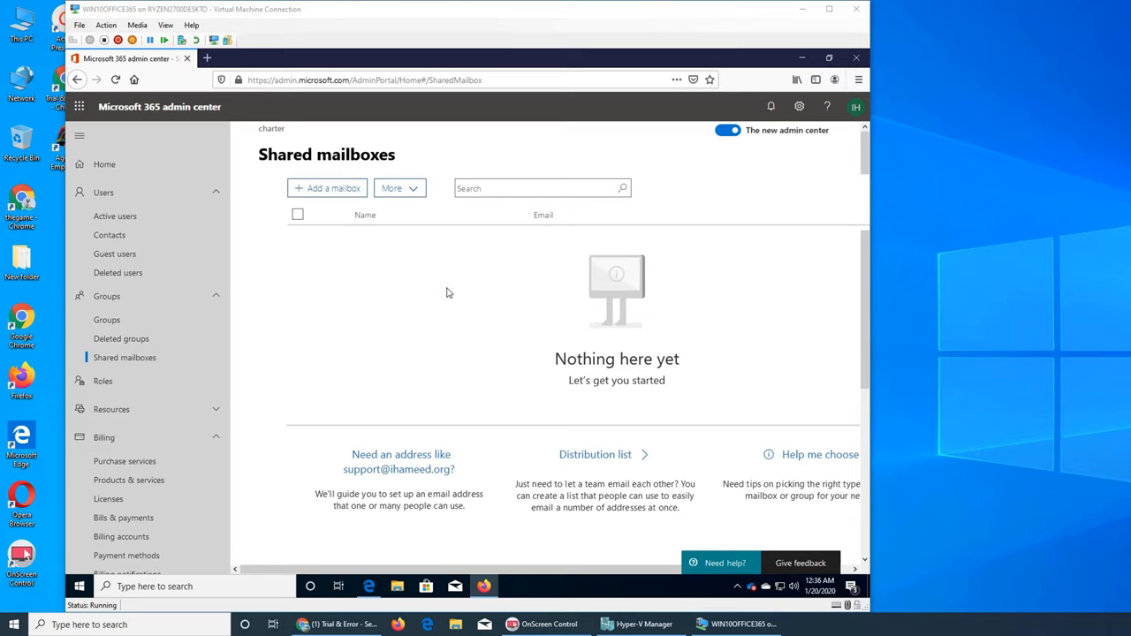
pyautogui.moveTo(640, 308)
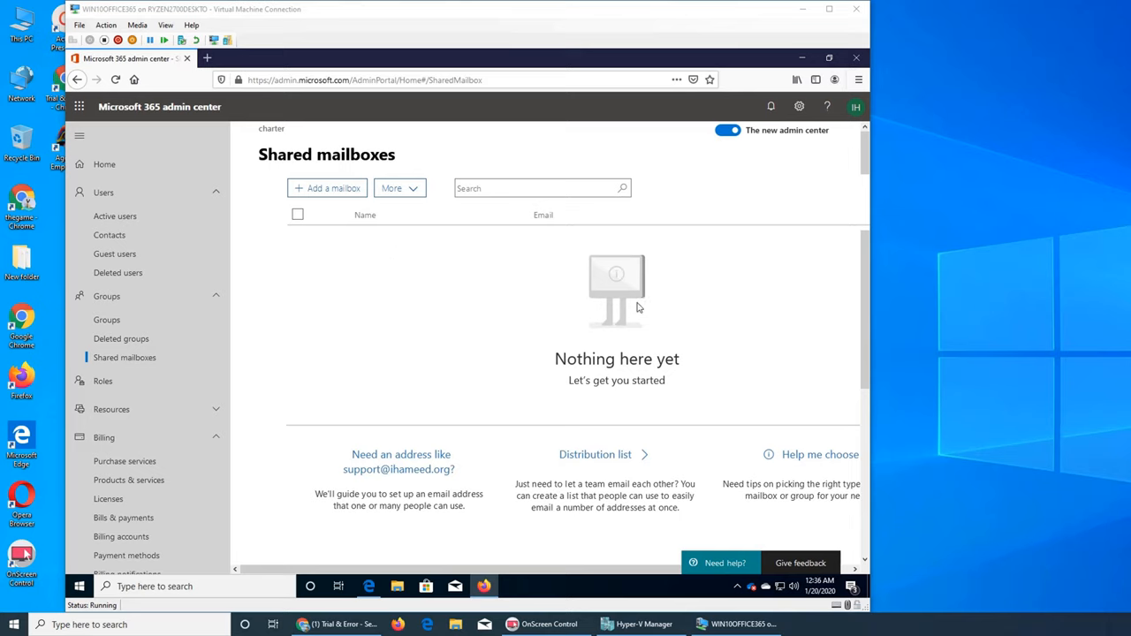
pyautogui.moveTo(604, 315)
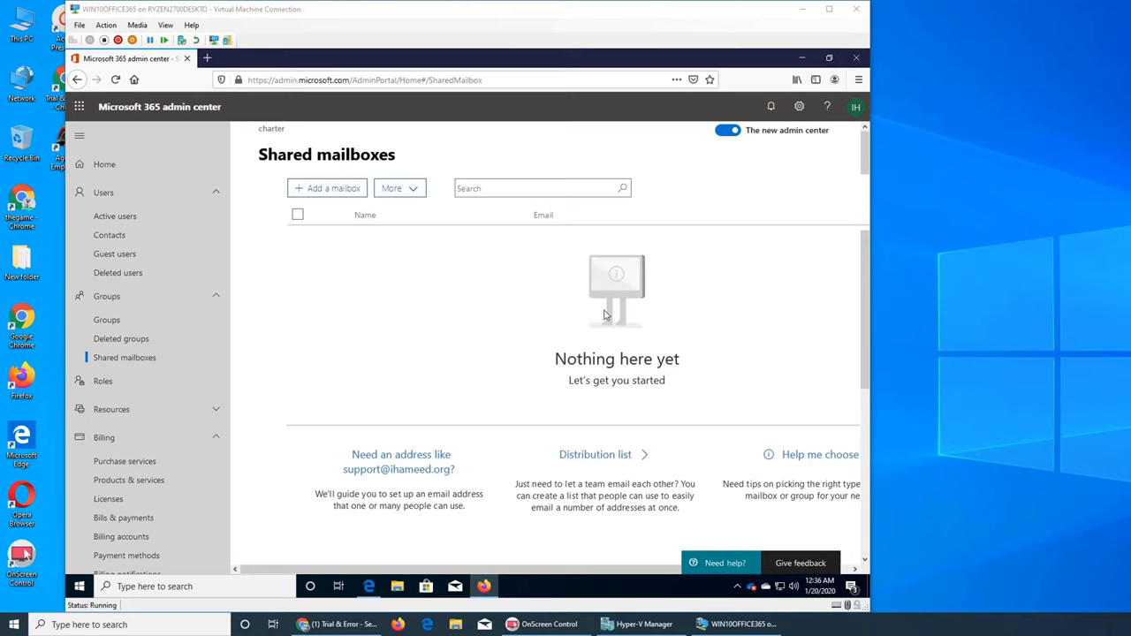
pyautogui.moveTo(386, 247)
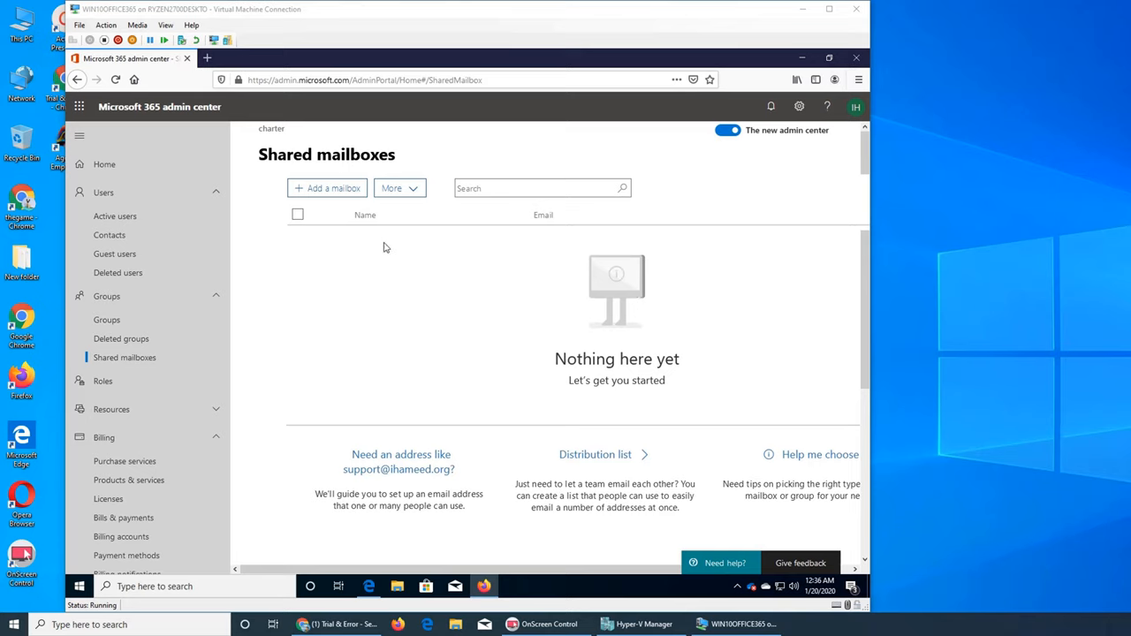
pyautogui.moveTo(627, 276)
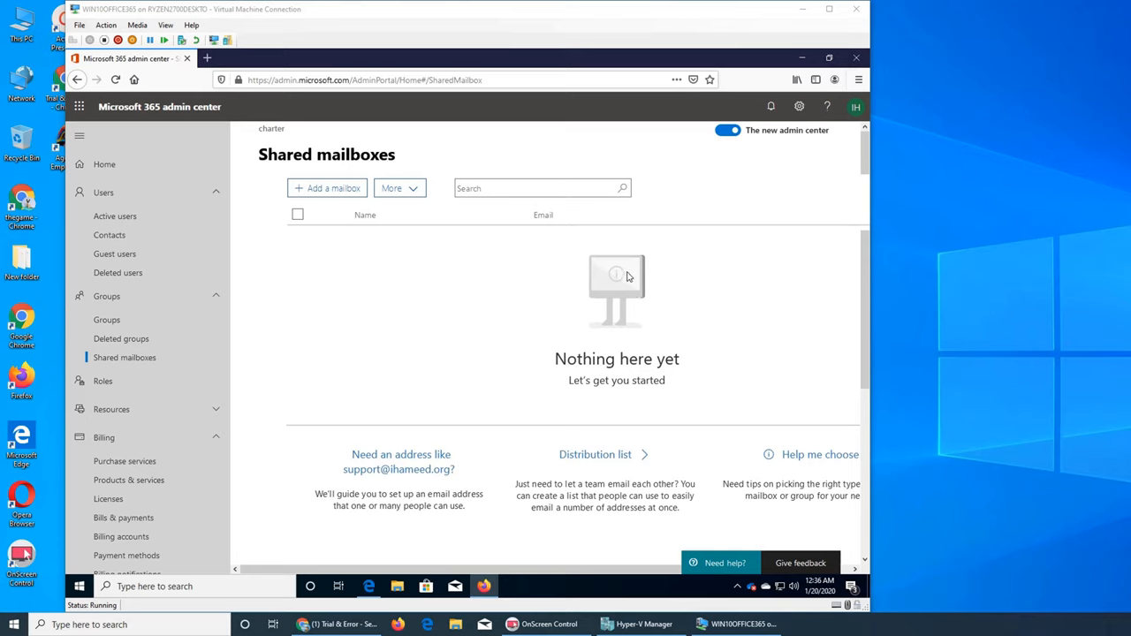
pyautogui.moveTo(499, 311)
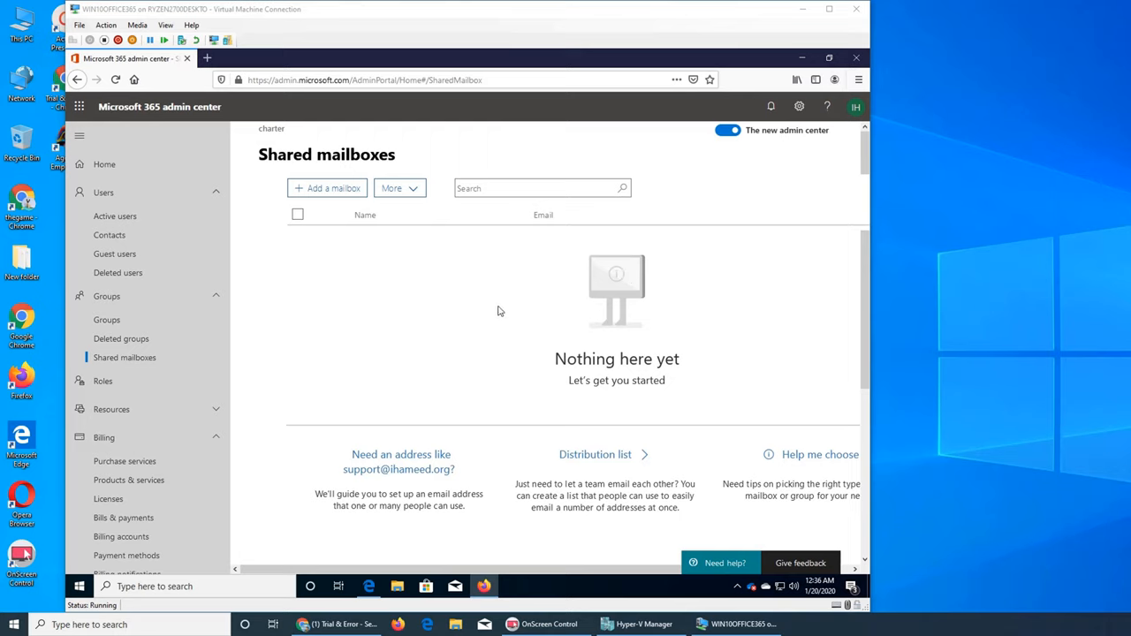
pyautogui.moveTo(558, 308)
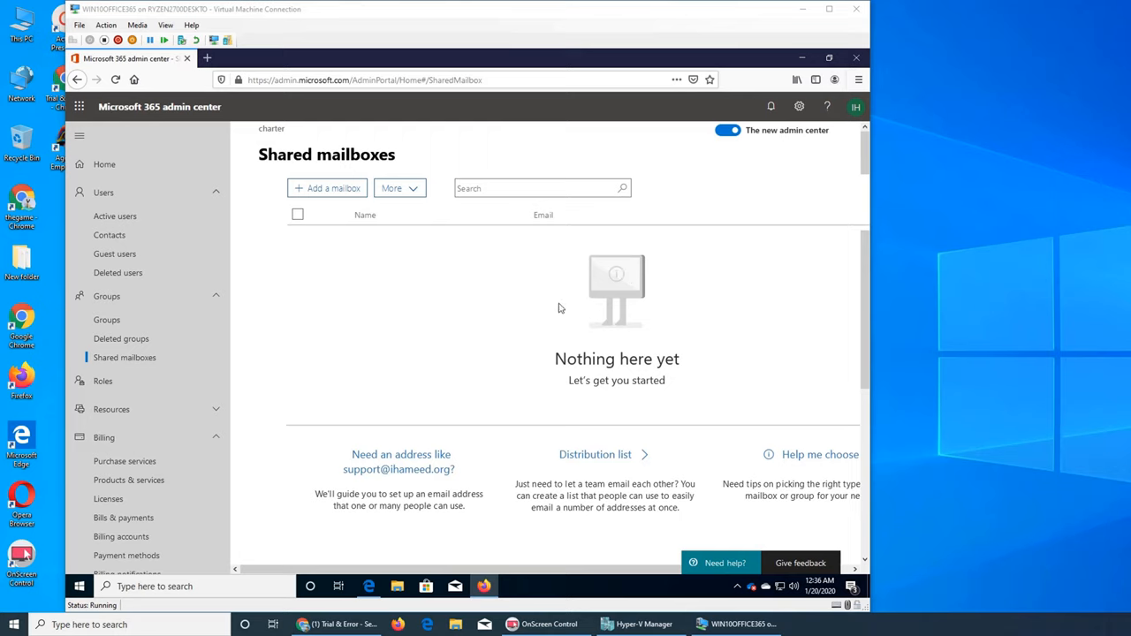
pyautogui.moveTo(622, 311)
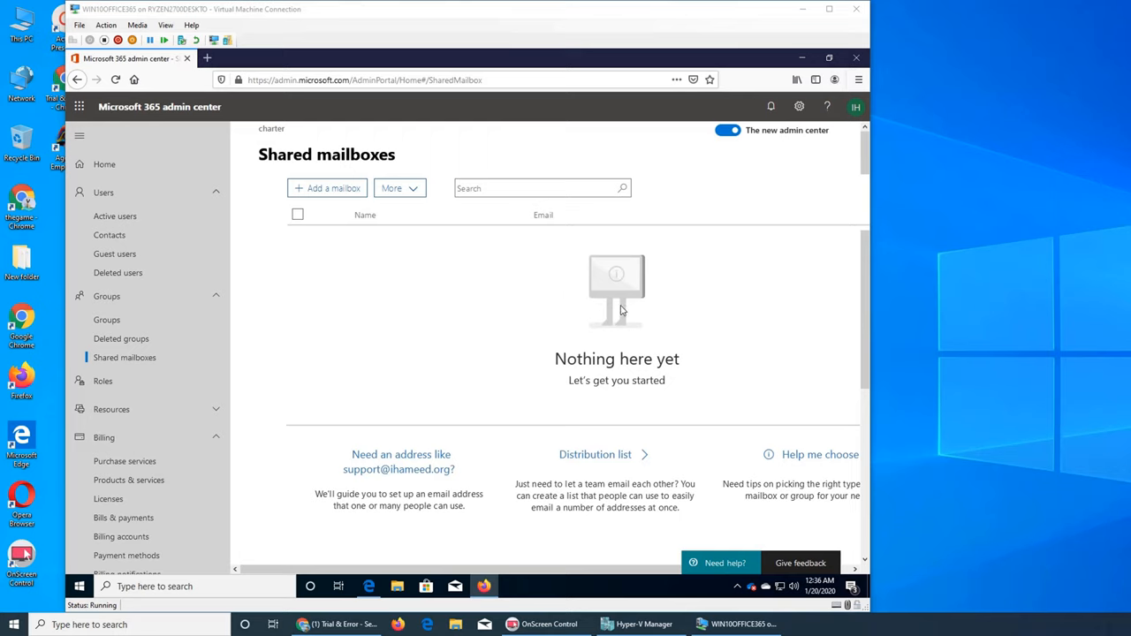
pyautogui.moveTo(757, 348)
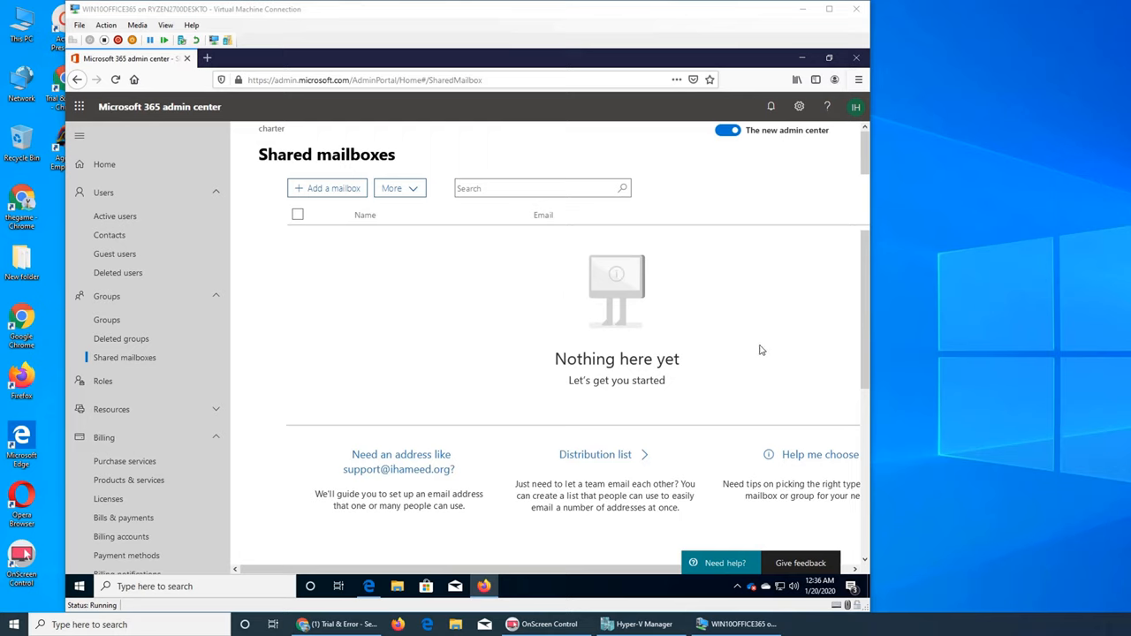
pyautogui.moveTo(1043, 548)
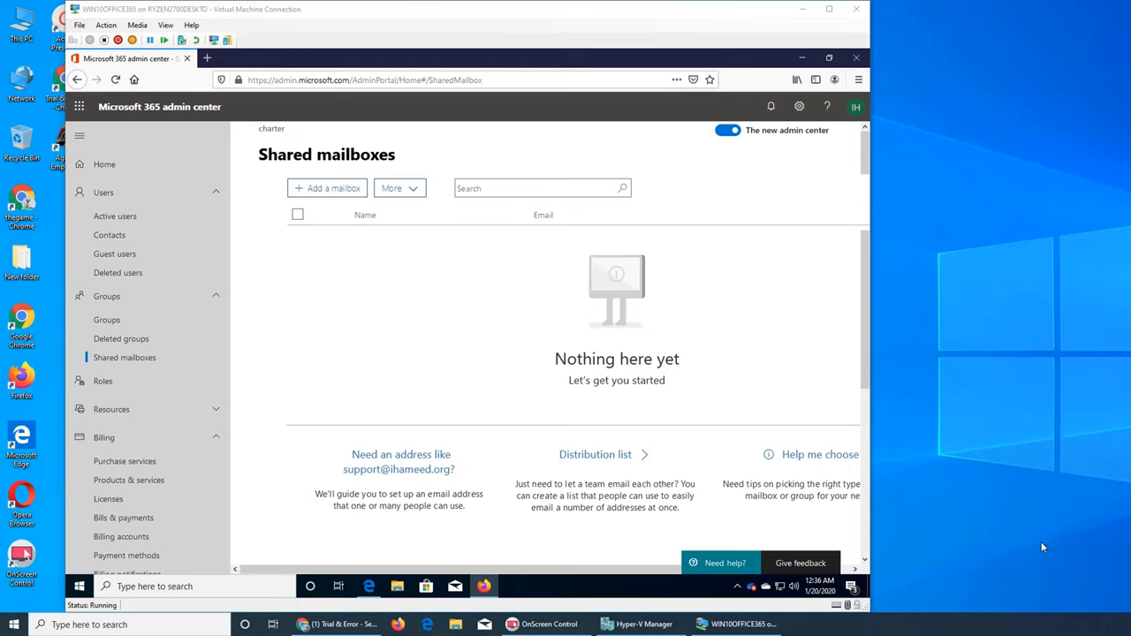
pyautogui.moveTo(108, 335)
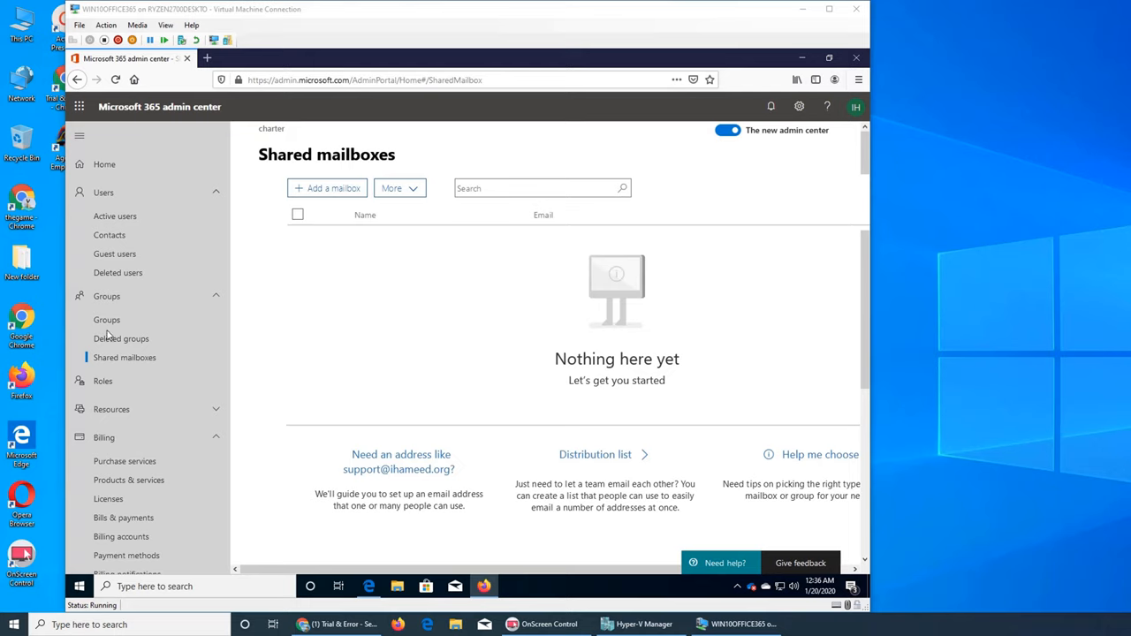